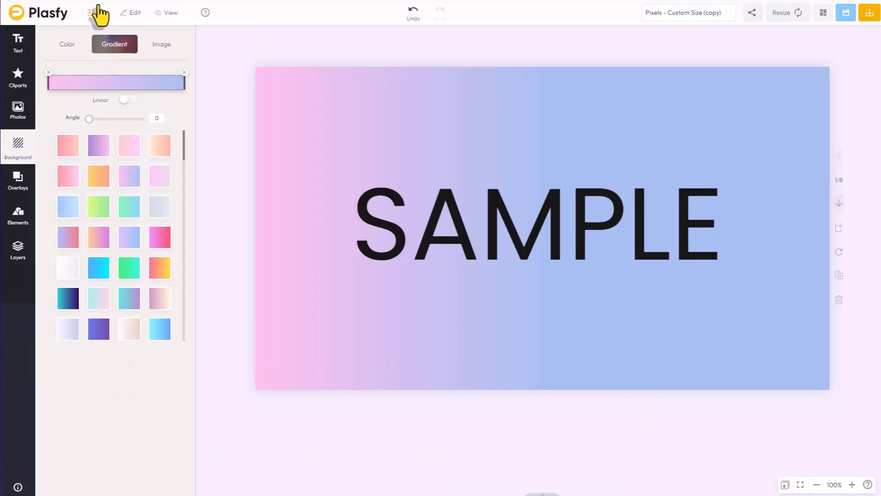
mouse_move(417, 441)
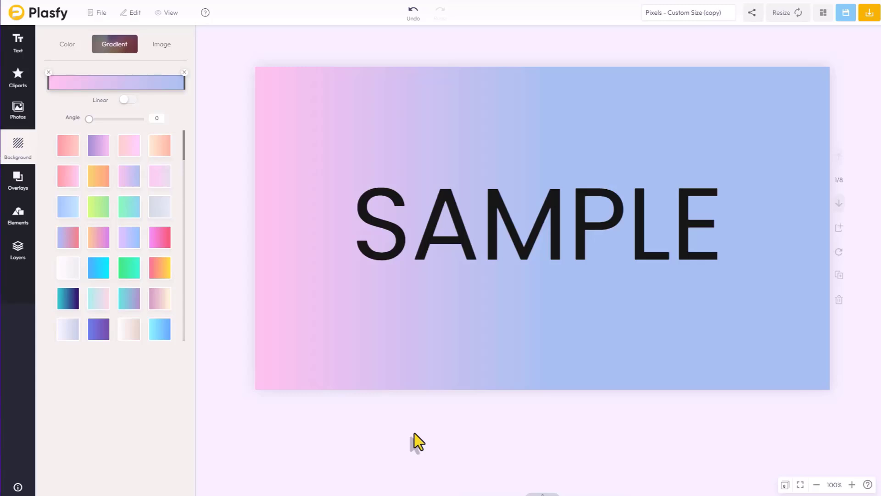
mouse_move(203, 44)
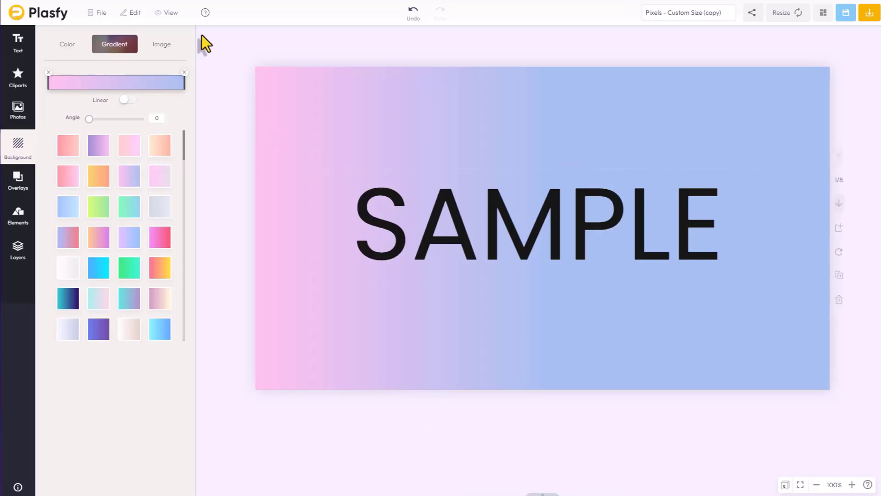
mouse_move(236, 45)
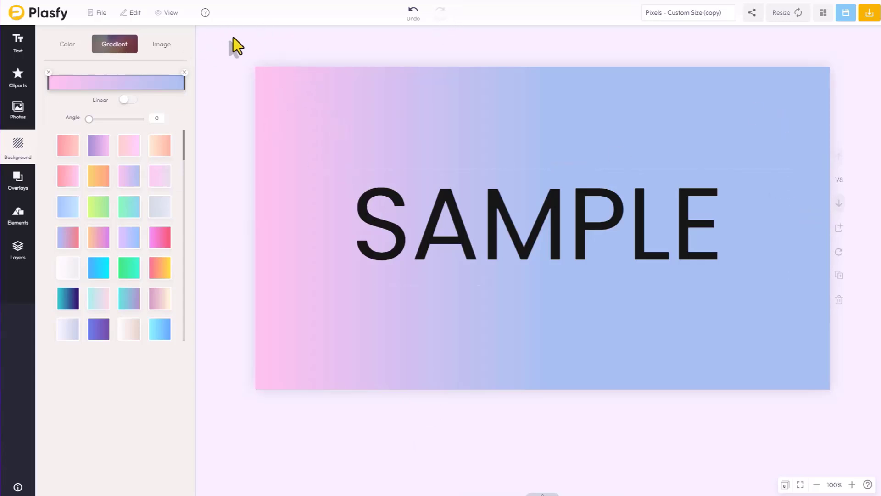
mouse_move(235, 57)
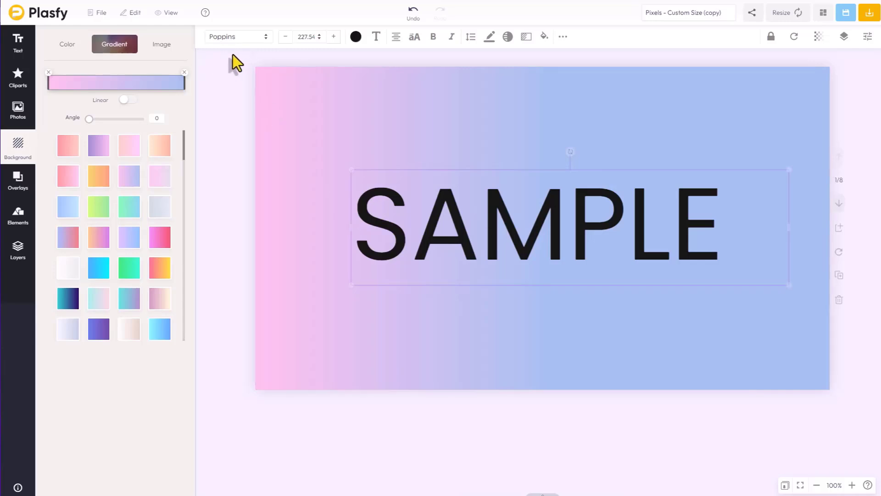
mouse_move(236, 53)
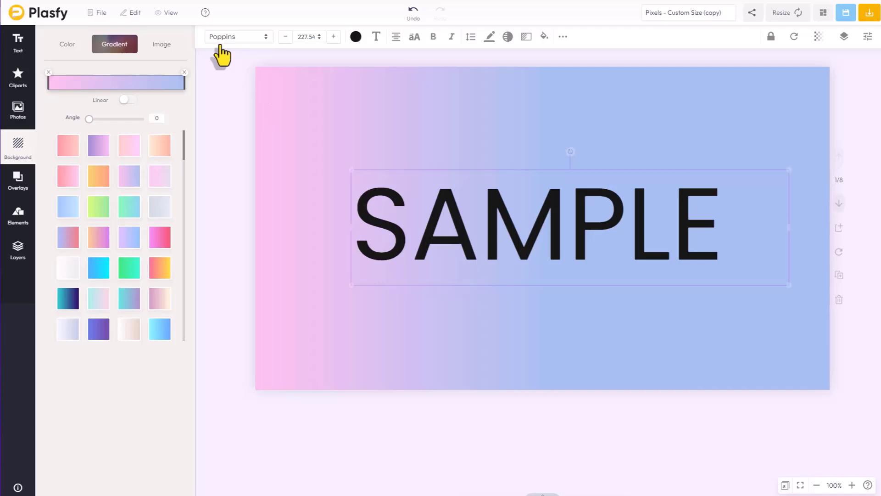
mouse_move(596, 183)
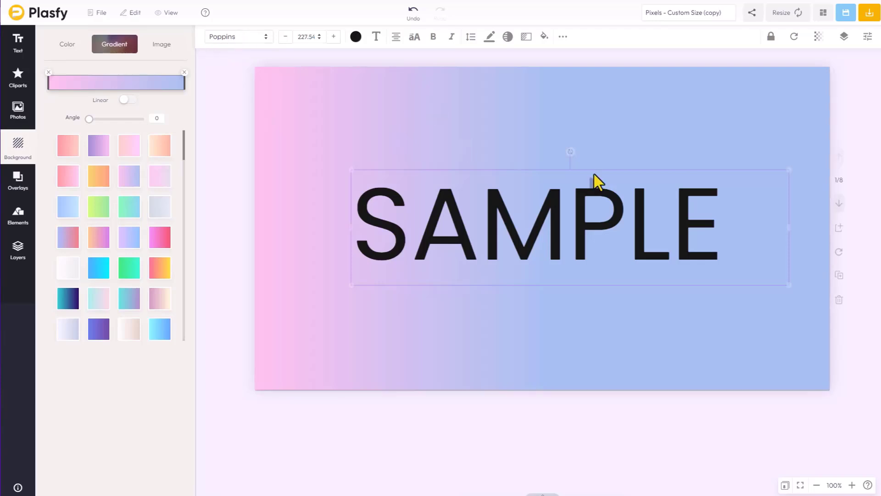
mouse_move(790, 268)
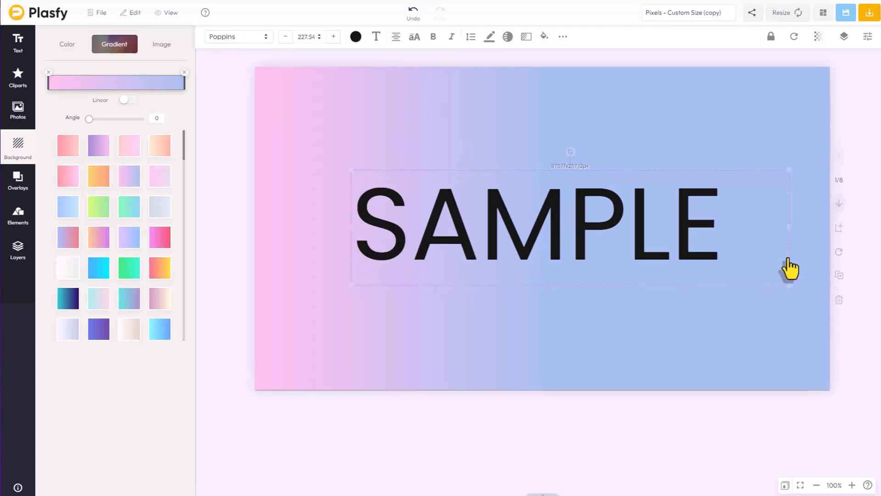
mouse_move(233, 125)
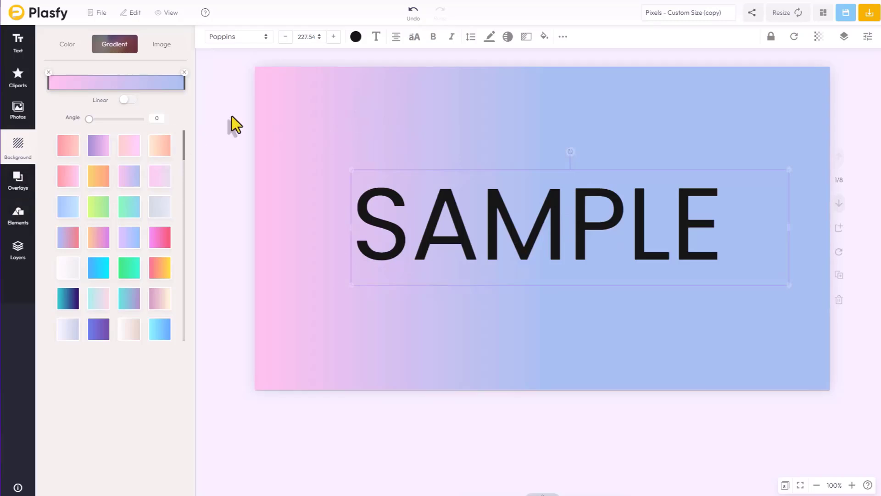
mouse_move(190, 221)
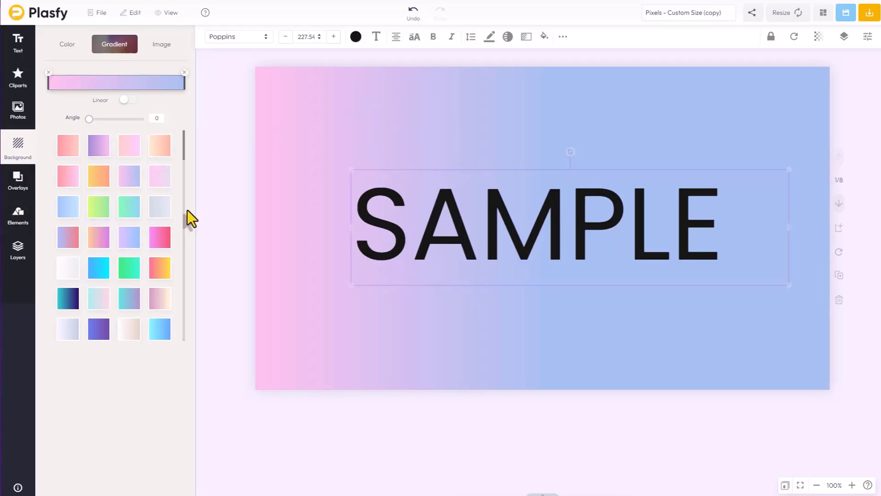
- Deselect SAMPLE and add a trial heading reading 'MASKS' from the Text panel
left_click(242, 185)
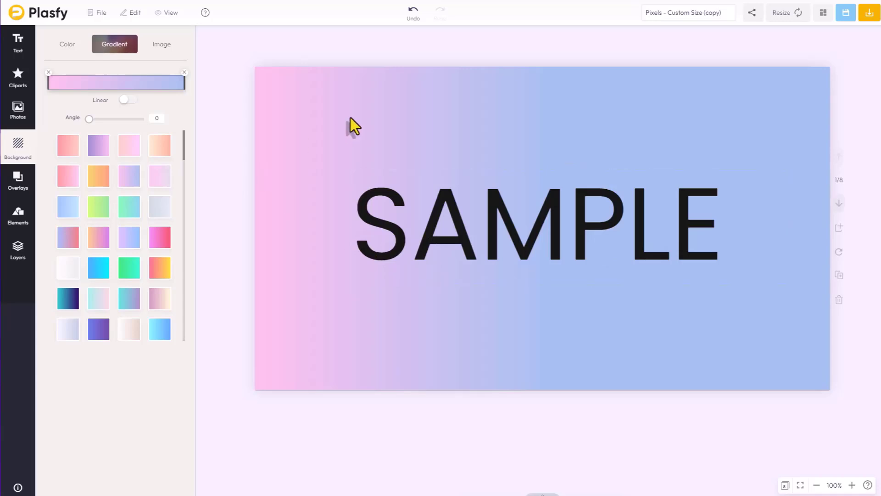
mouse_move(227, 100)
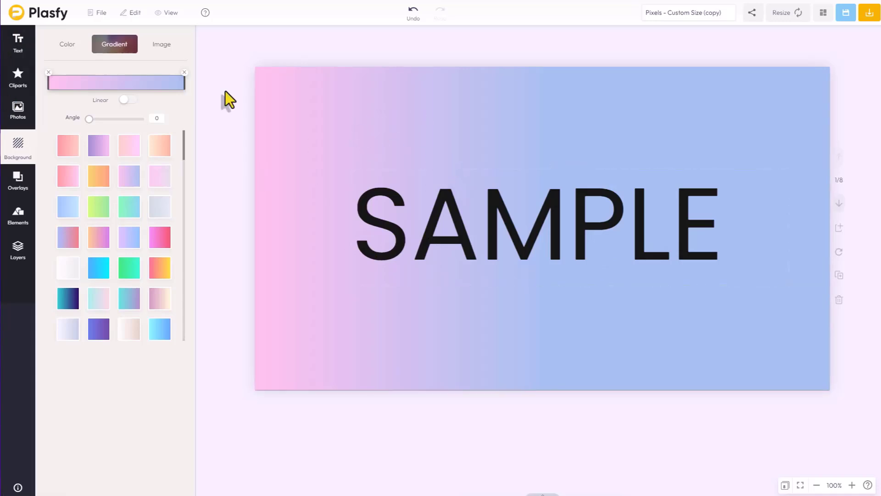
mouse_move(314, 75)
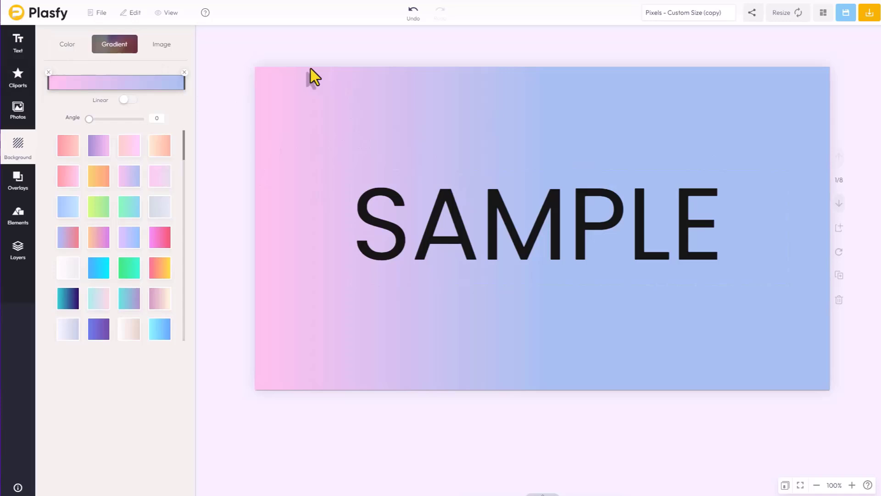
left_click(17, 44)
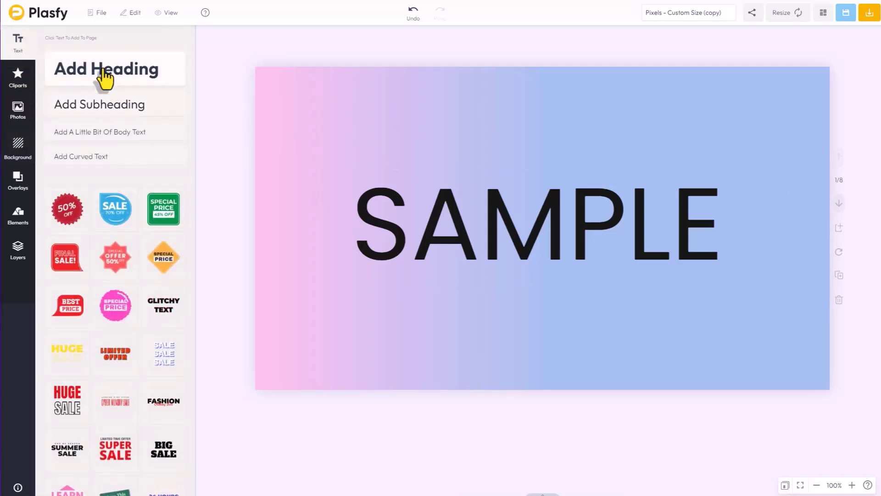
mouse_move(105, 156)
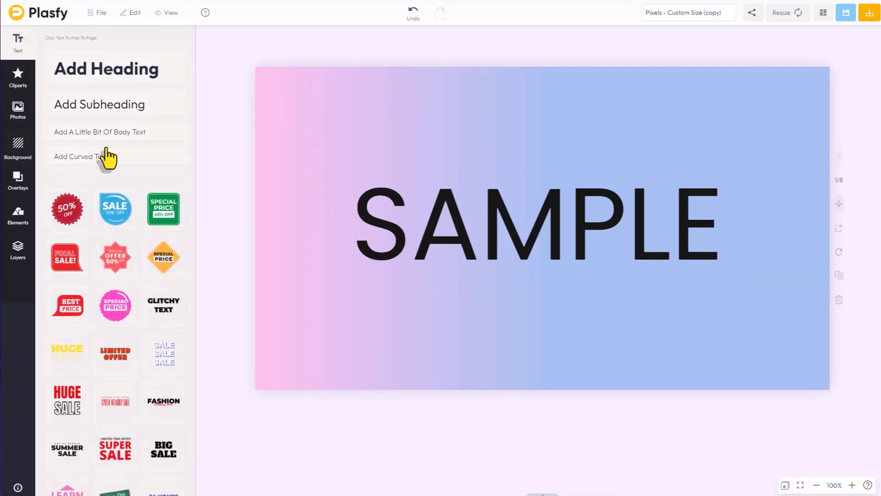
mouse_move(90, 76)
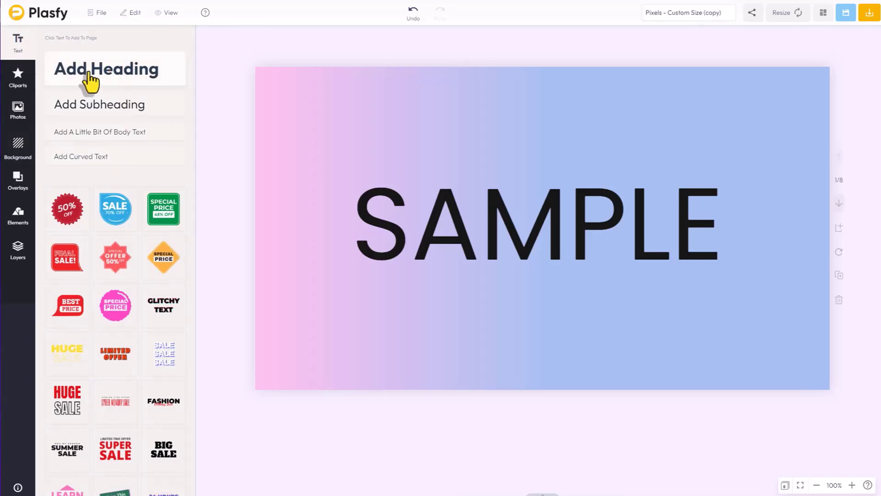
left_click(106, 68)
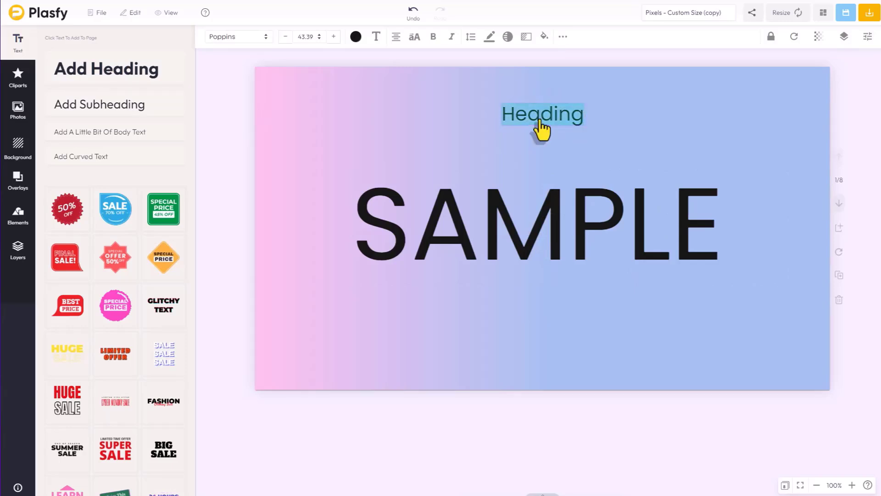
type("MA")
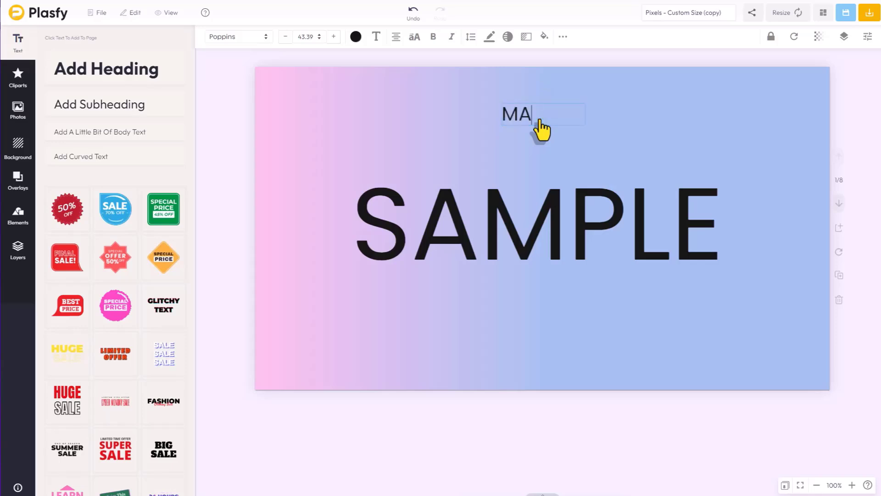
type("SKS")
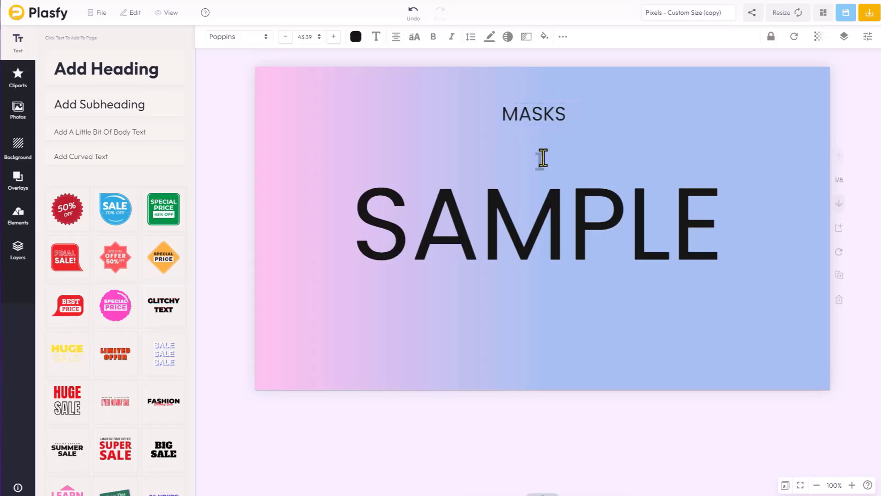
left_click(533, 114)
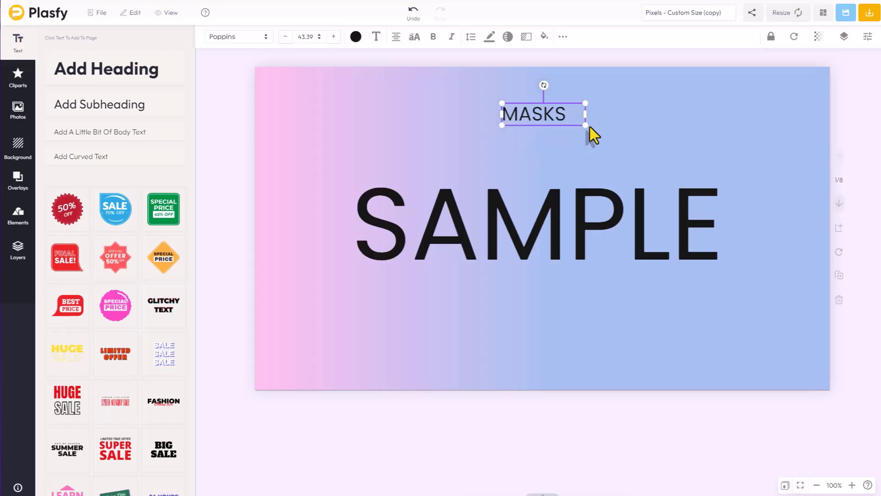
mouse_move(576, 143)
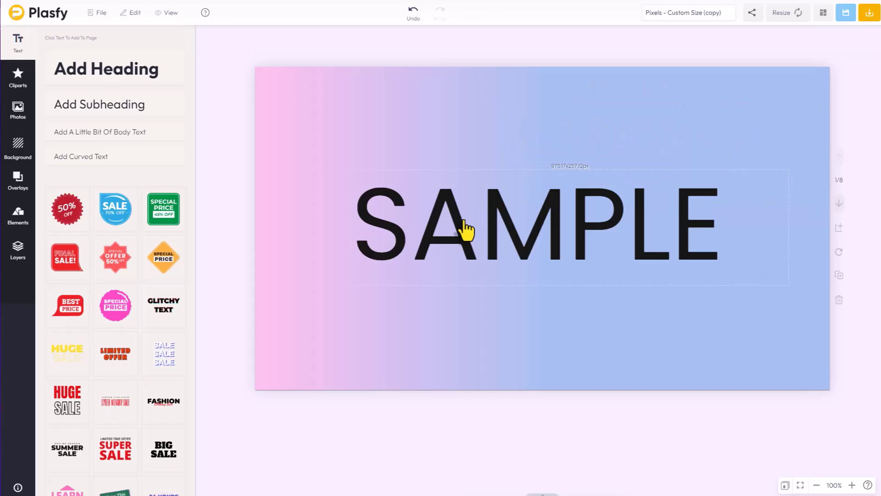
mouse_move(461, 250)
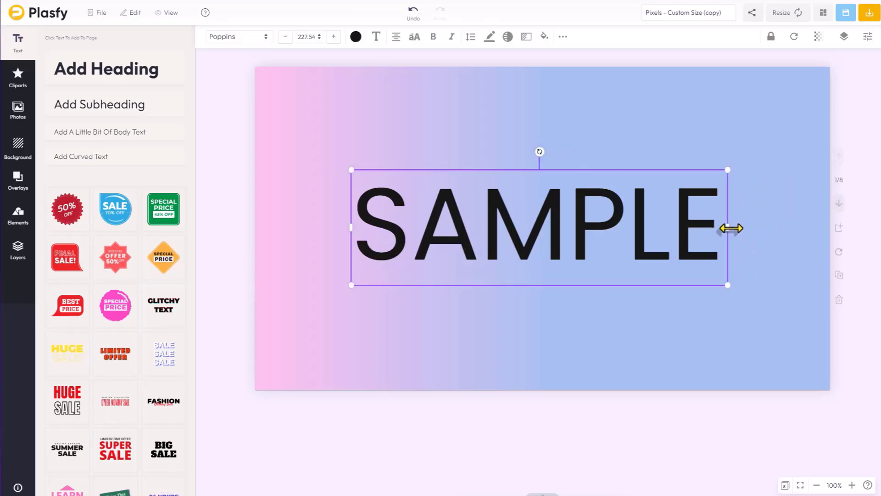
mouse_move(280, 110)
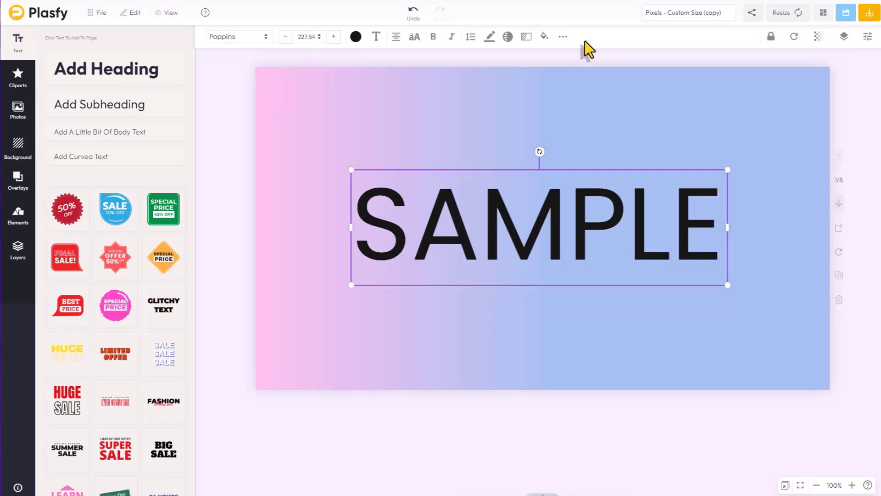
mouse_move(498, 99)
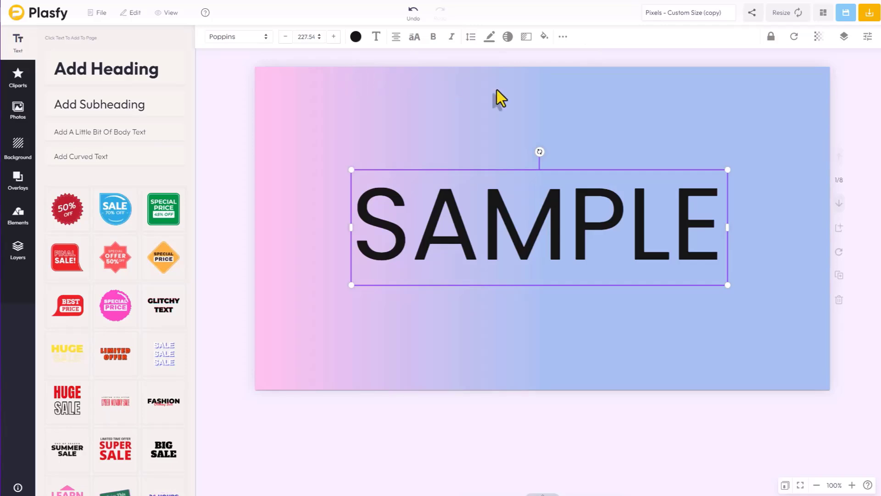
mouse_move(501, 97)
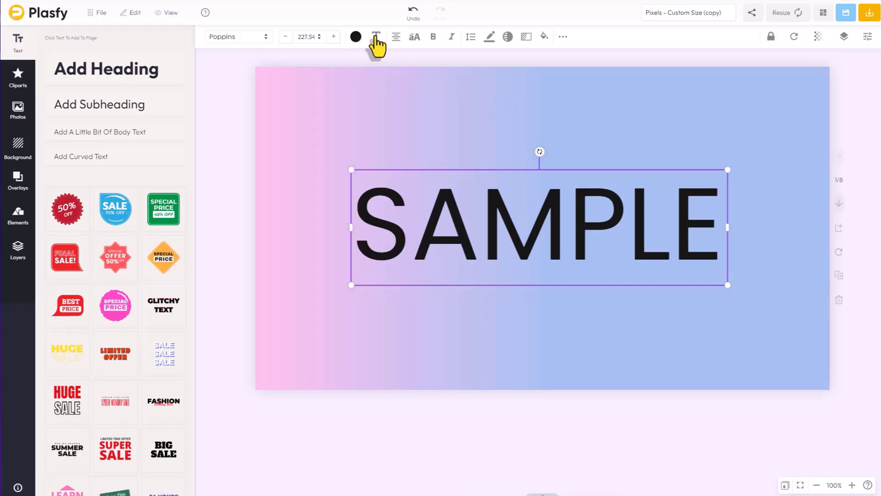
mouse_move(376, 36)
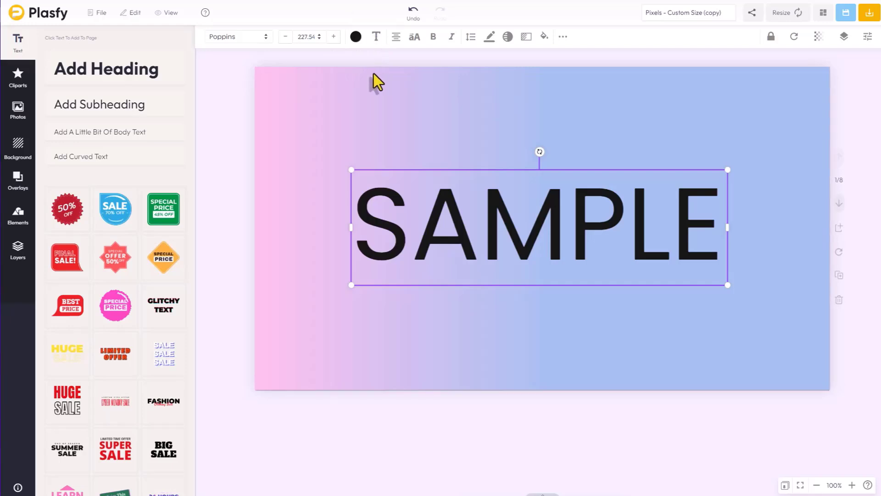
mouse_move(362, 56)
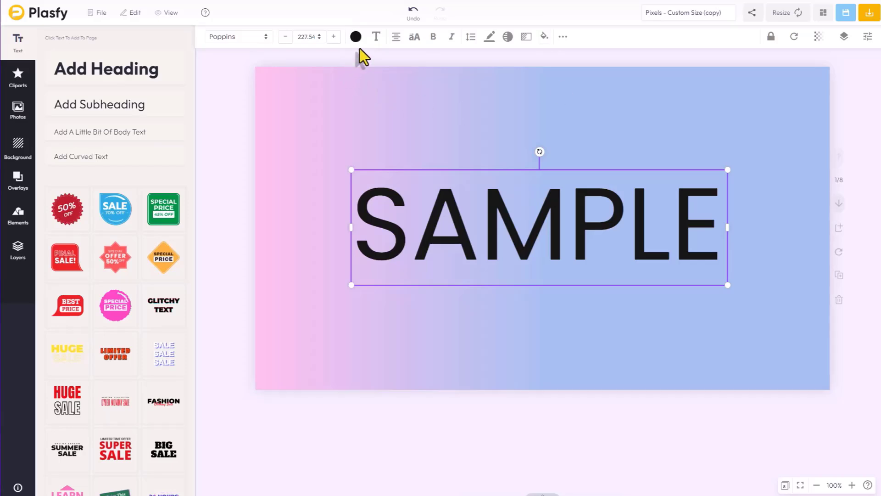
mouse_move(526, 37)
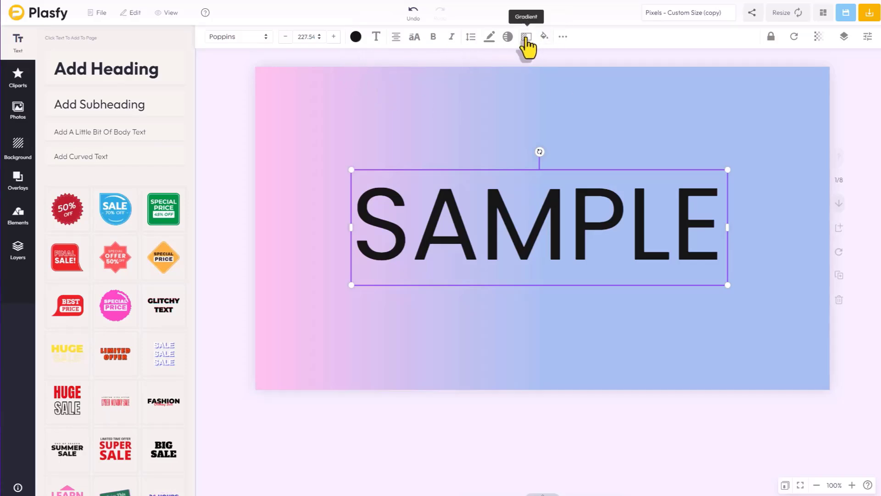
mouse_move(491, 42)
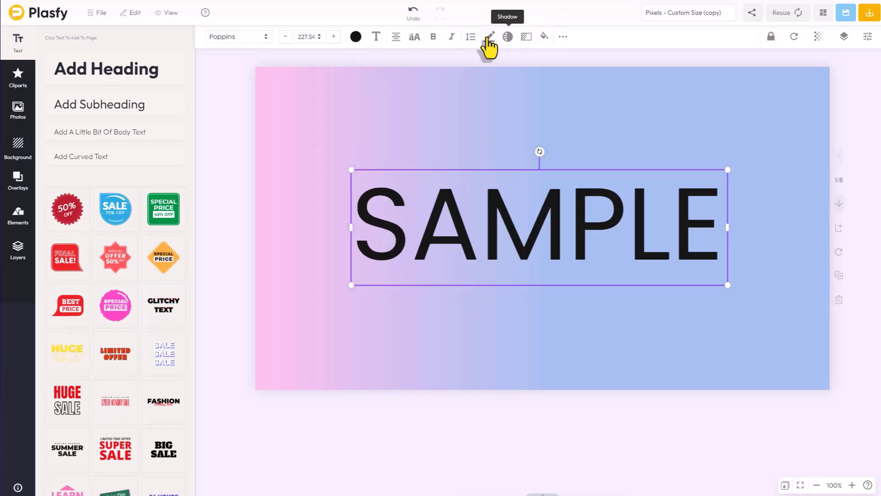
mouse_move(376, 37)
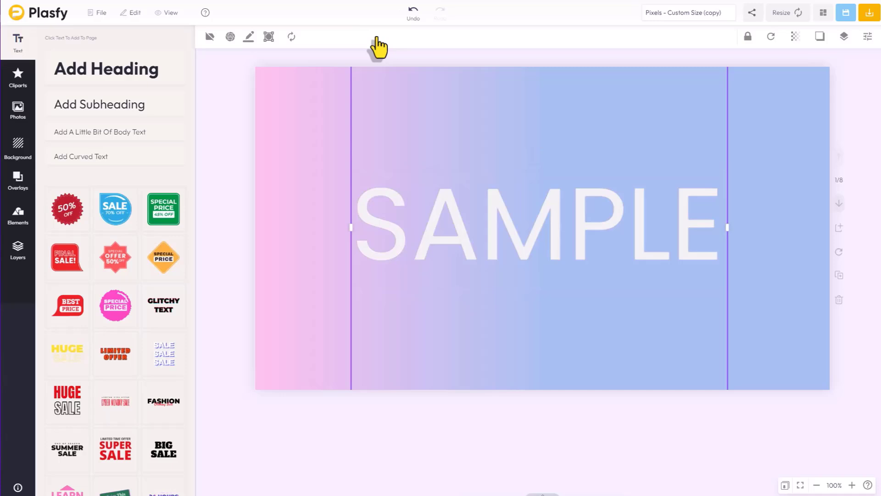
mouse_move(822, 295)
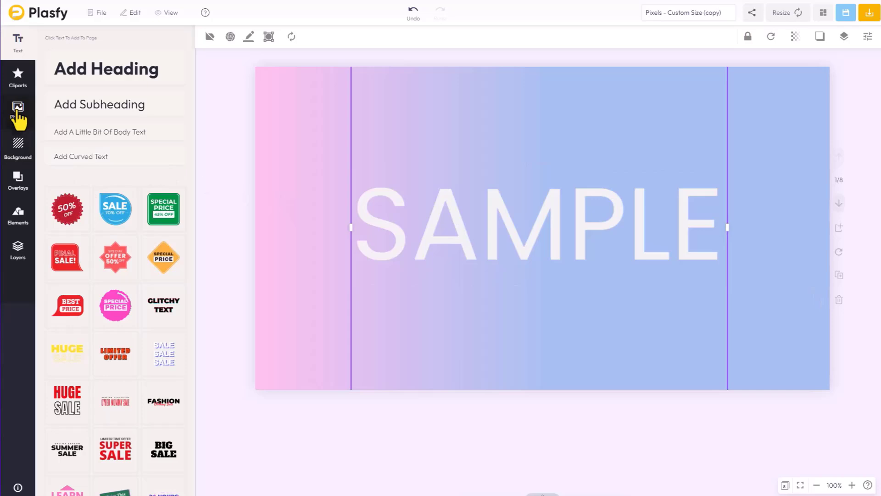
- Search the Pixabay stock photo library for 'Masks' from the Photos panel
left_click(17, 111)
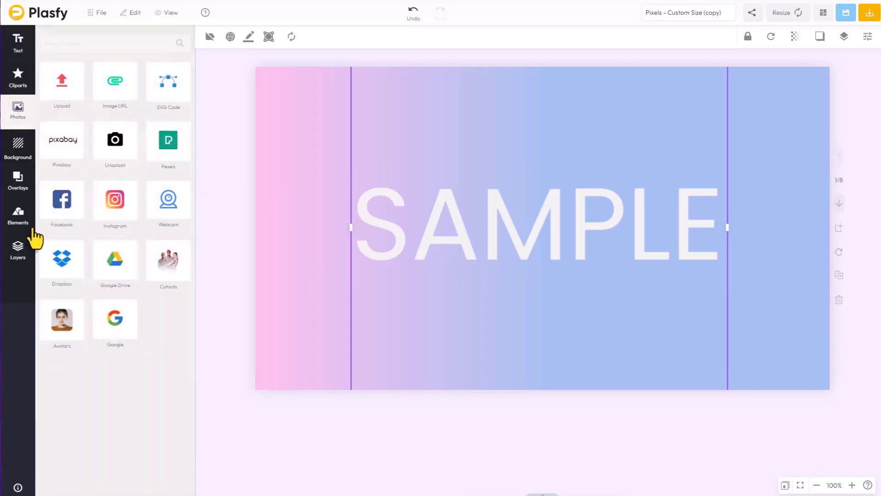
mouse_move(70, 171)
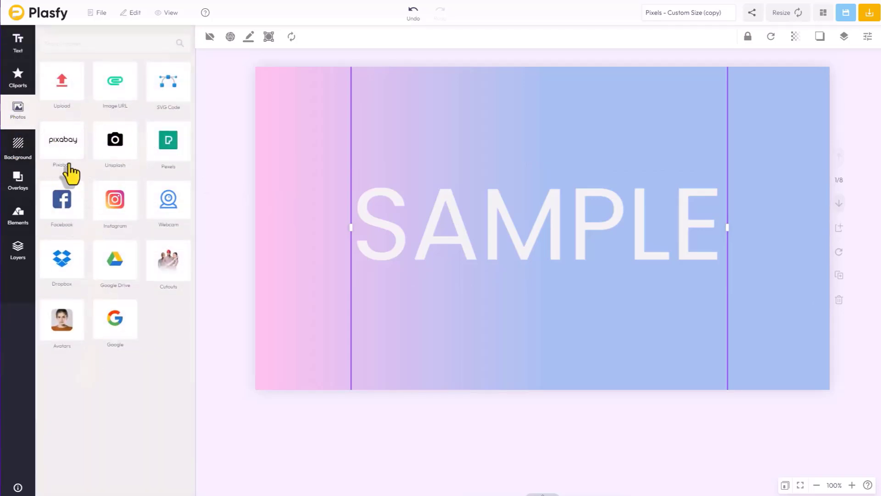
left_click(61, 140)
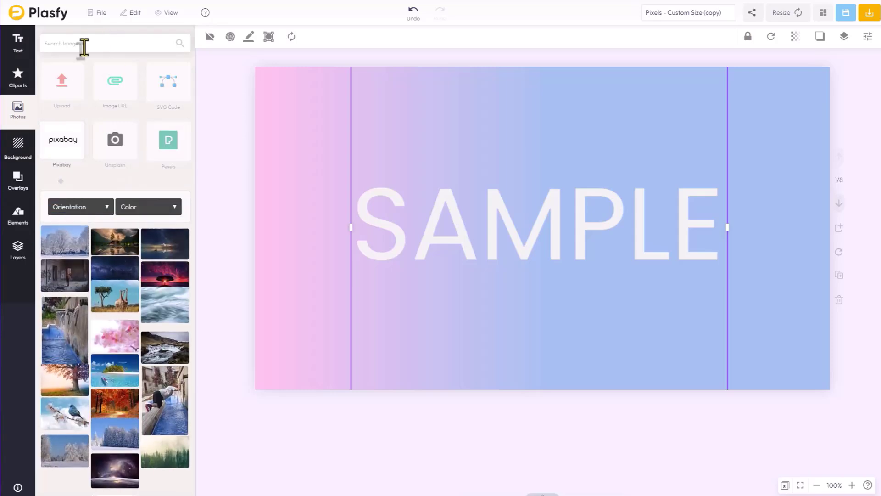
left_click(112, 44)
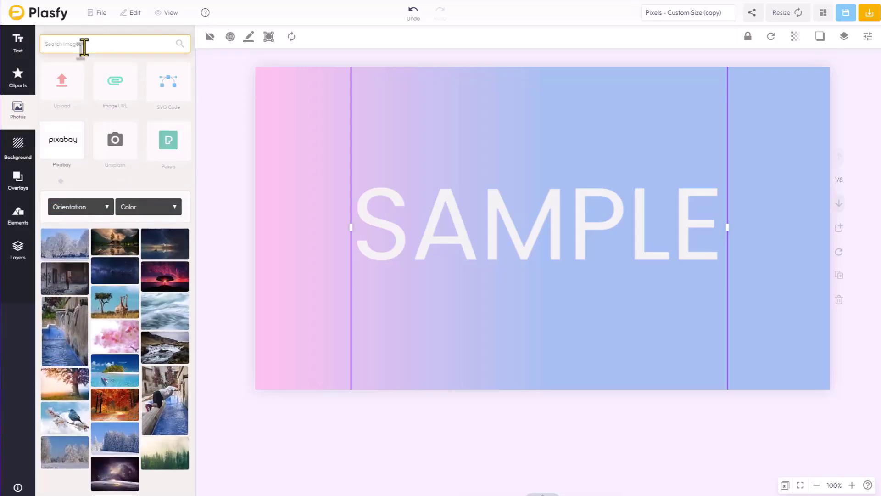
type("Masks")
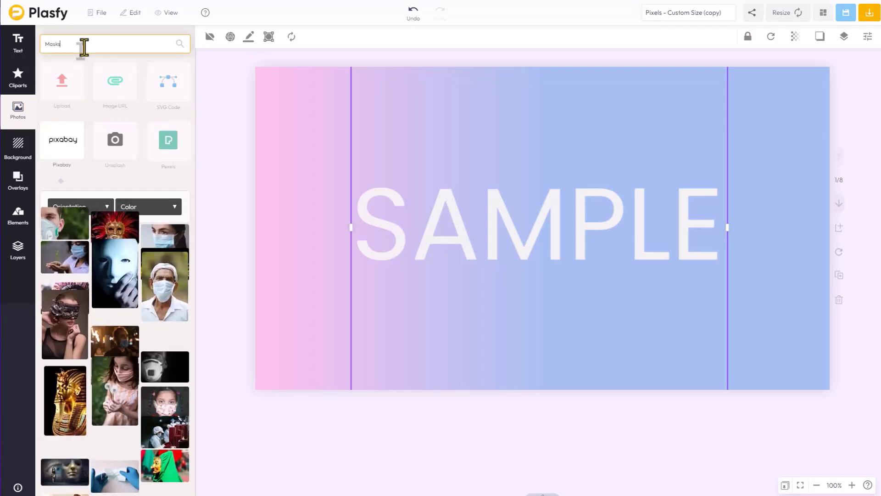
scroll("up", 3)
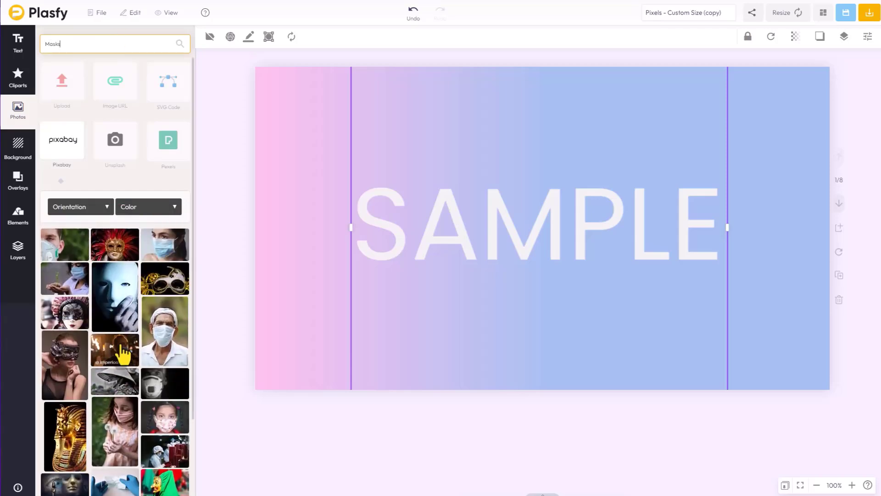
mouse_move(115, 247)
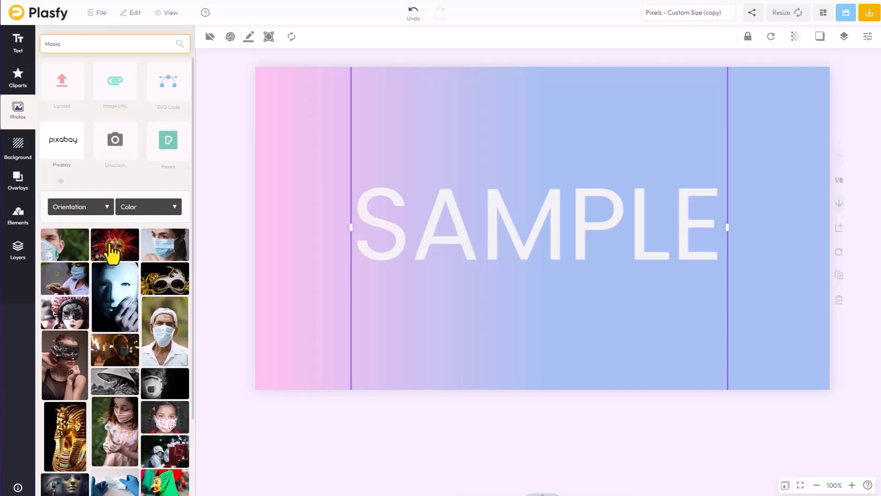
- Mask the red-and-gold mask photo into SAMPLE, reposition it, then deselect
left_click(114, 244)
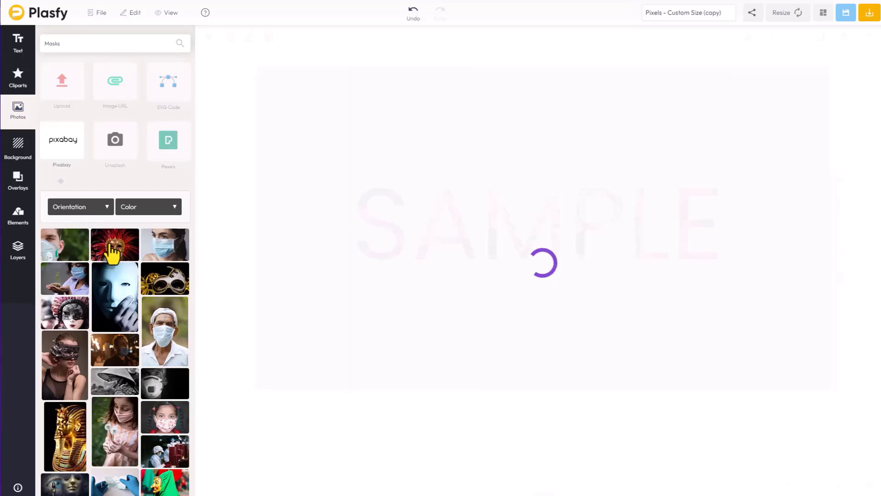
left_click(115, 243)
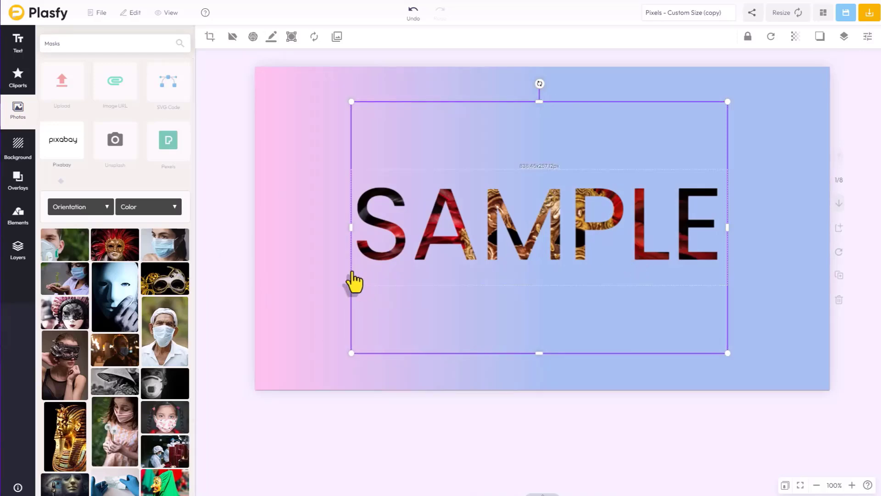
mouse_move(609, 267)
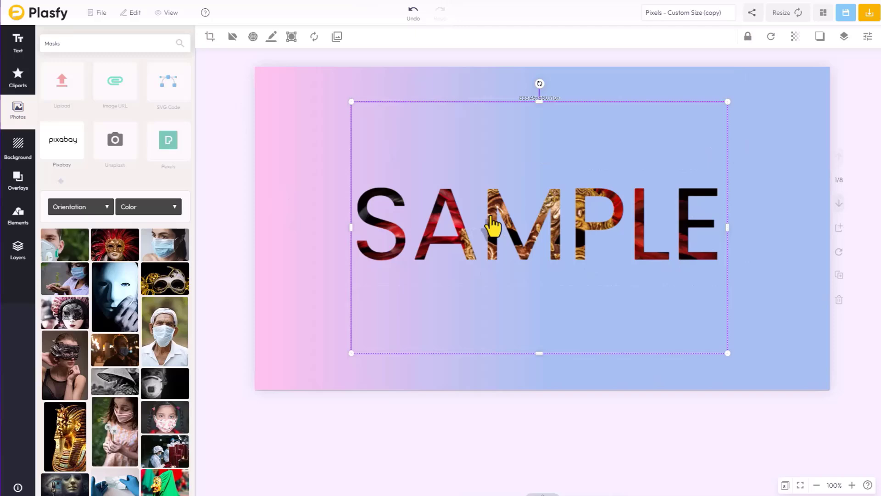
mouse_move(493, 230)
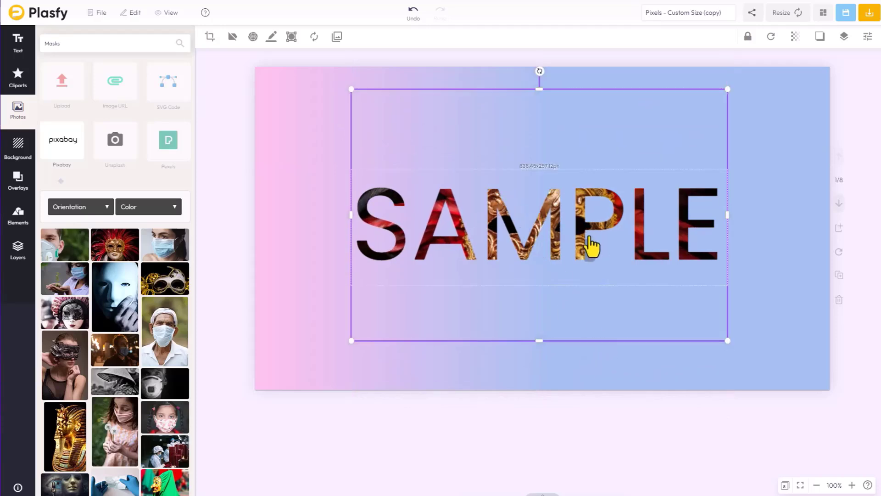
mouse_move(615, 242)
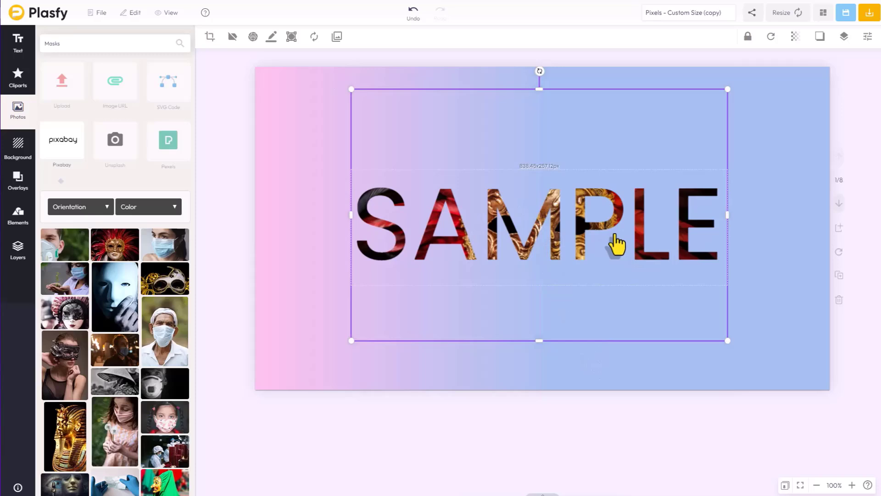
mouse_move(684, 310)
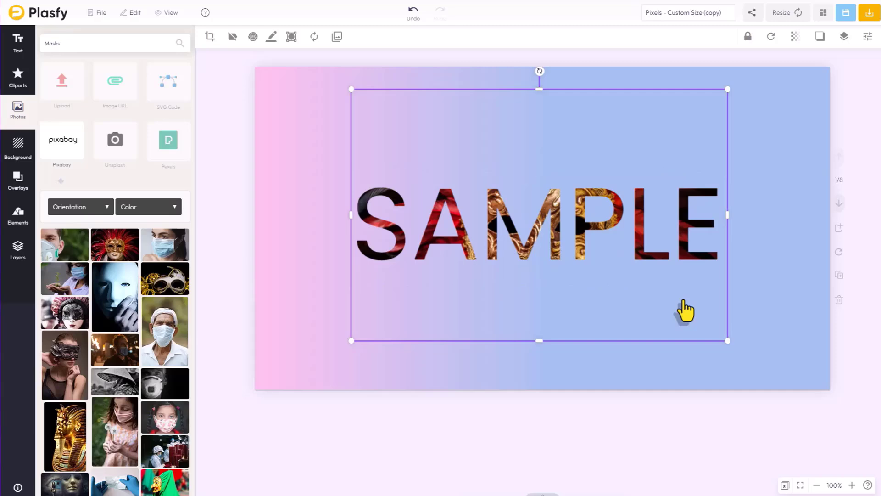
left_click(773, 303)
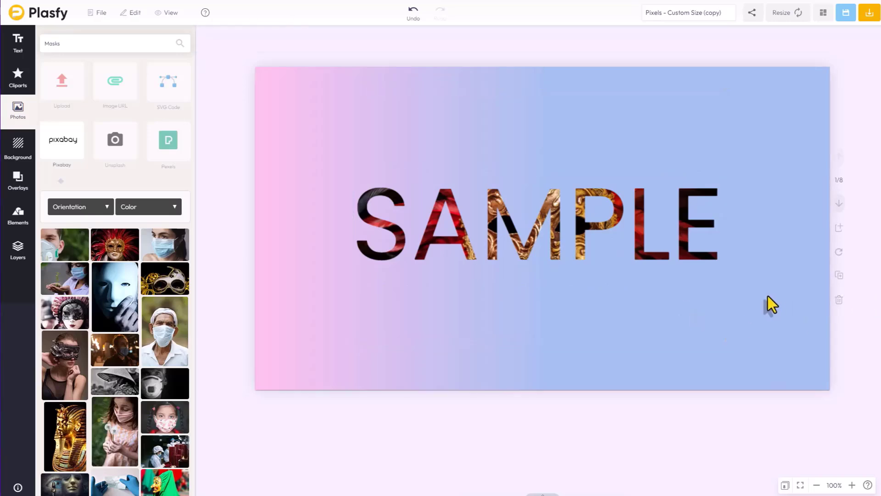
mouse_move(838, 203)
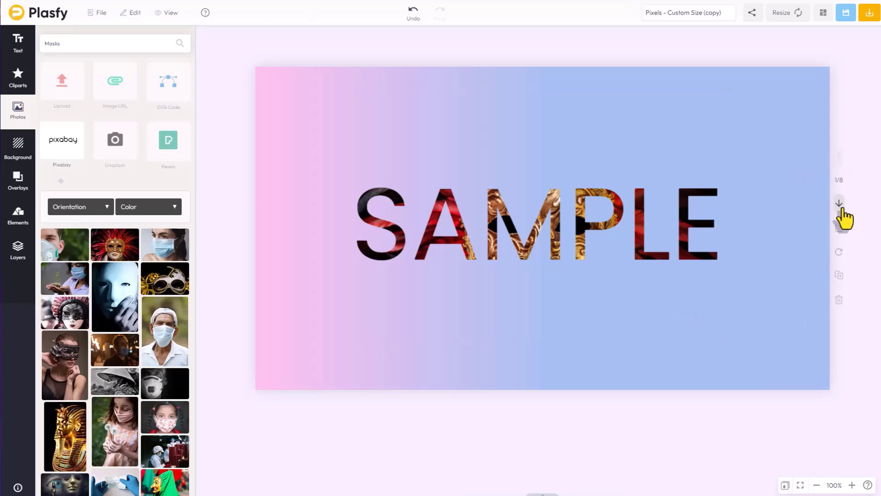
- Advance to slide 2 and select the black 'BEST FONTS' title
left_click(838, 203)
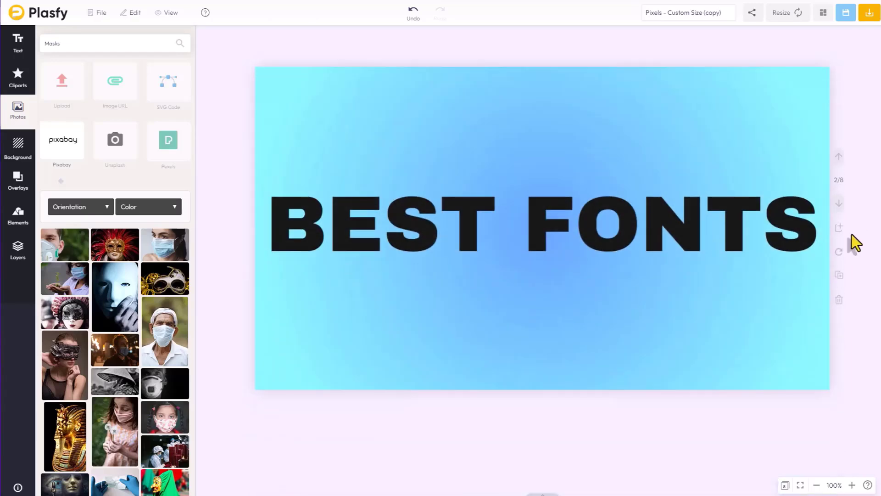
mouse_move(821, 185)
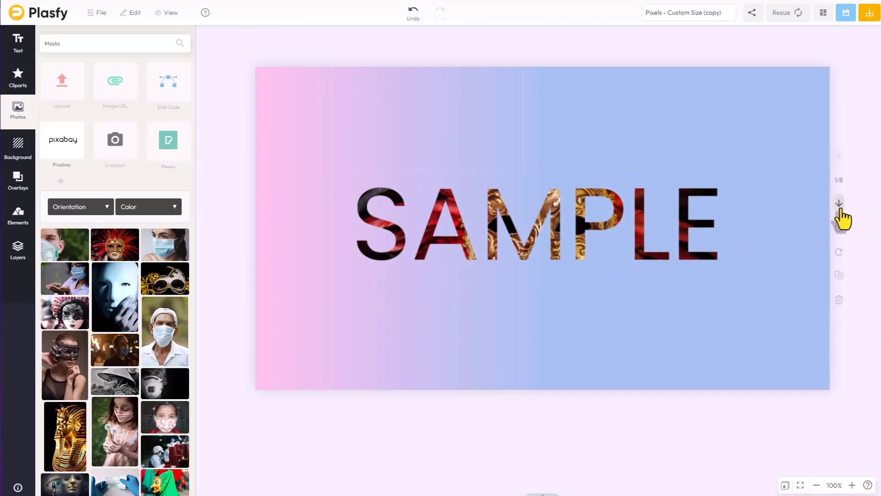
left_click(838, 203)
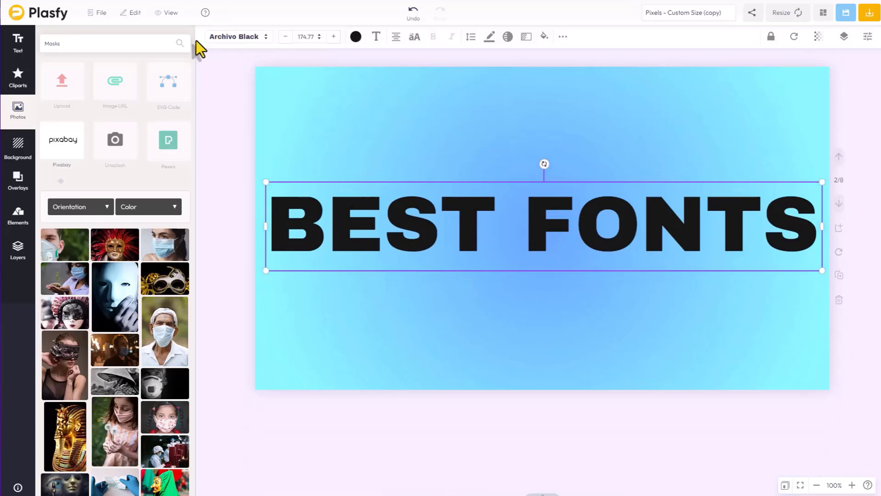
mouse_move(290, 110)
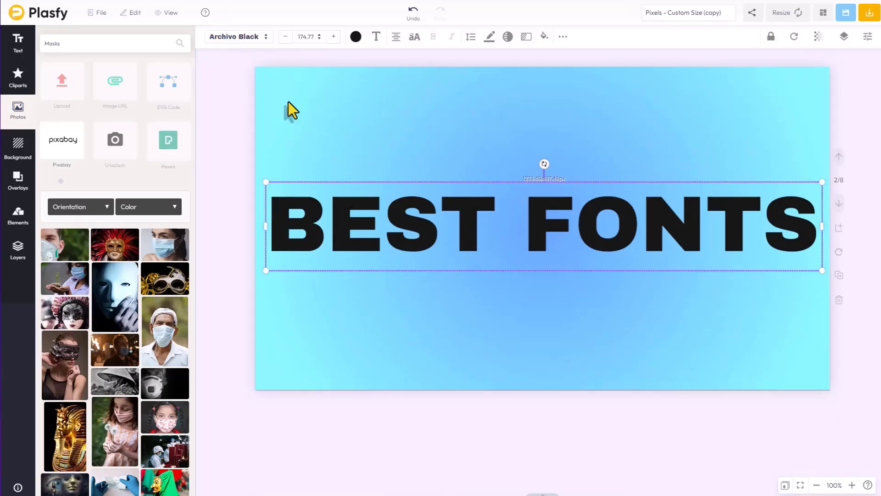
mouse_move(542, 279)
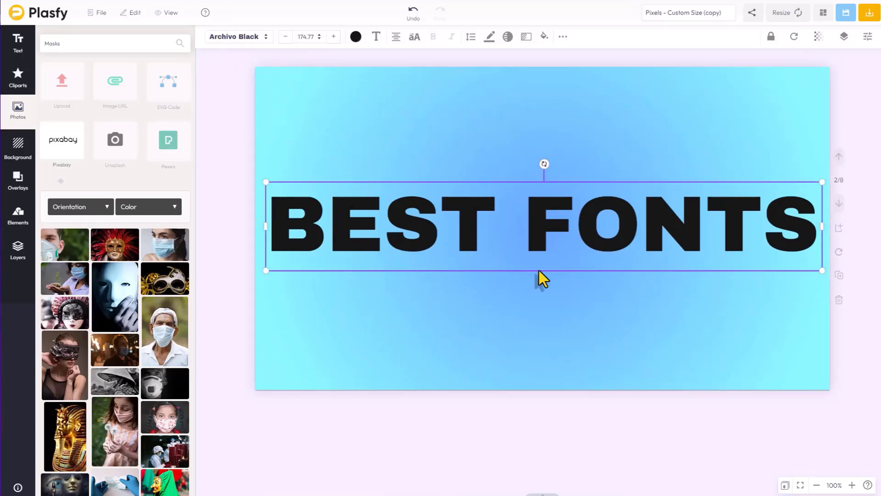
mouse_move(270, 65)
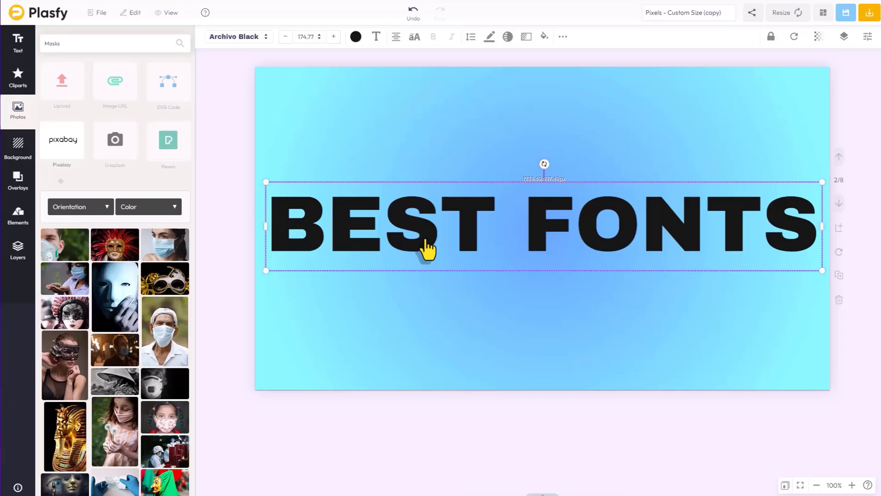
mouse_move(478, 245)
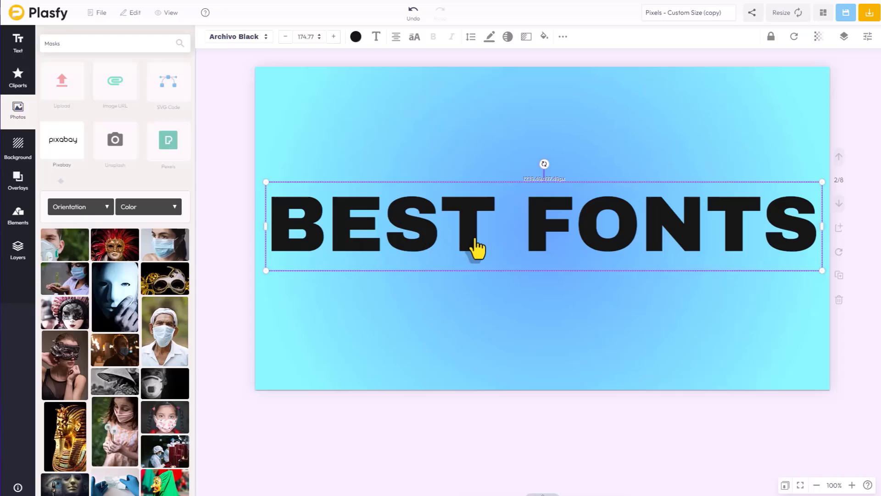
mouse_move(469, 247)
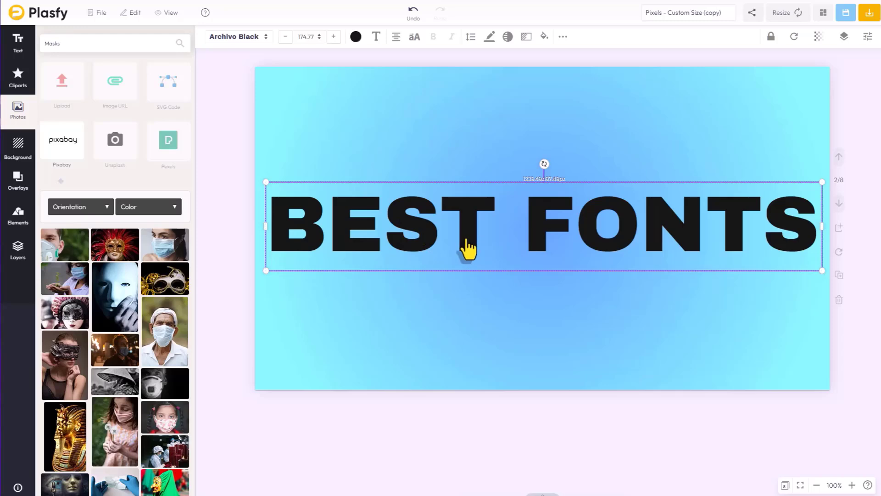
mouse_move(756, 250)
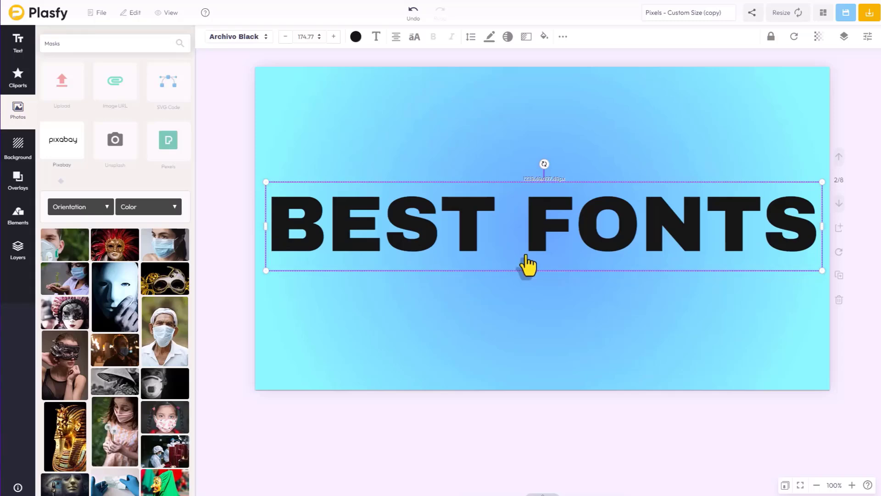
mouse_move(375, 37)
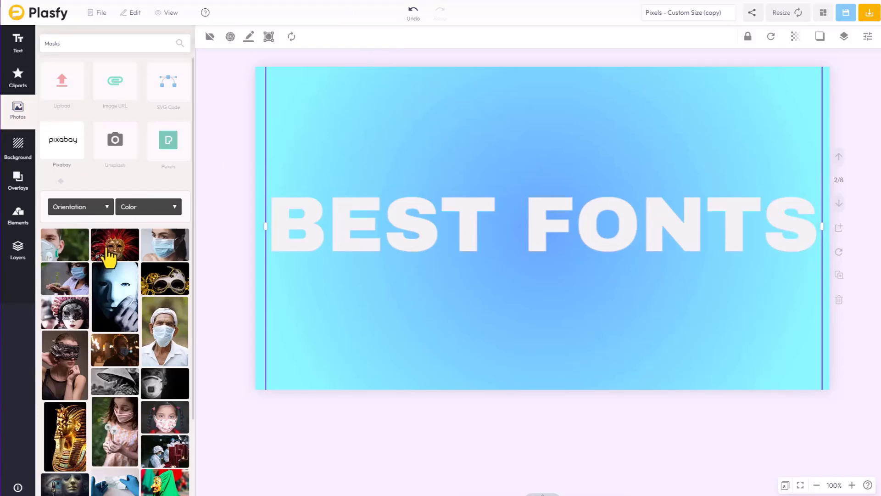
- Mask the red-and-gold mask photo into BEST FONTS and adjust its placement
left_click(114, 243)
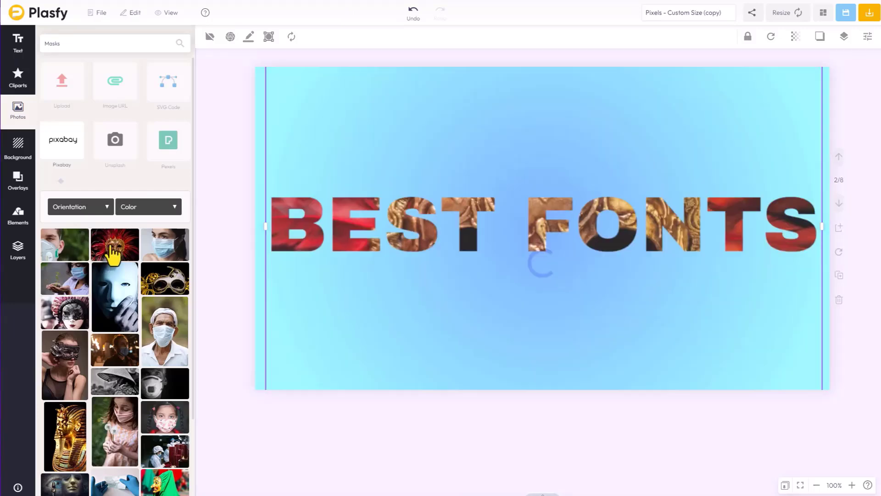
left_click(115, 244)
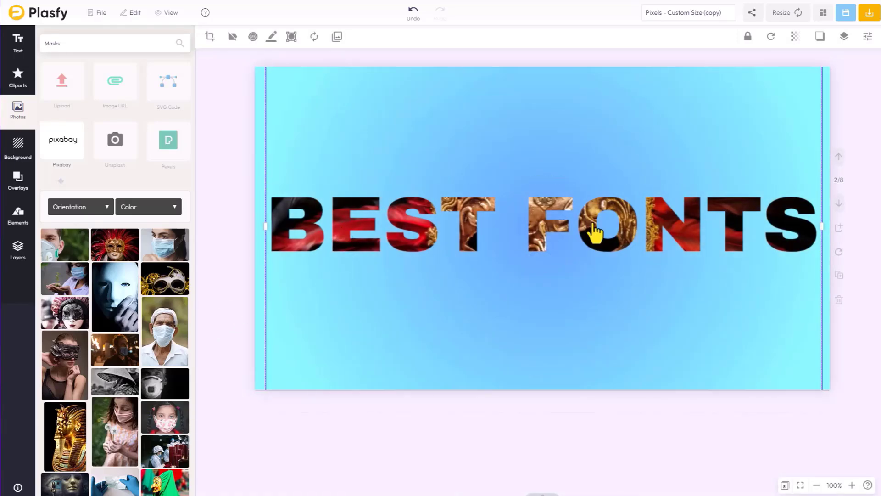
mouse_move(540, 225)
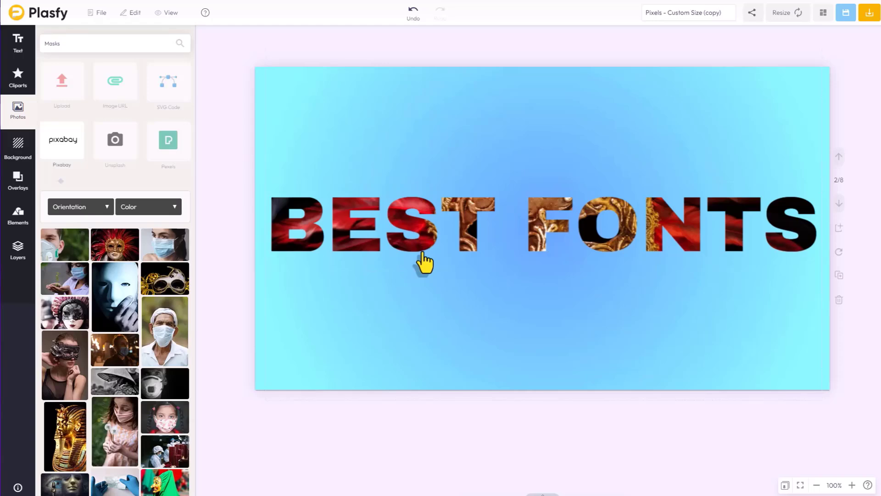
mouse_move(340, 295)
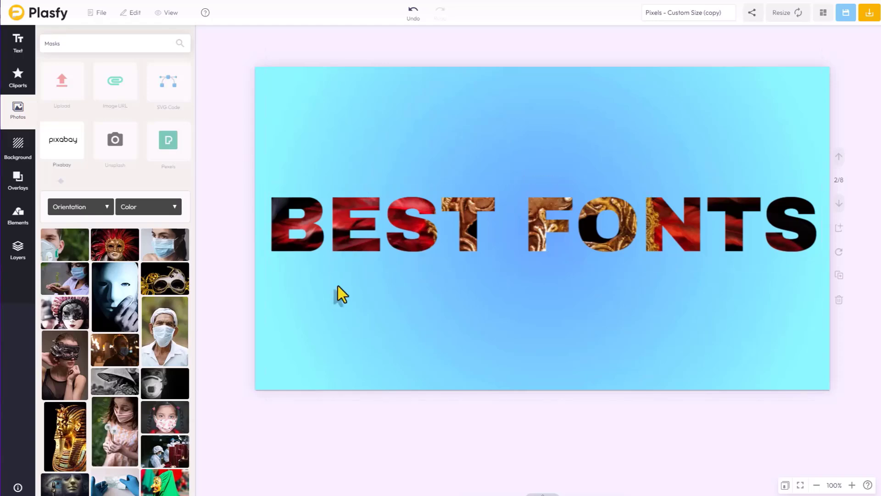
mouse_move(627, 307)
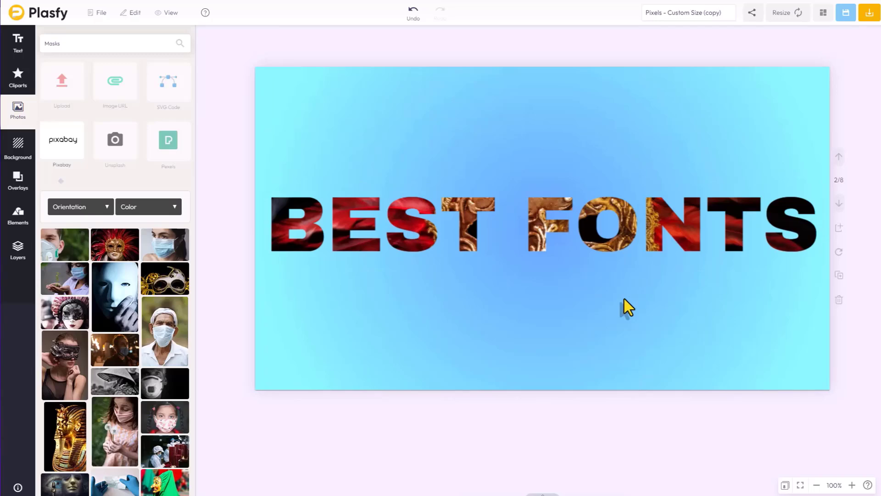
mouse_move(531, 239)
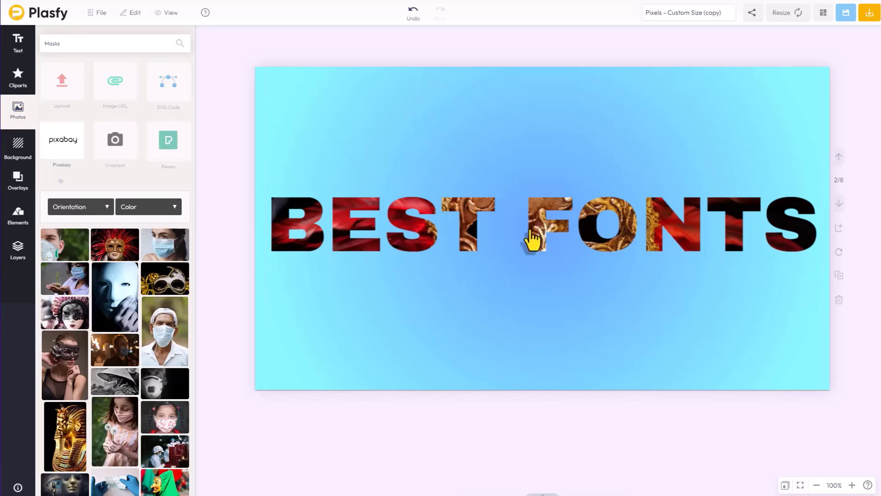
left_click(539, 225)
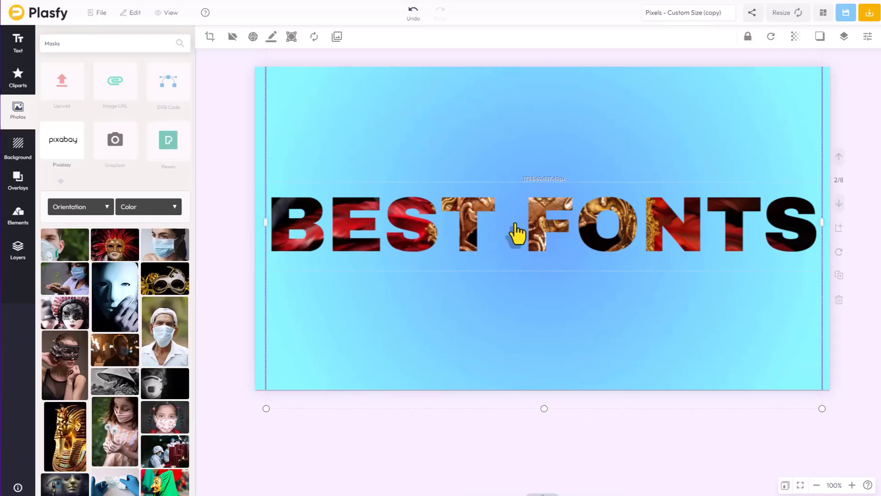
mouse_move(553, 224)
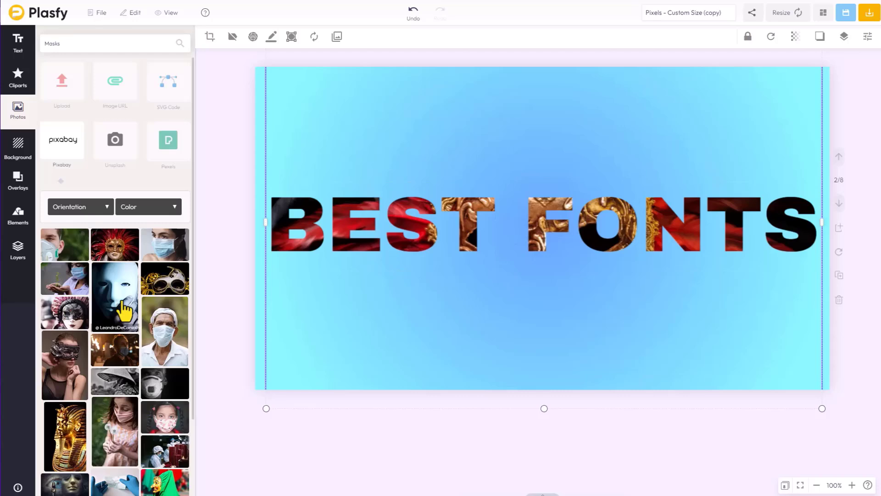
left_click(115, 297)
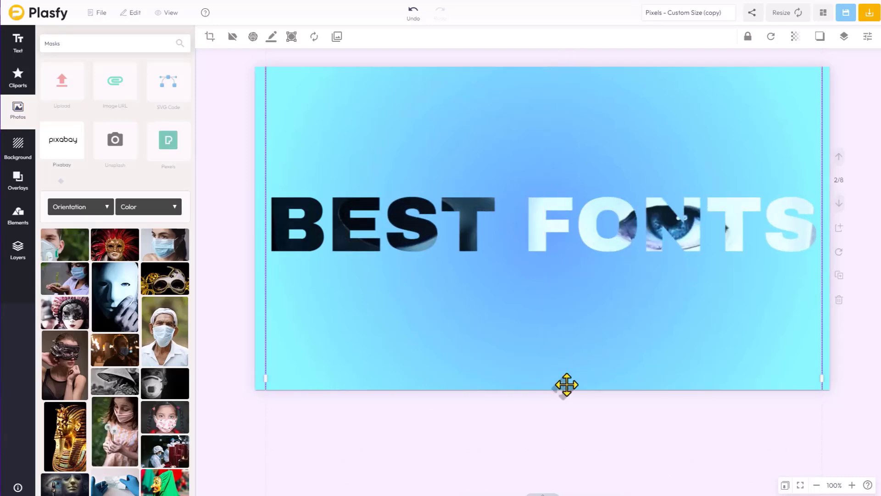
mouse_move(650, 90)
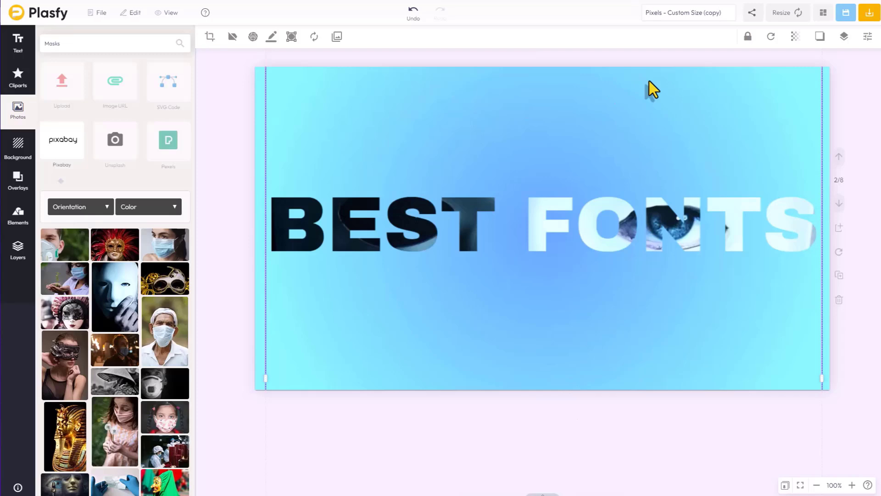
mouse_move(621, 178)
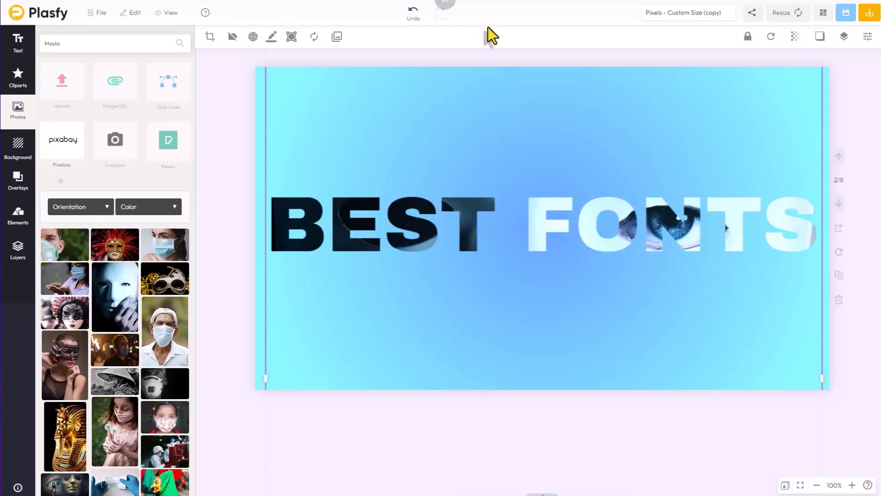
mouse_move(655, 155)
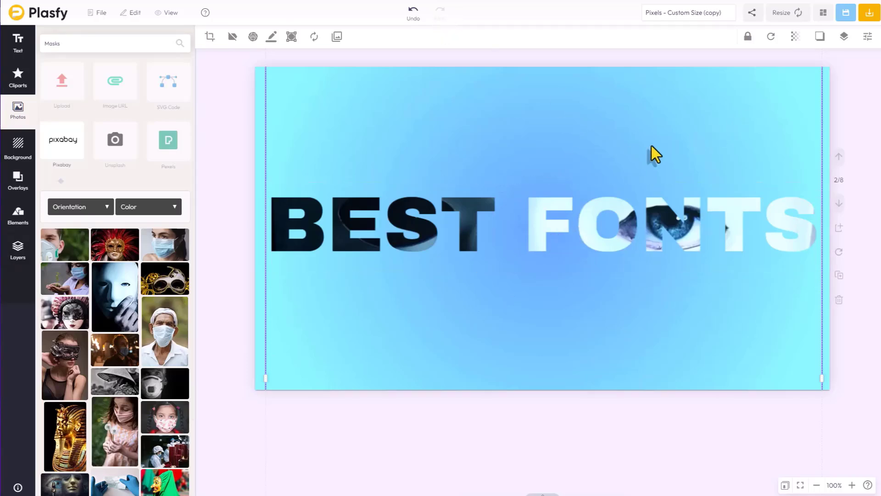
mouse_move(625, 178)
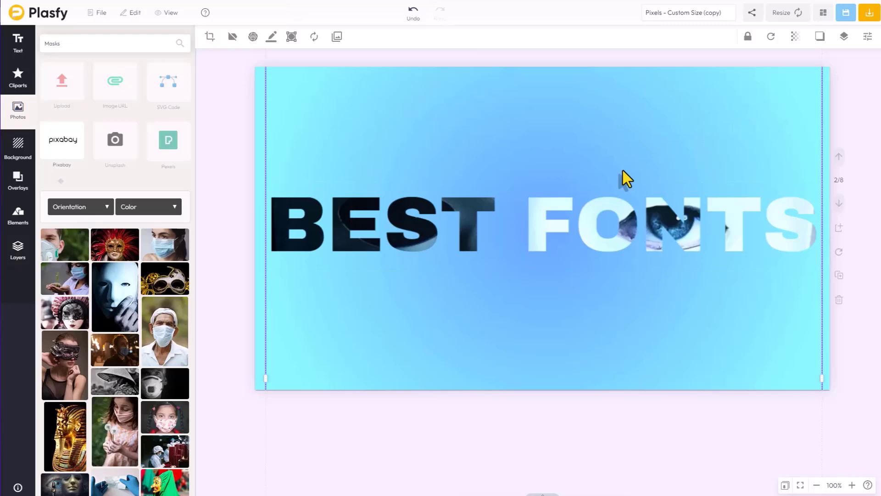
mouse_move(710, 392)
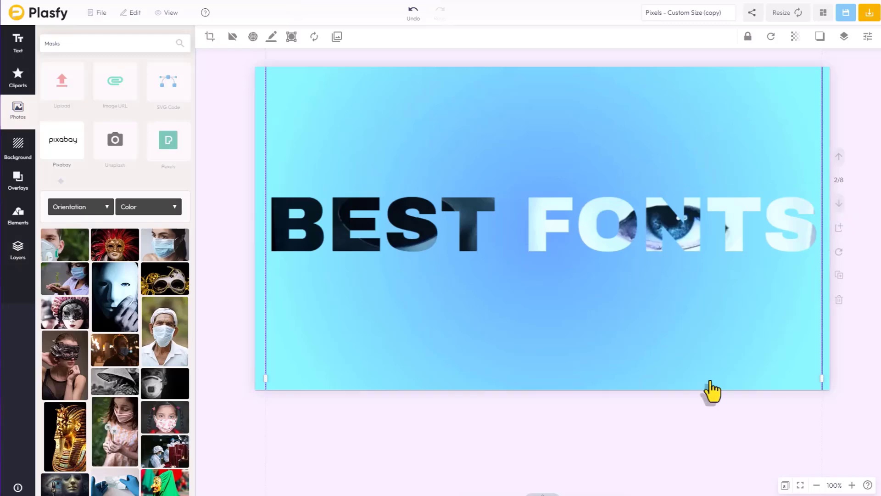
mouse_move(838, 203)
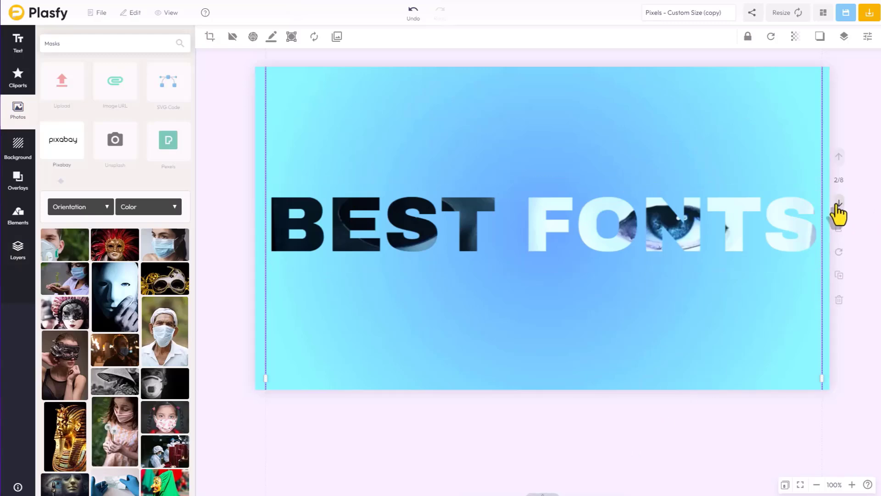
- Advance to slide 3 with black EXPLORE over the beach sunset
left_click(838, 202)
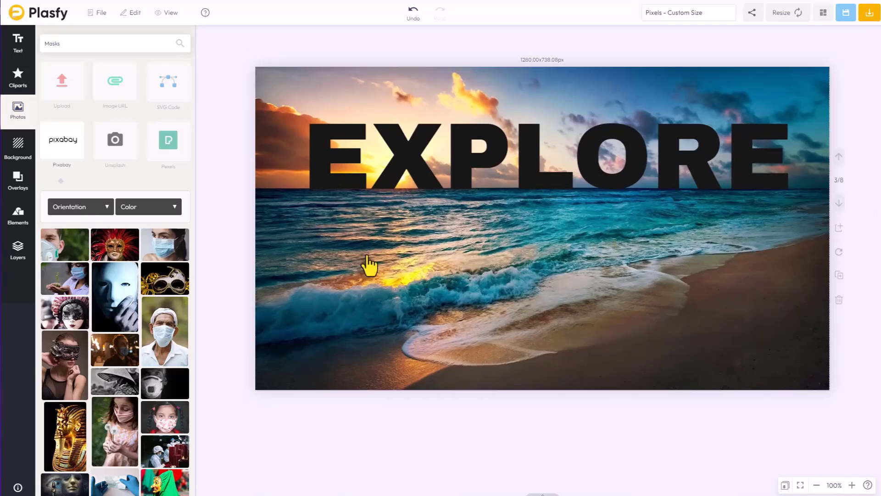
mouse_move(691, 233)
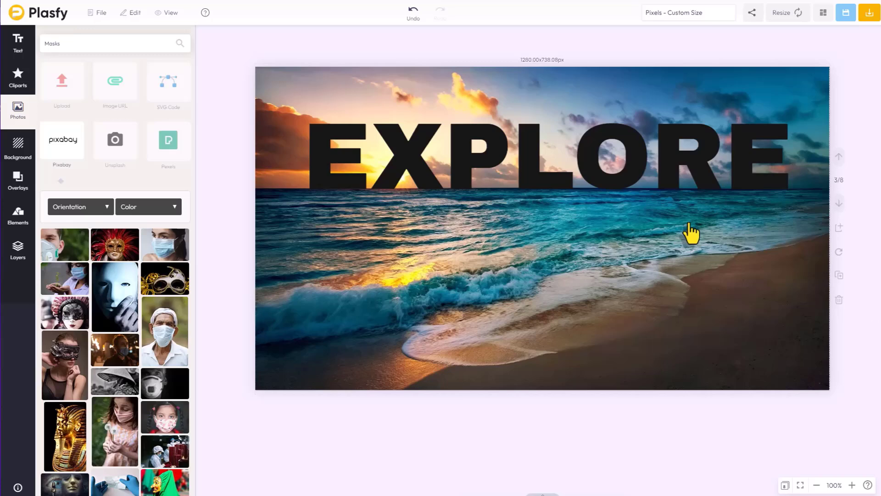
mouse_move(774, 264)
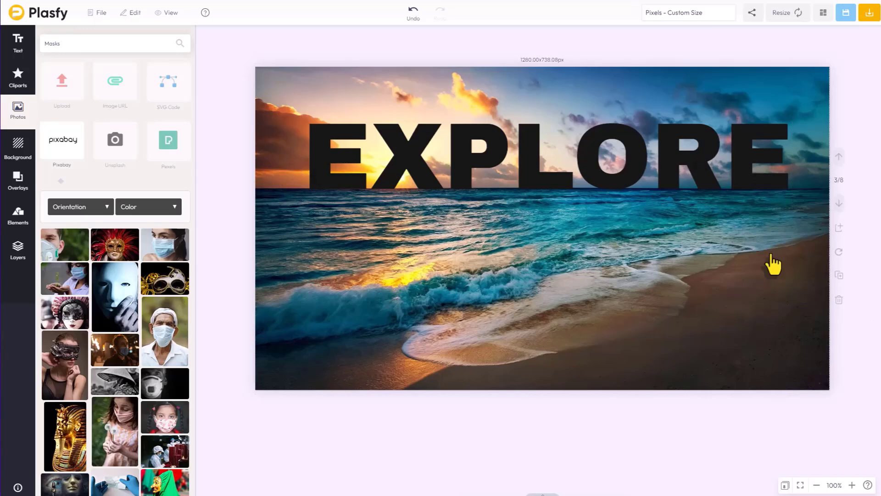
left_click(597, 188)
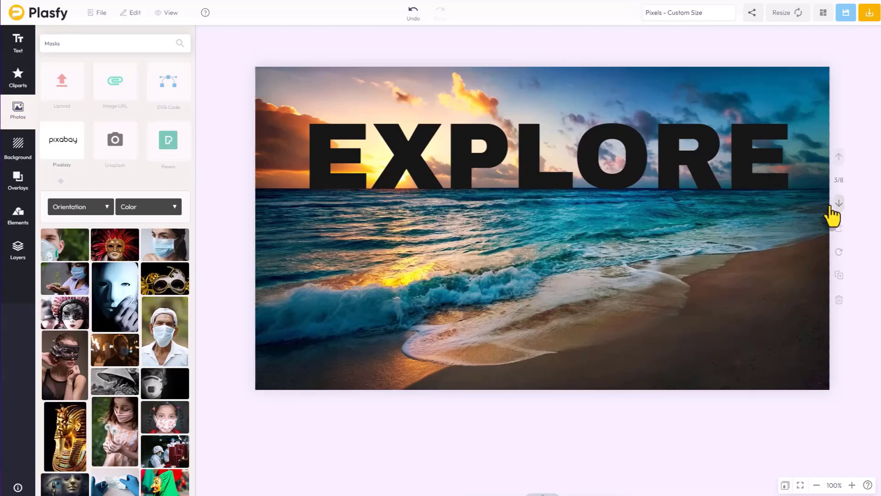
- Inspect the airliner-filled EXPLORE on slide 4, then advance to the ROCKY ALPS slide
left_click(838, 203)
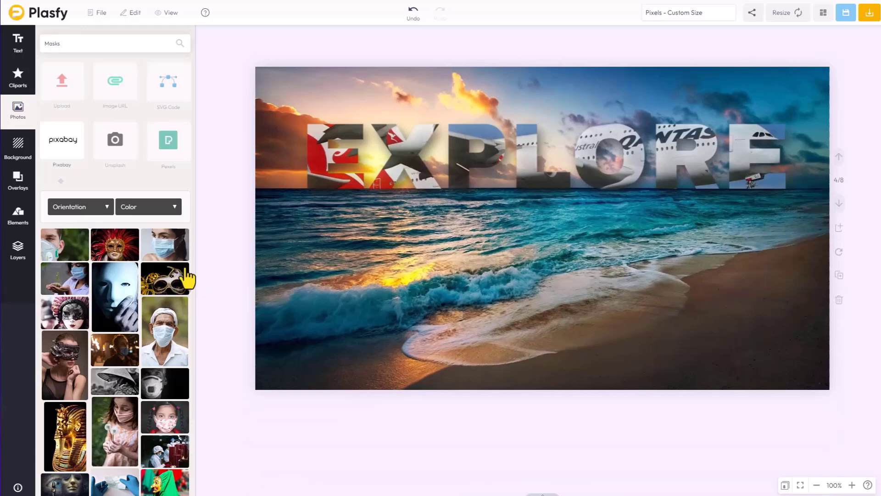
mouse_move(243, 235)
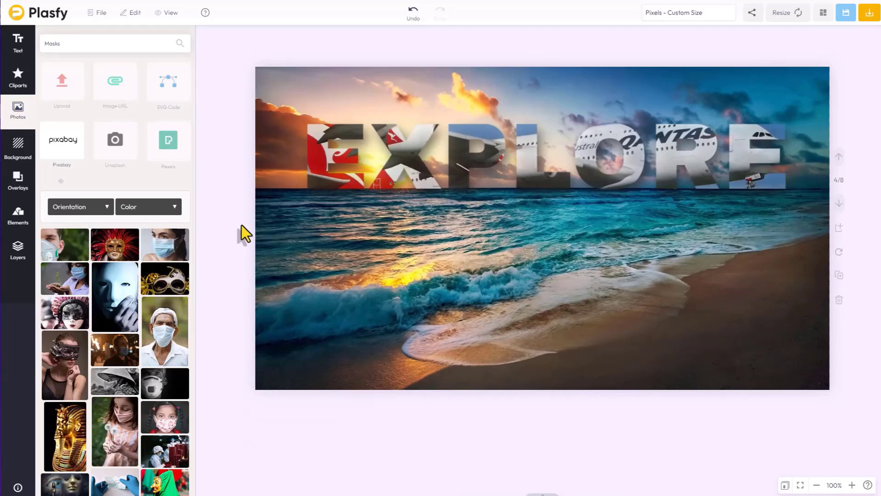
left_click(375, 161)
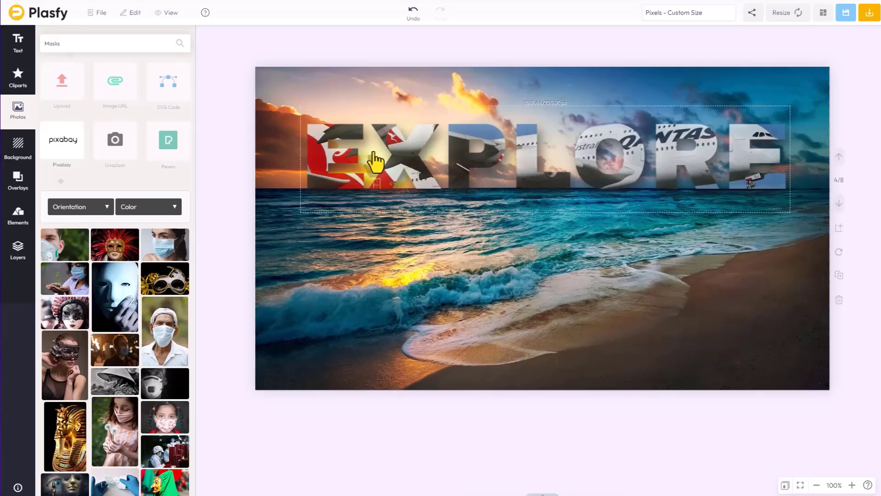
mouse_move(726, 180)
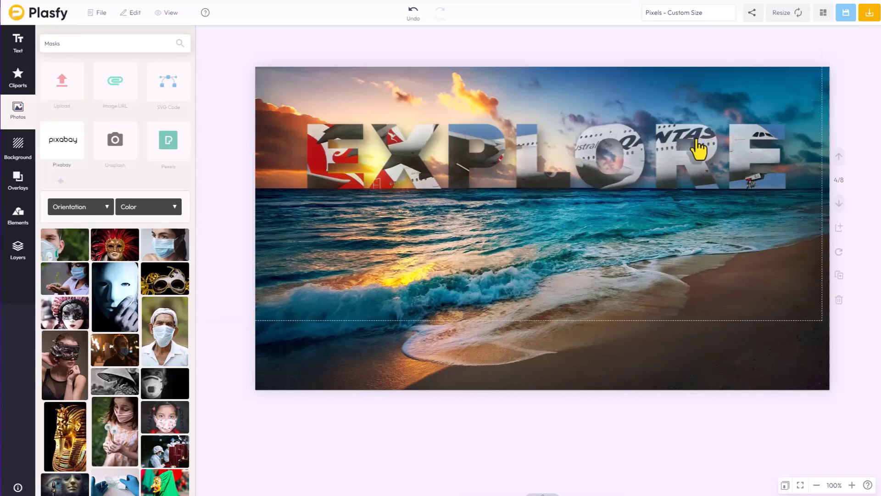
mouse_move(781, 169)
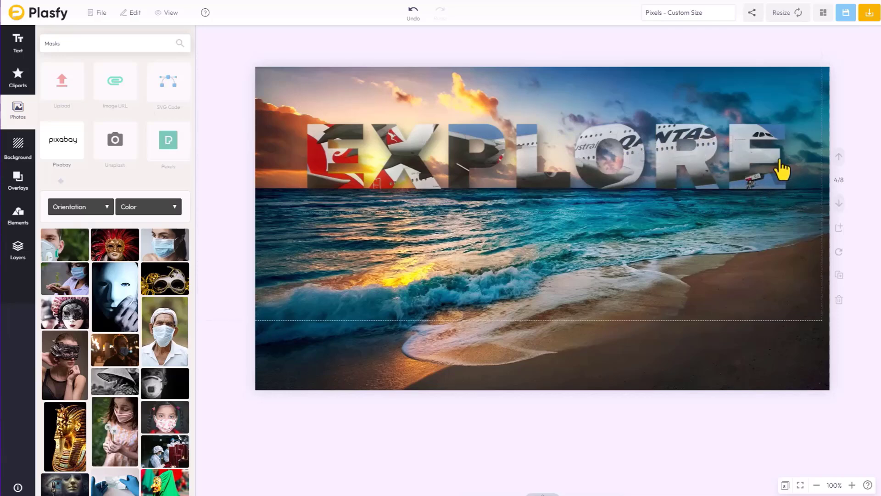
mouse_move(624, 163)
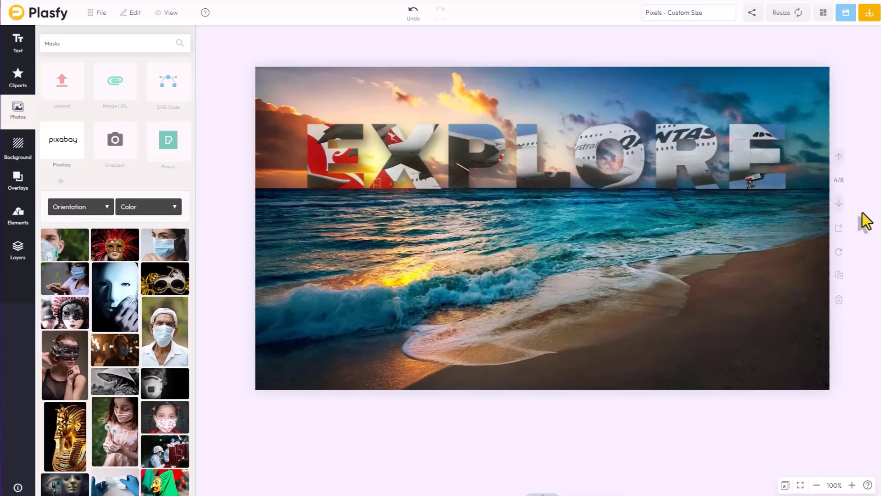
left_click(400, 171)
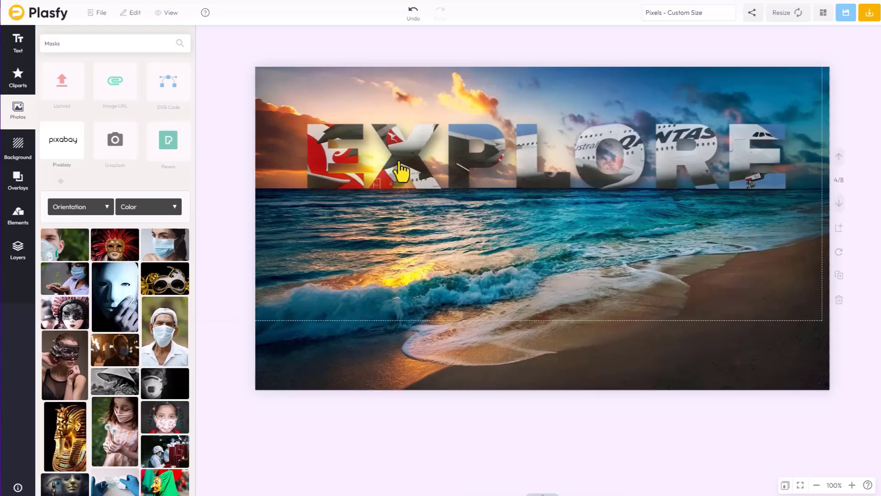
mouse_move(452, 180)
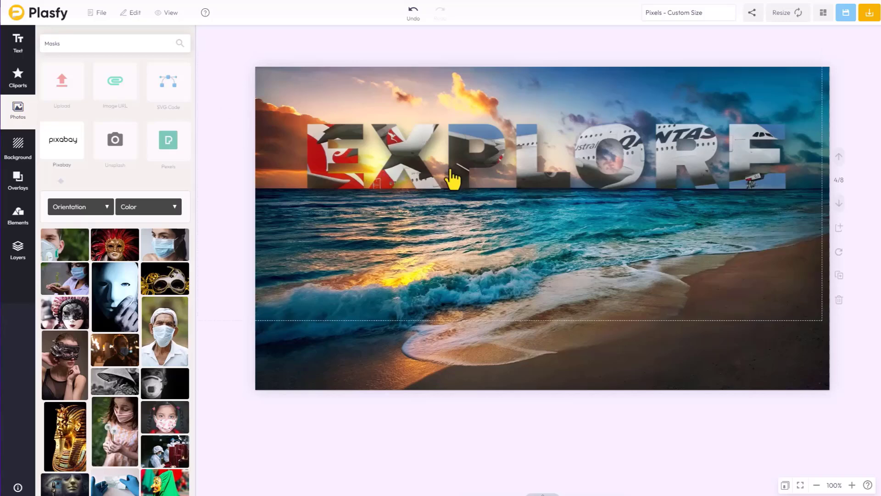
mouse_move(663, 152)
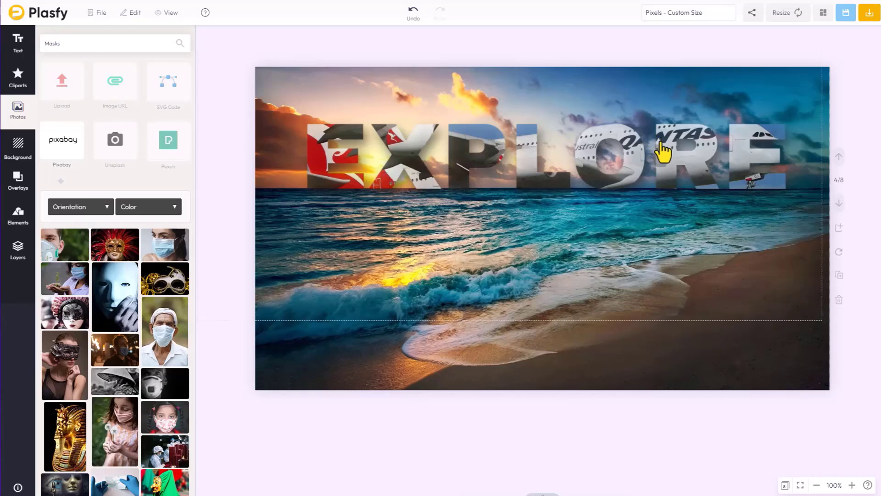
mouse_move(677, 163)
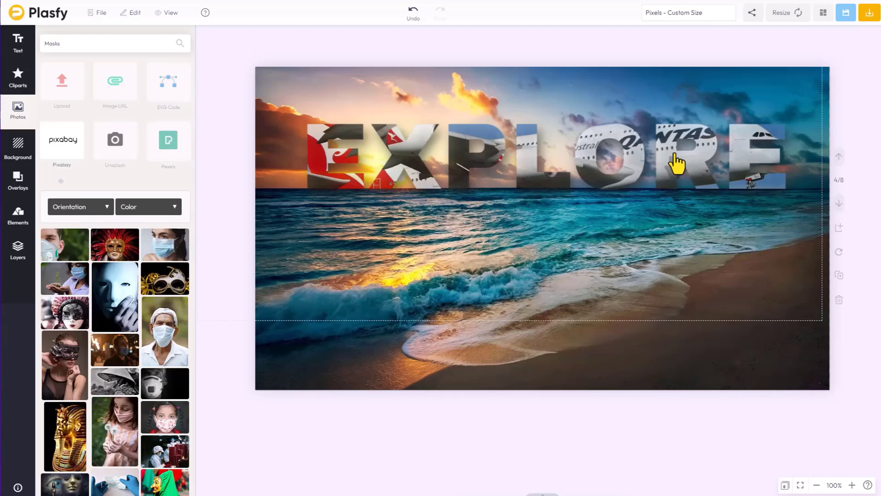
left_click(534, 202)
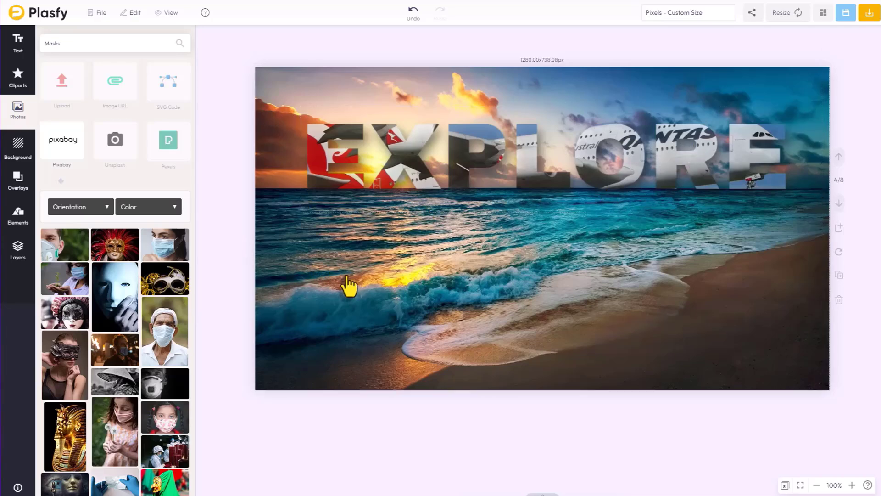
left_click(489, 200)
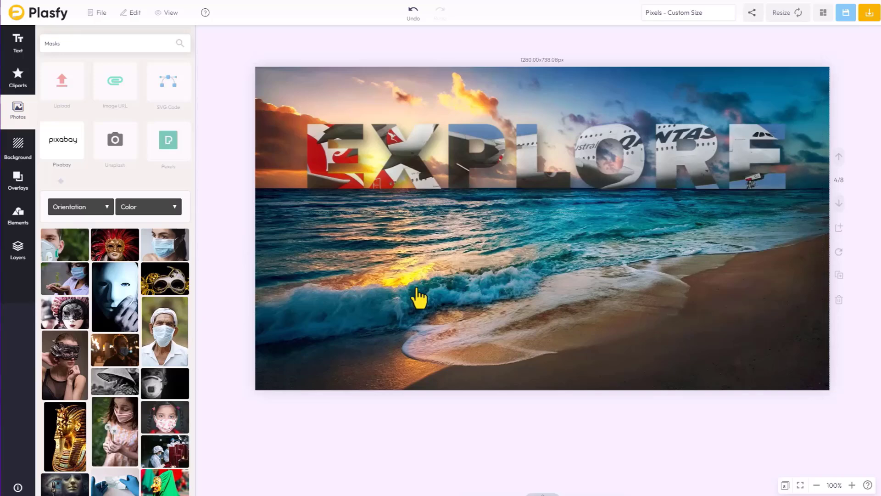
mouse_move(560, 293)
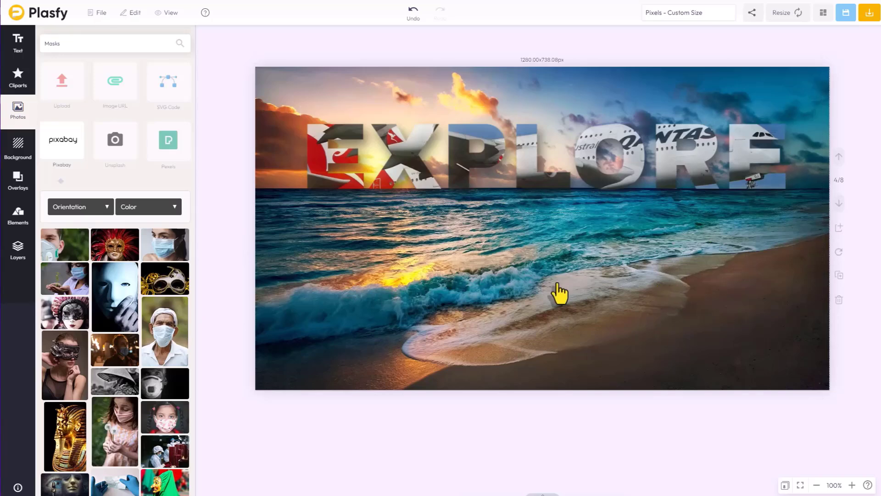
mouse_move(631, 296)
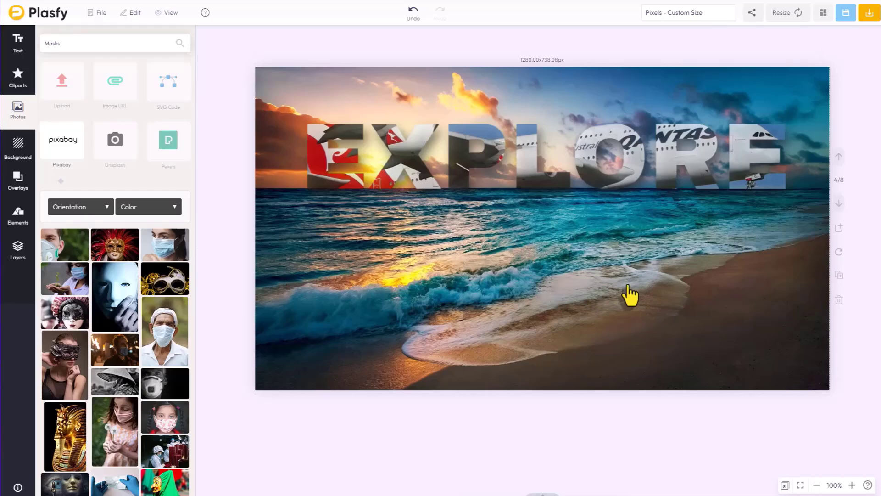
mouse_move(839, 209)
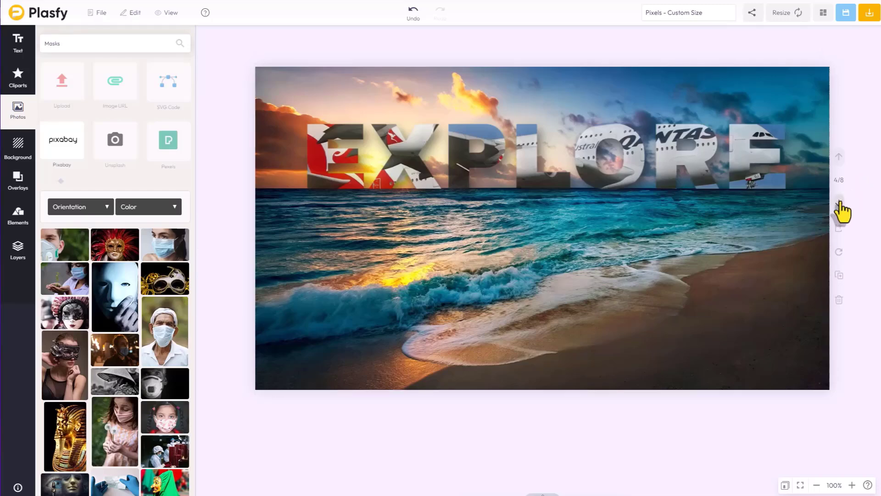
left_click(838, 202)
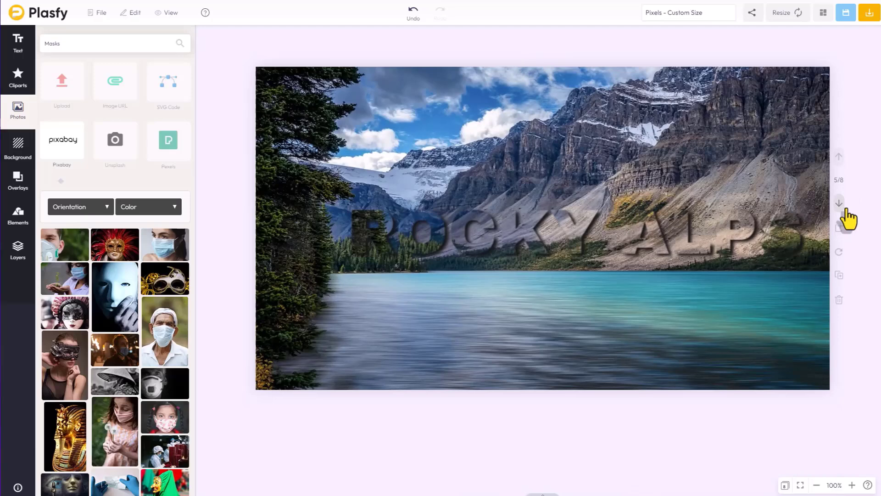
left_click(438, 267)
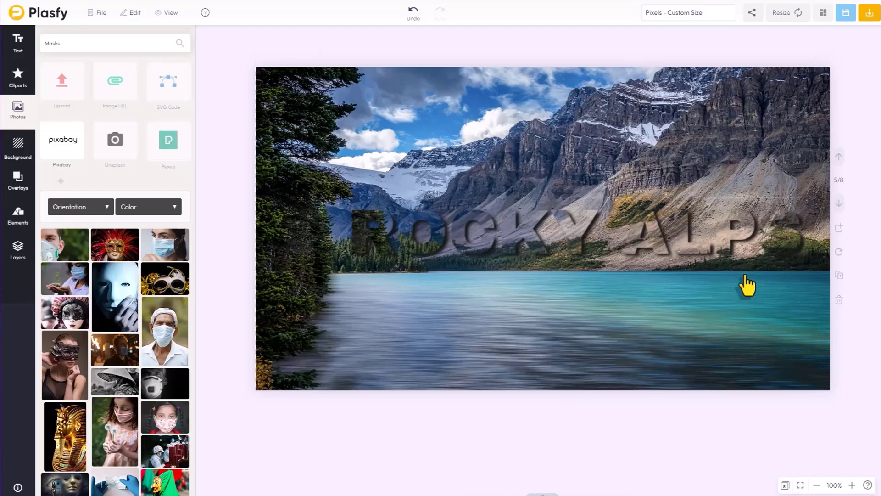
mouse_move(865, 225)
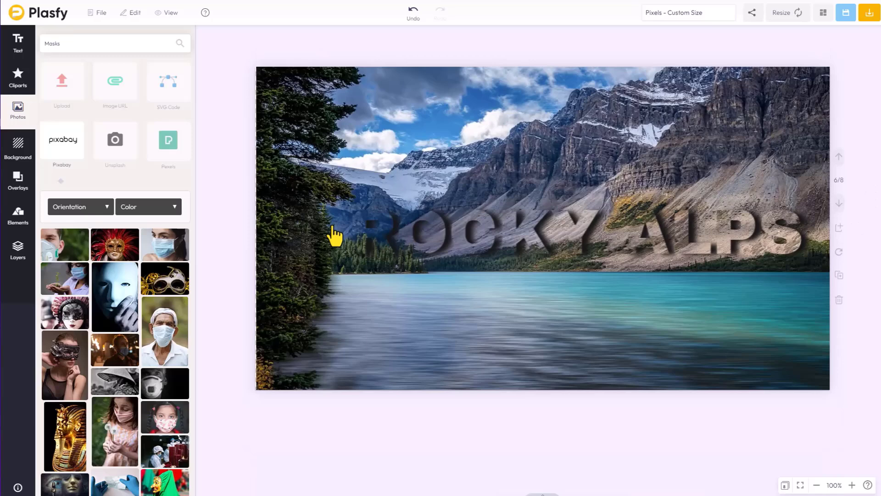
mouse_move(312, 264)
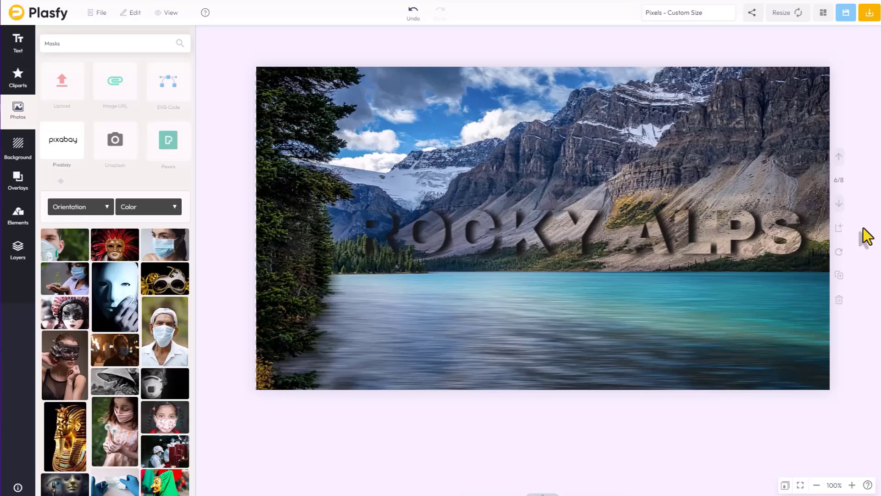
mouse_move(854, 286)
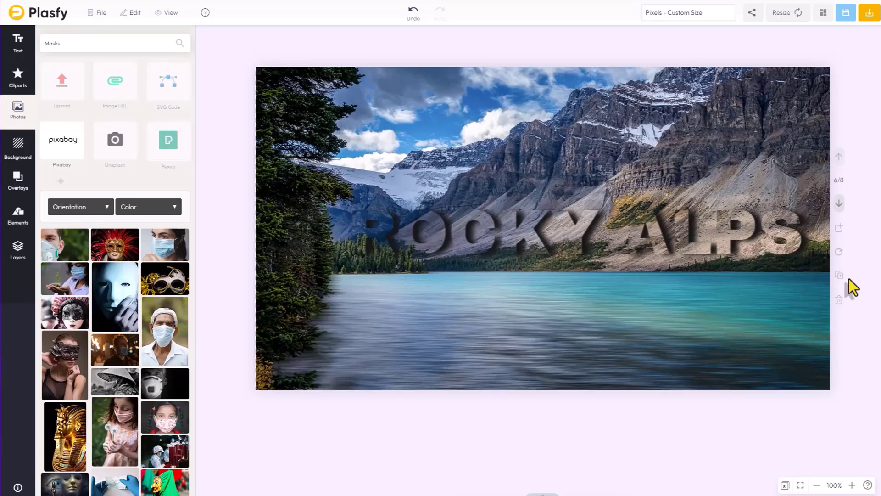
mouse_move(578, 351)
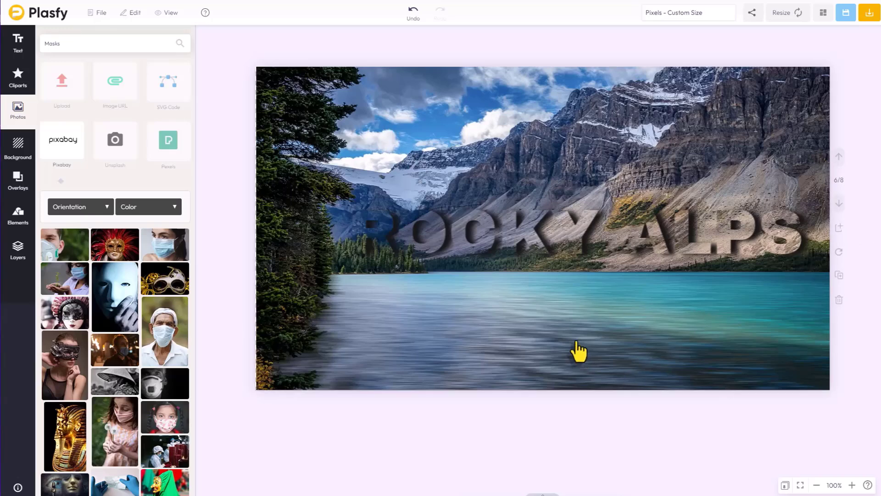
left_click(438, 242)
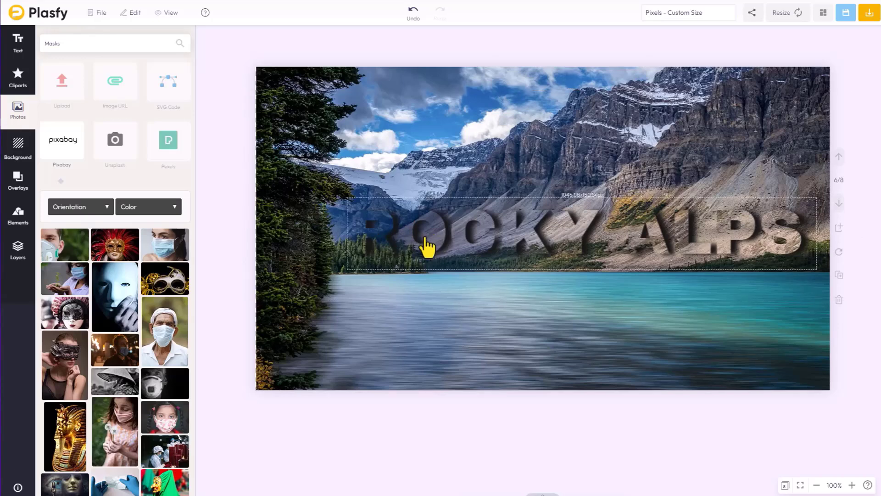
mouse_move(693, 245)
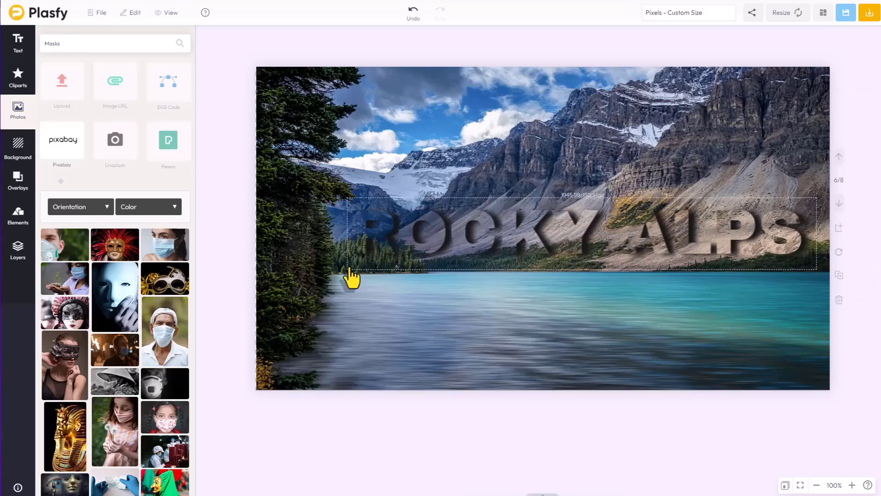
mouse_move(556, 238)
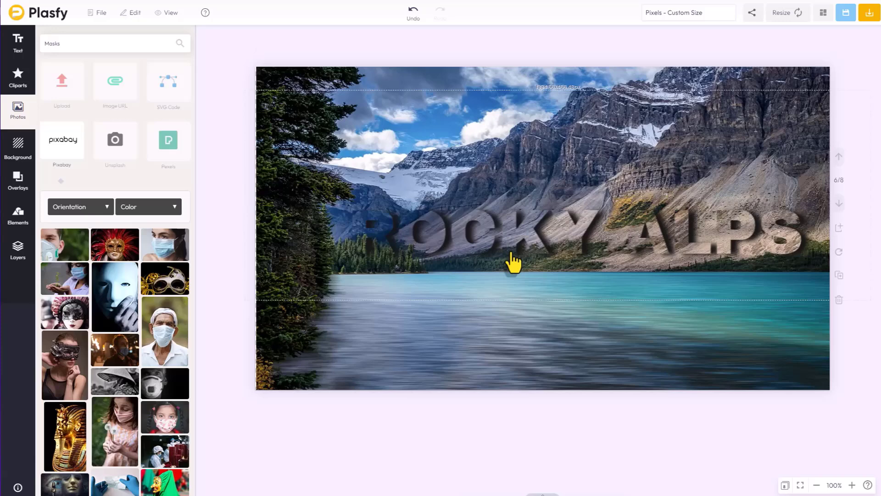
mouse_move(533, 240)
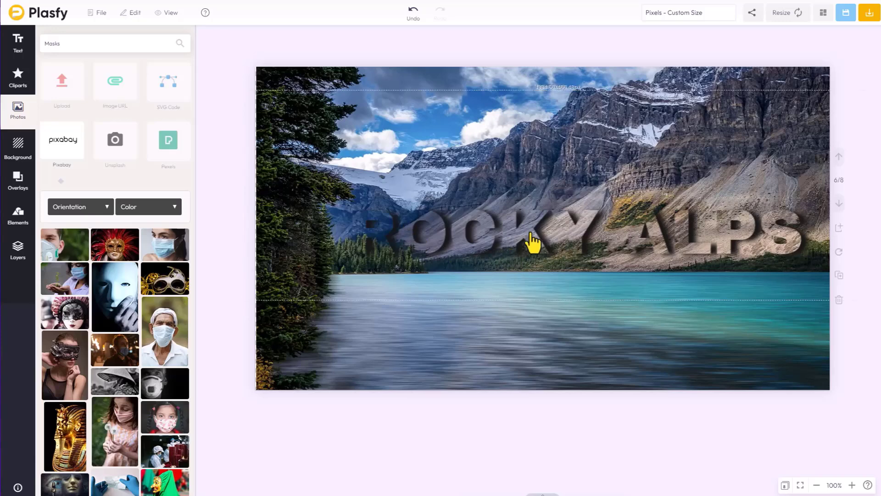
left_click(533, 240)
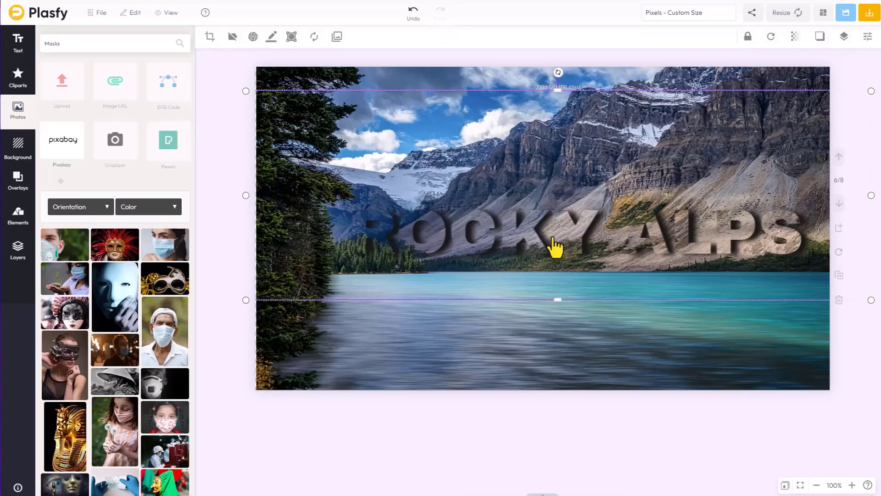
mouse_move(432, 219)
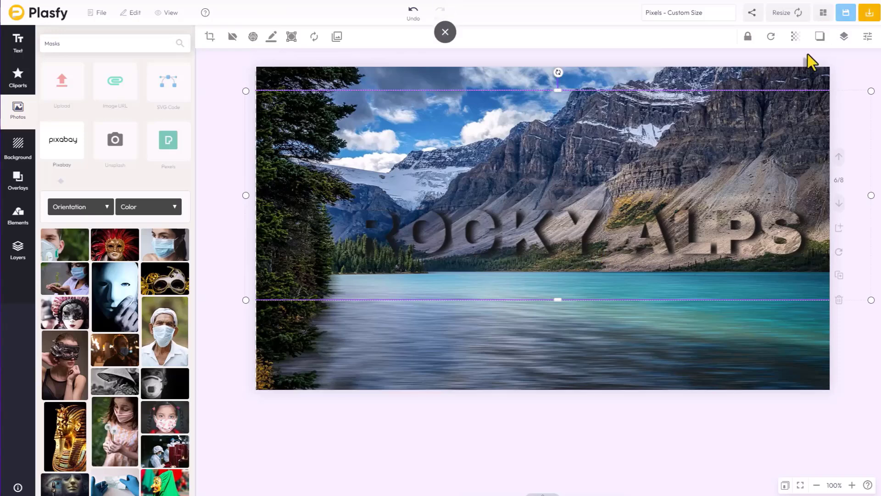
- Go back from page 6 to the fainter ROCKY ALPS version on page 5
left_click(819, 36)
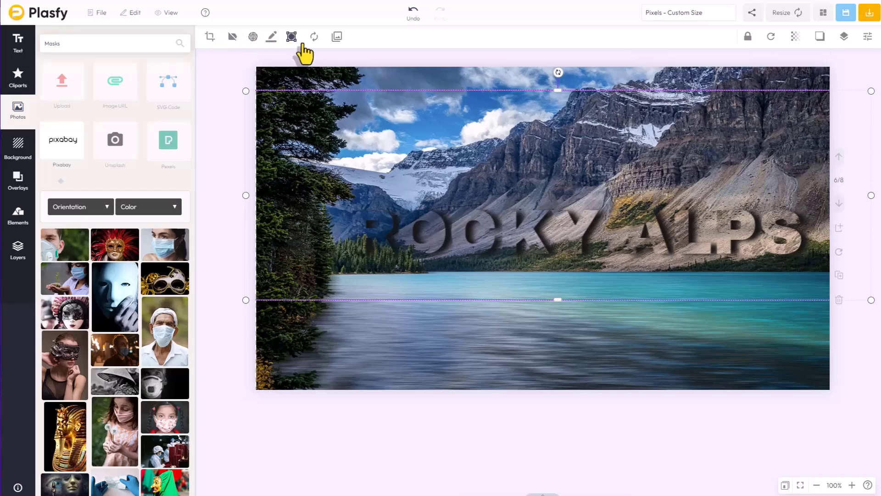
mouse_move(874, 281)
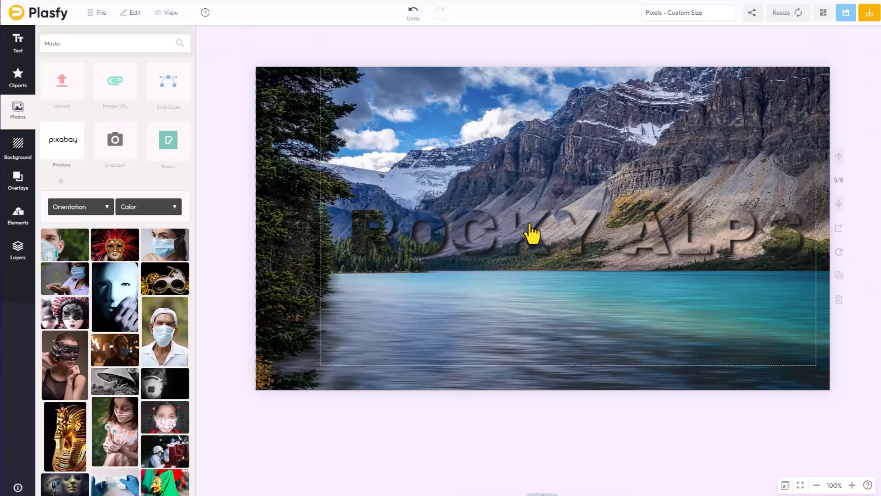
left_click(531, 232)
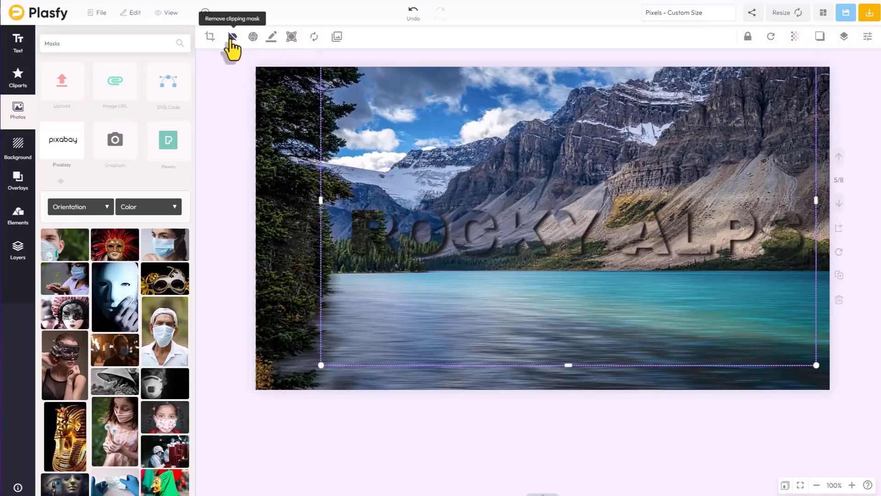
left_click(231, 37)
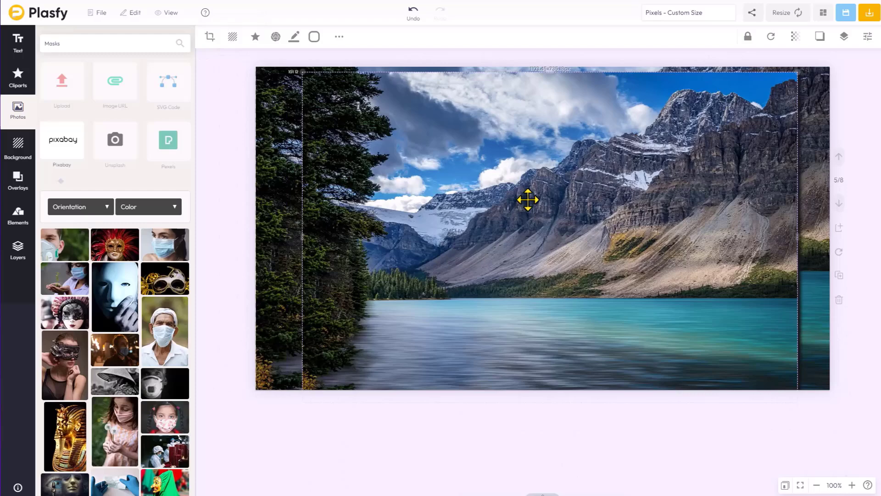
left_click(412, 10)
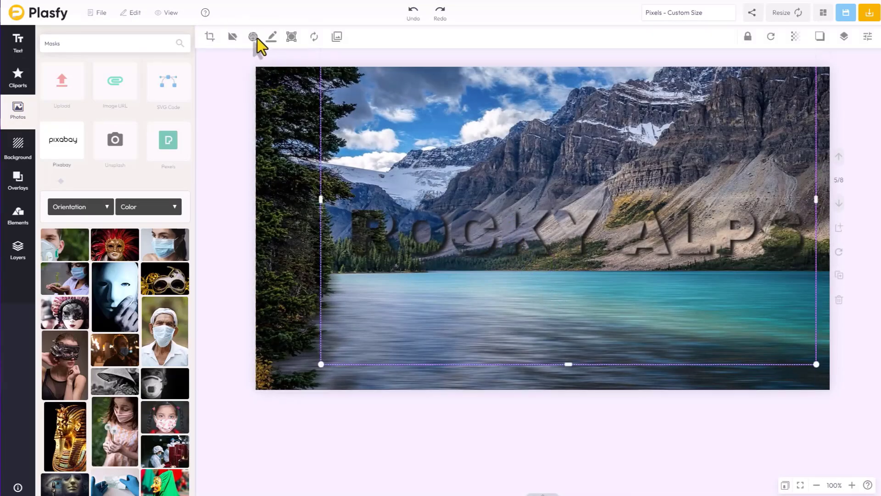
- Select the masked mountain photo on page 5, then move to page 6
left_click(253, 37)
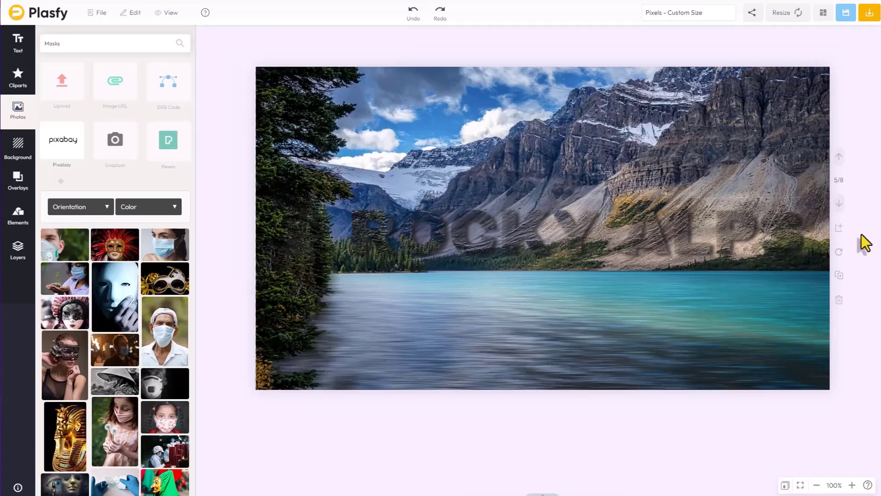
mouse_move(761, 228)
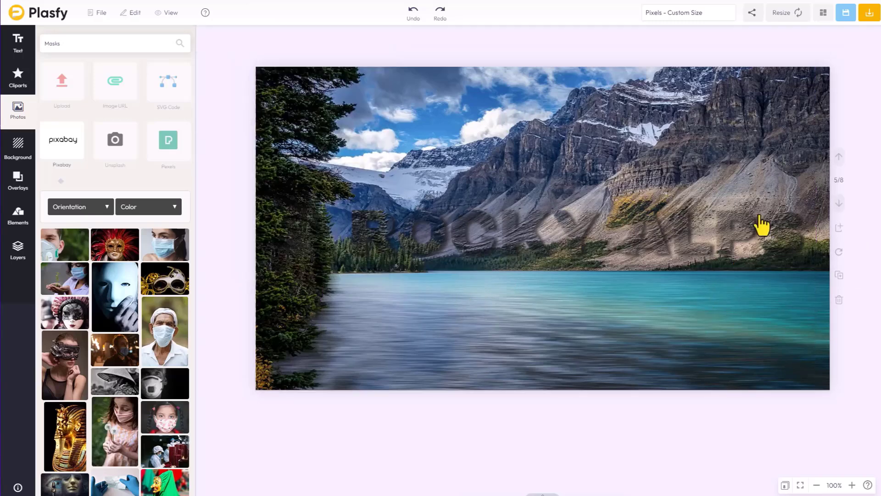
left_click(528, 253)
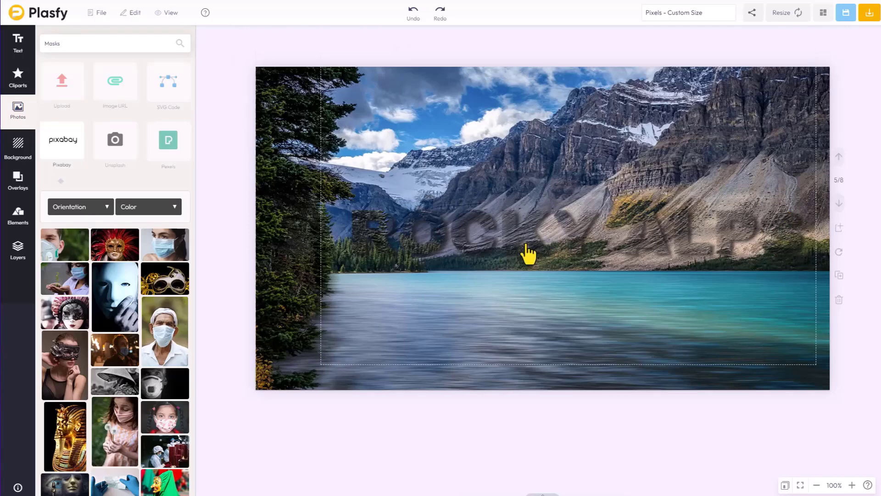
mouse_move(528, 254)
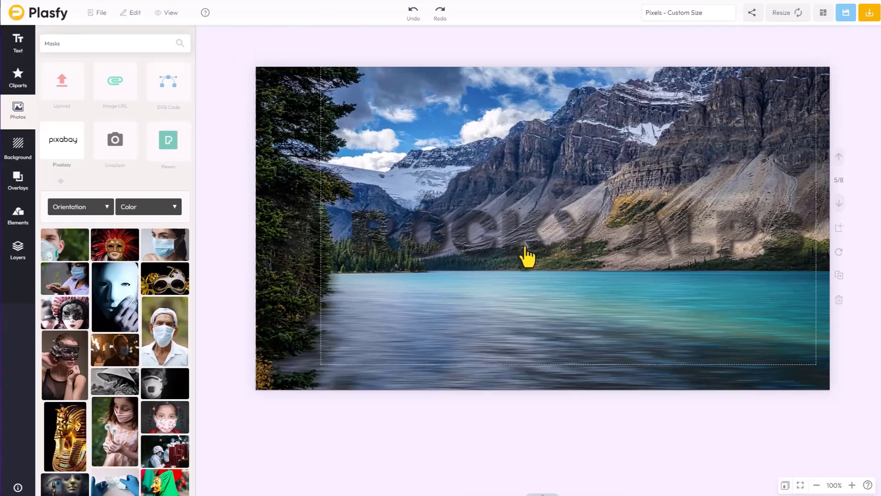
left_click(527, 256)
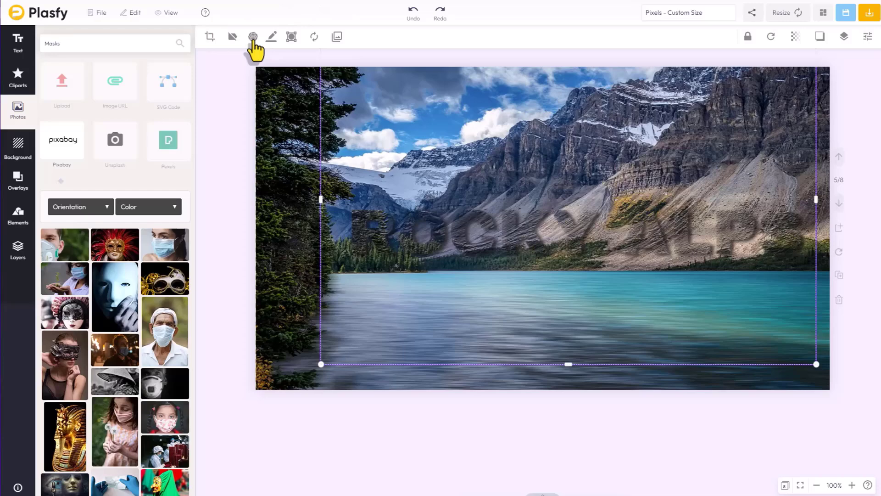
left_click(252, 36)
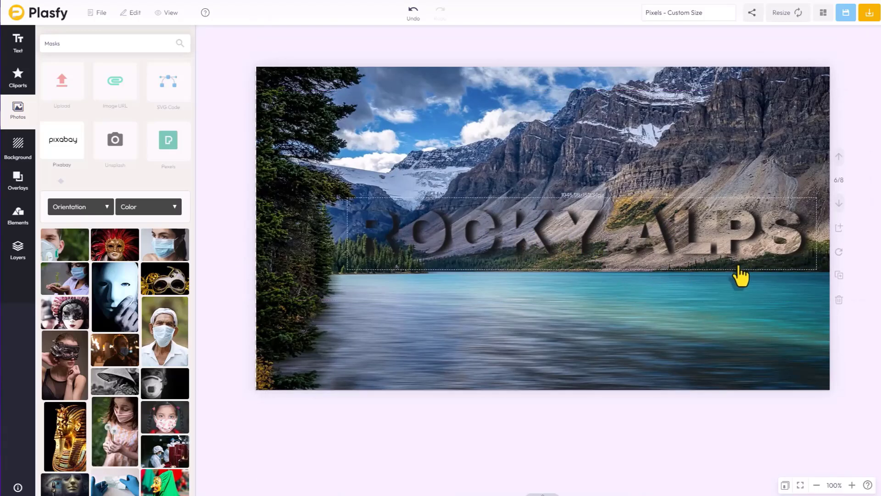
mouse_move(730, 273)
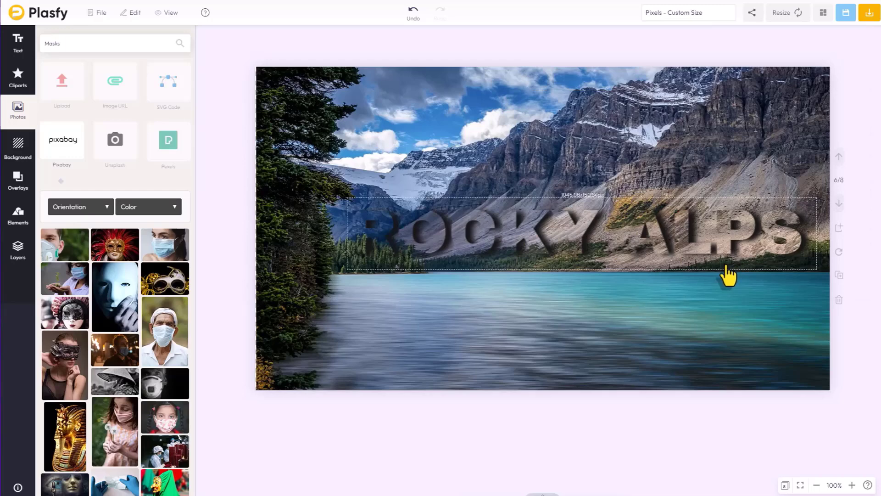
- Advance to the GARDENIA slide, then on to page 8
left_click(839, 203)
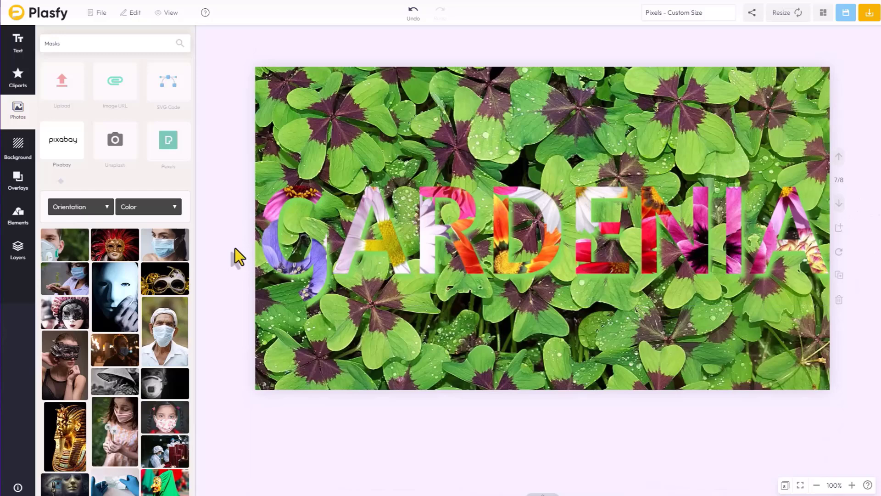
mouse_move(475, 107)
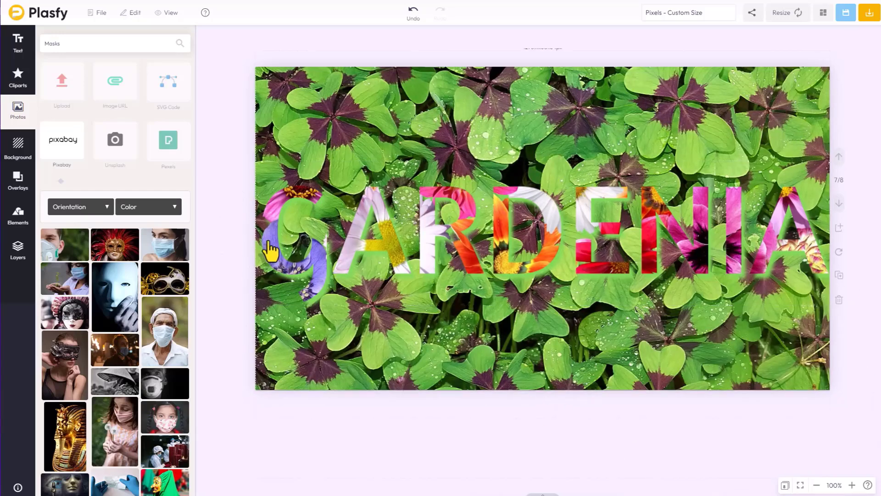
mouse_move(393, 258)
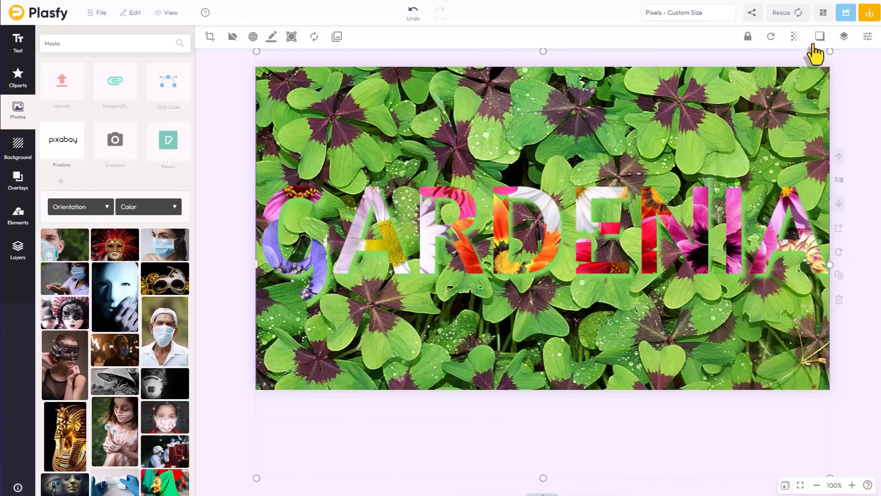
left_click(820, 36)
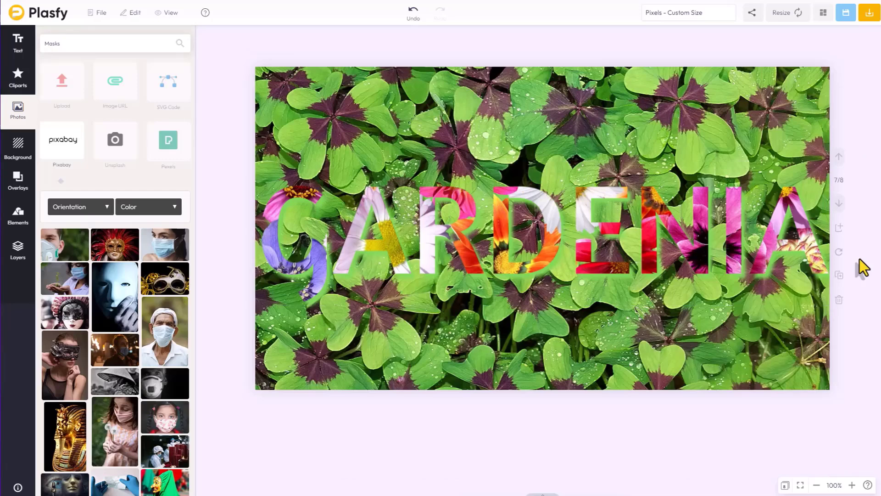
mouse_move(839, 213)
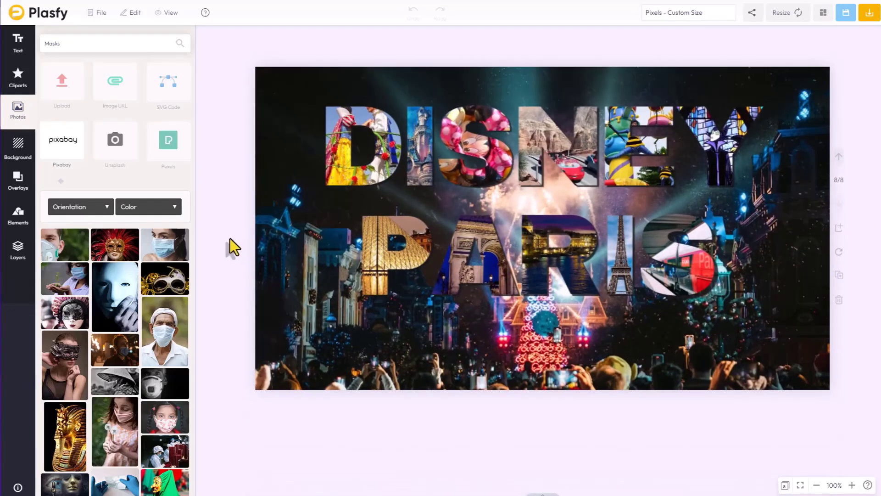
mouse_move(253, 289)
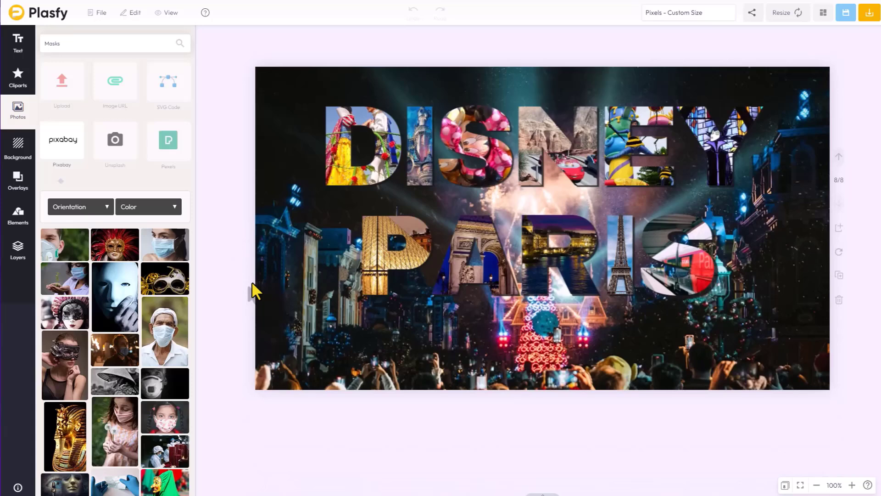
left_click(480, 158)
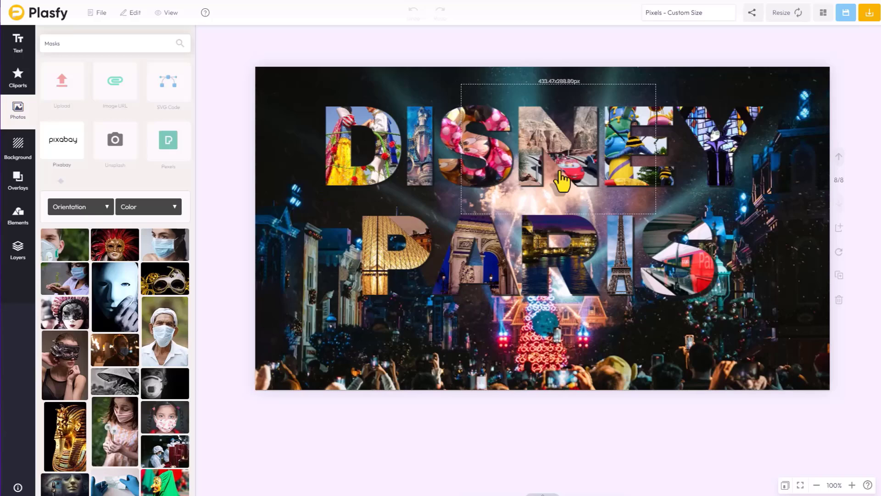
mouse_move(589, 171)
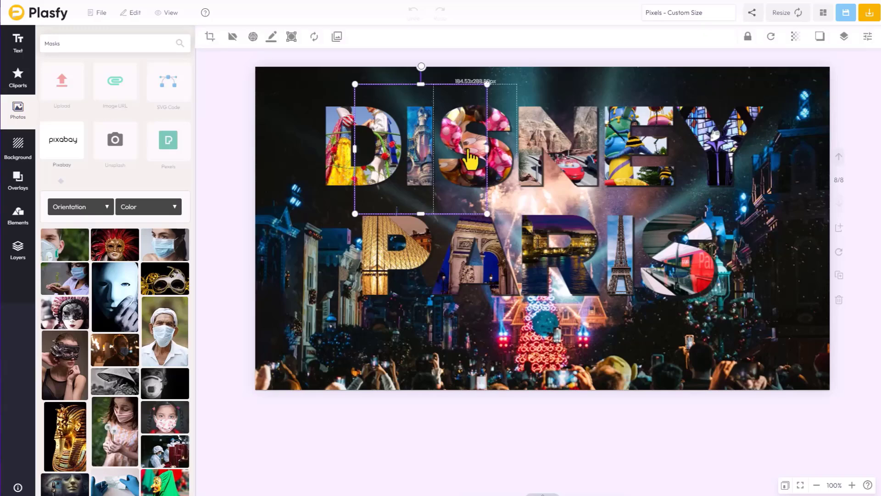
left_click(238, 236)
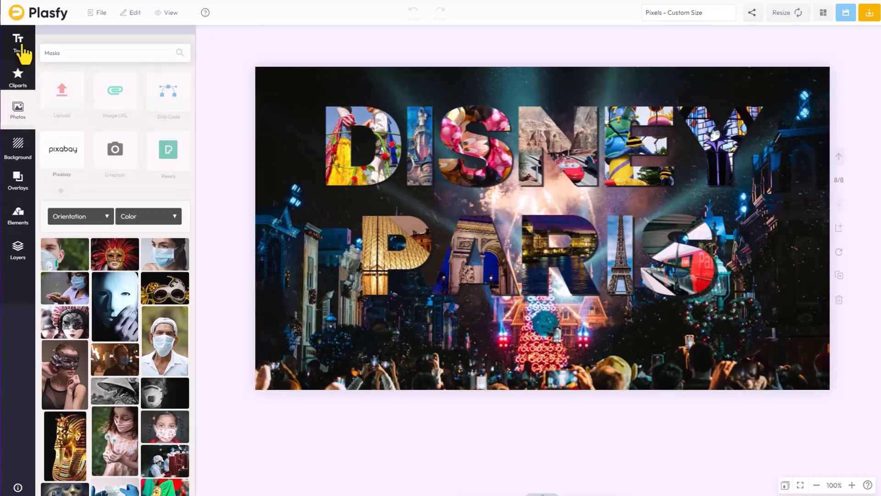
- Add a heading to the blank ninth slide and type the letter P
left_click(17, 42)
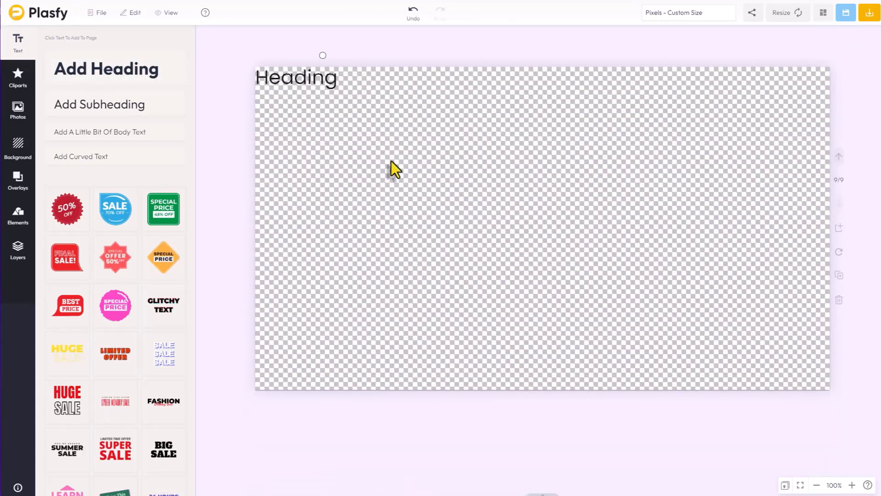
left_click(296, 77)
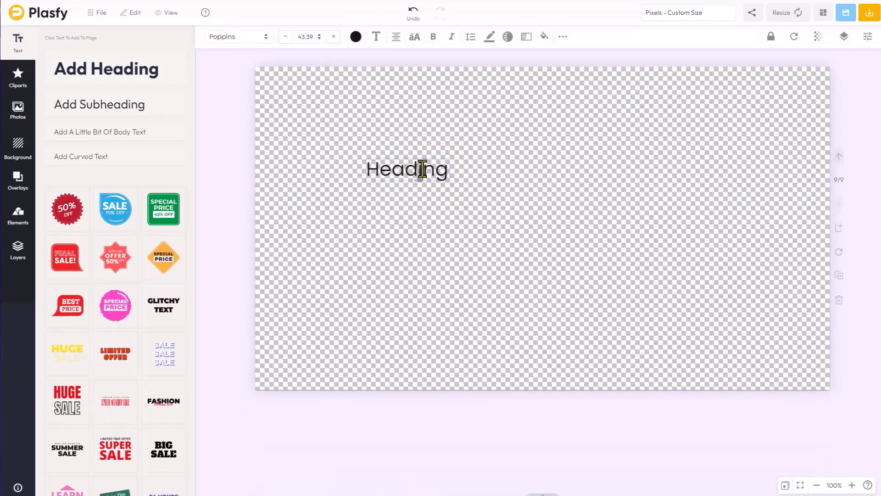
type("P")
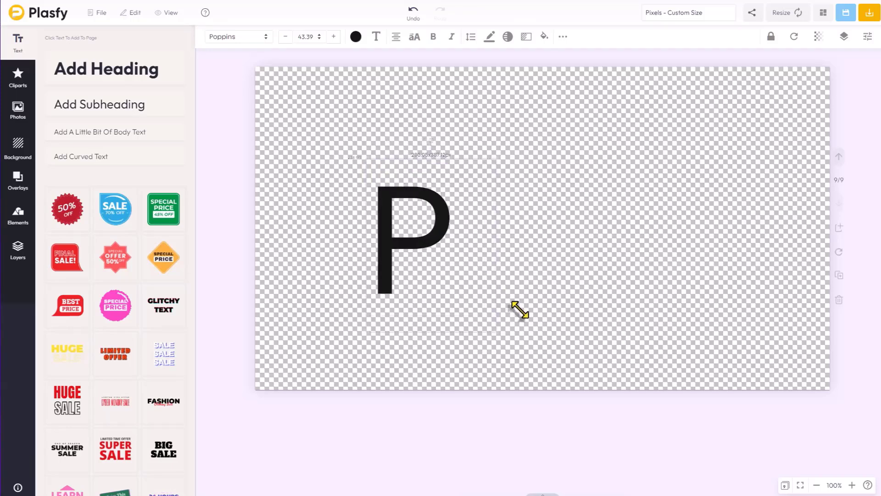
- Give the large letter P a new font
left_click(414, 247)
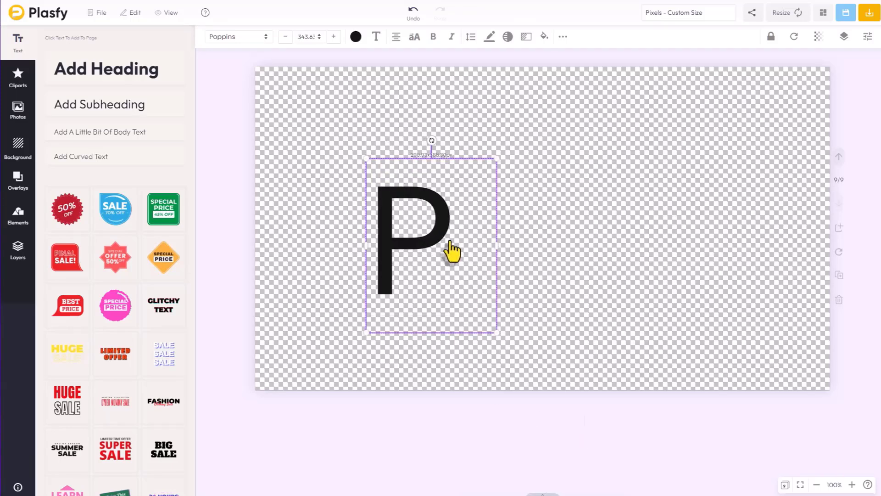
left_click(235, 37)
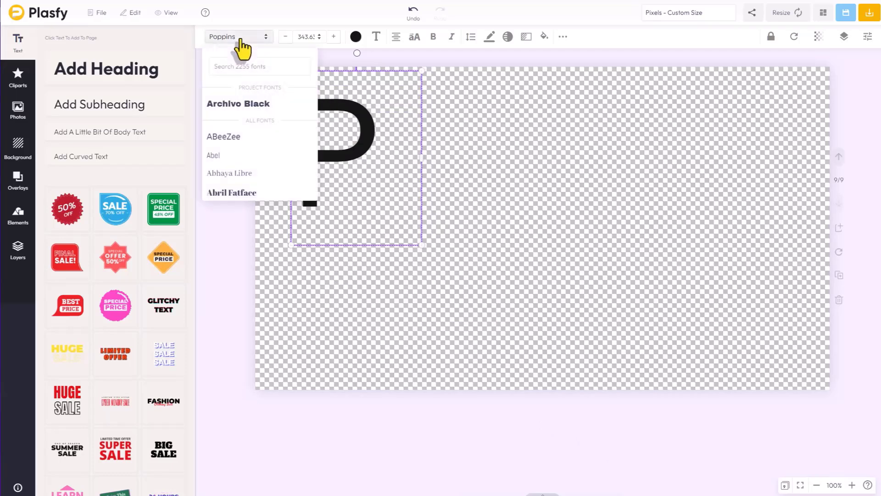
left_click(479, 239)
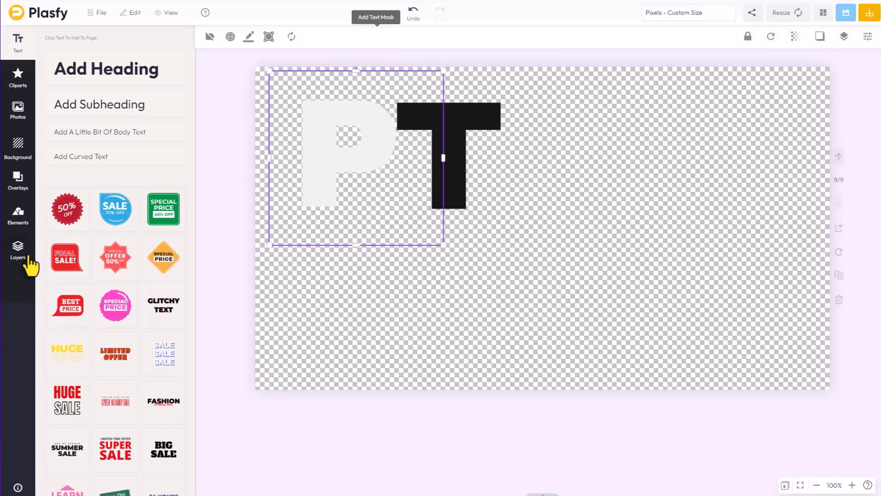
- Browse photos to fill the empty P mask, then select the letter T
left_click(18, 110)
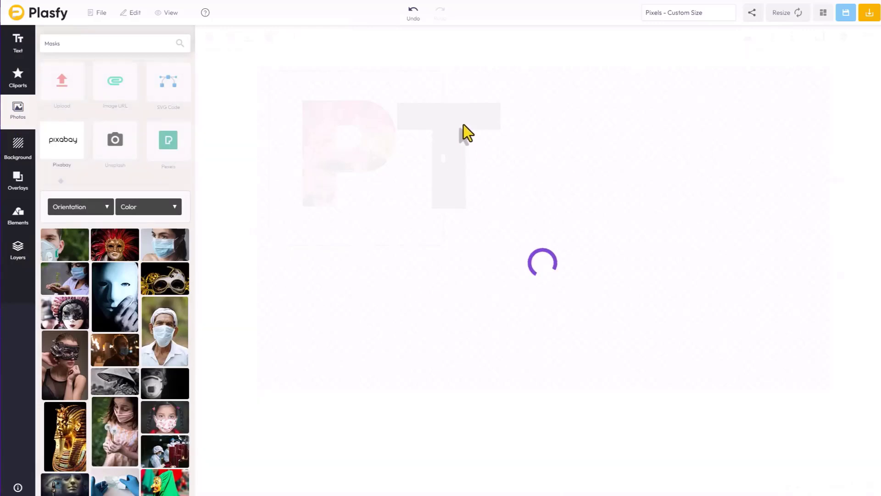
mouse_move(476, 152)
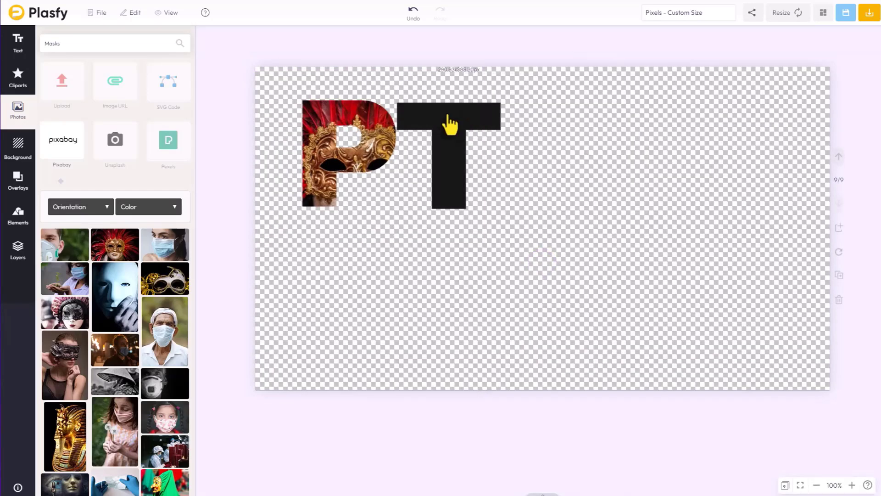
left_click(450, 125)
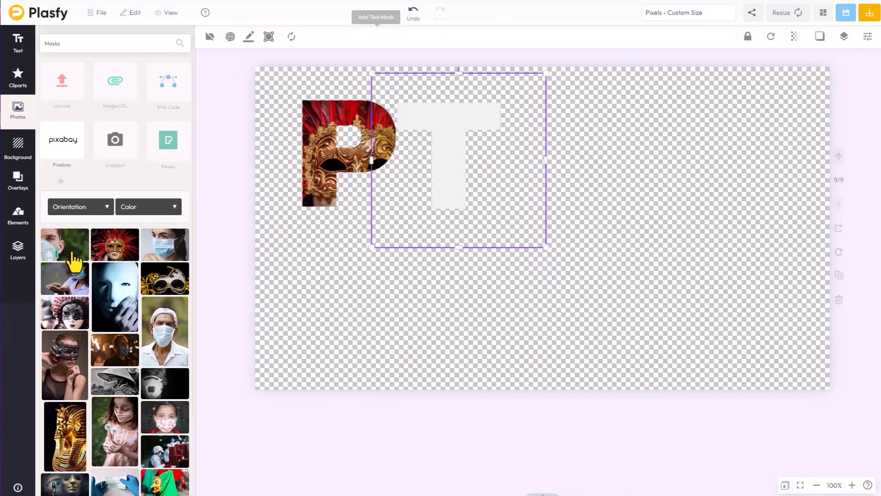
scroll("down", 3)
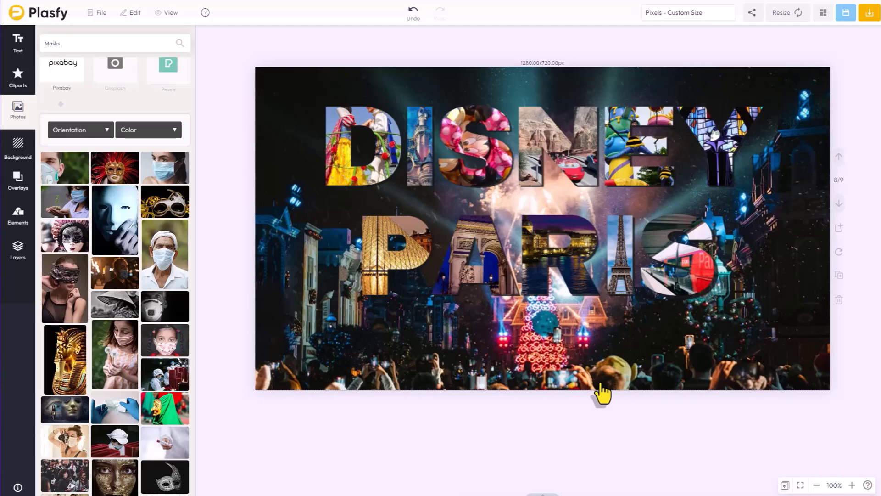
mouse_move(618, 433)
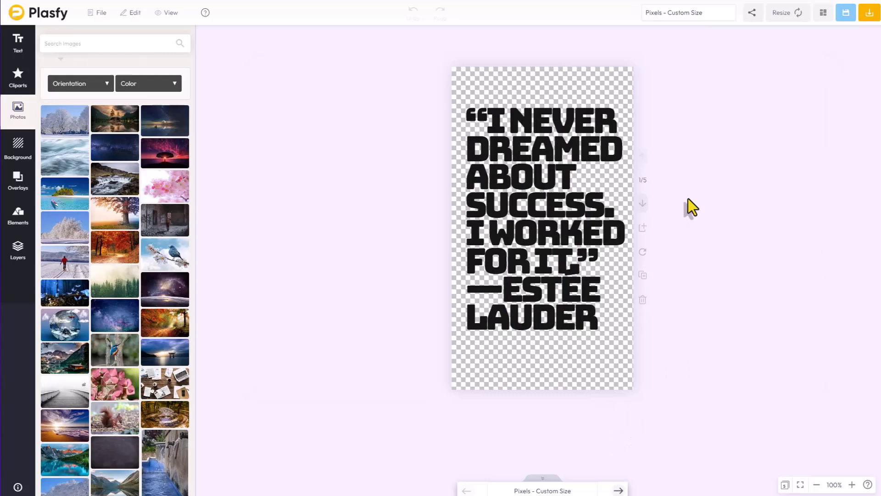
mouse_move(447, 148)
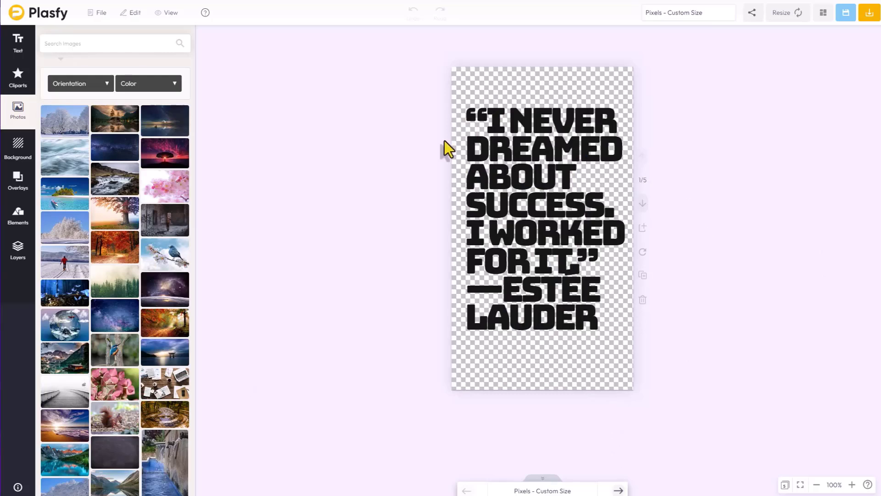
mouse_move(495, 219)
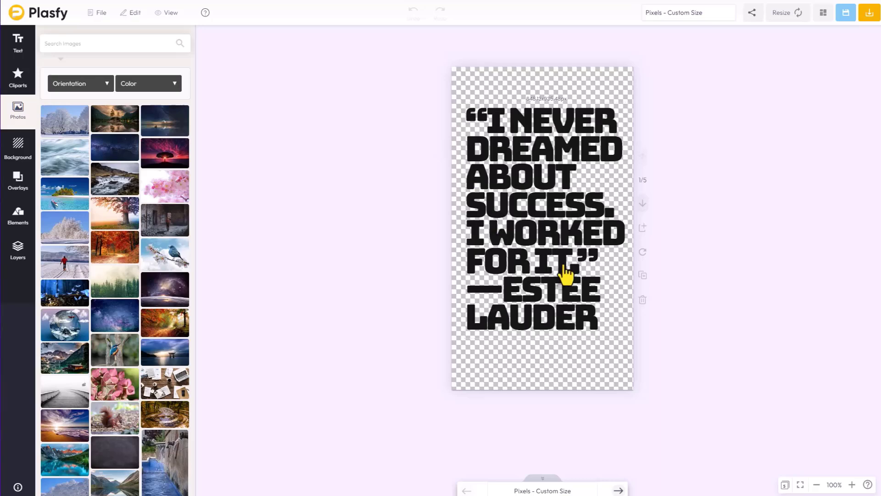
mouse_move(561, 235)
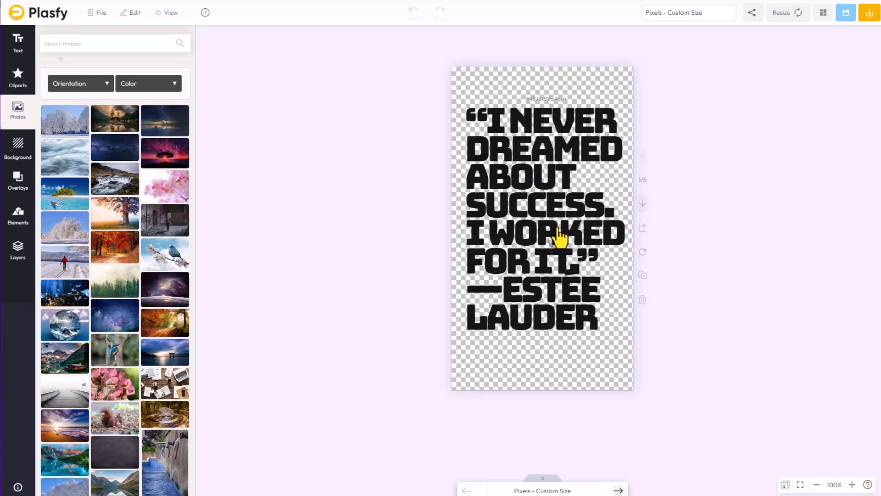
mouse_move(537, 331)
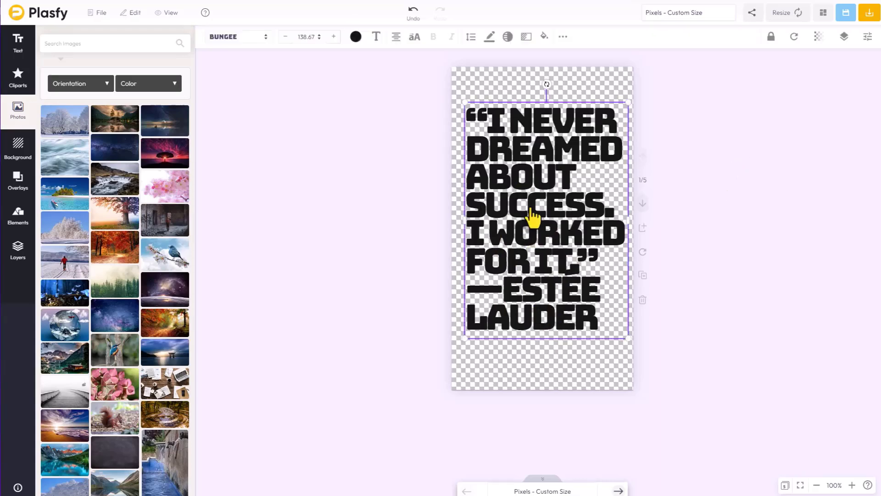
mouse_move(528, 53)
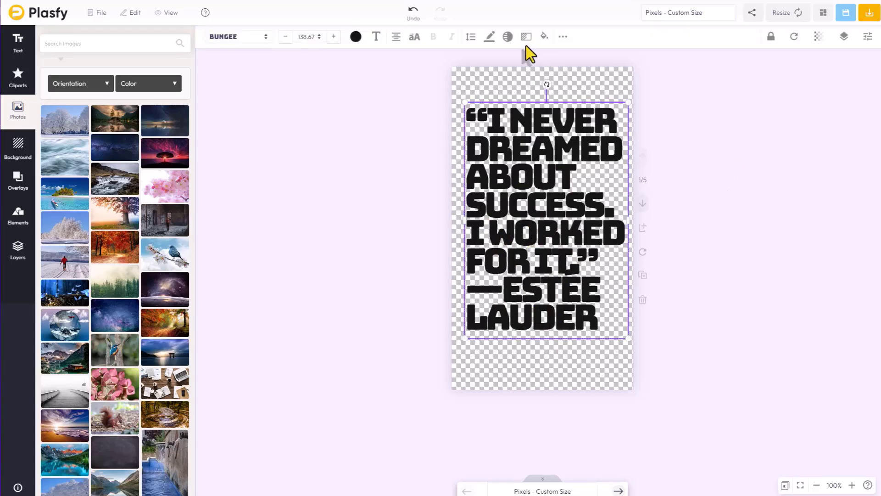
mouse_move(470, 37)
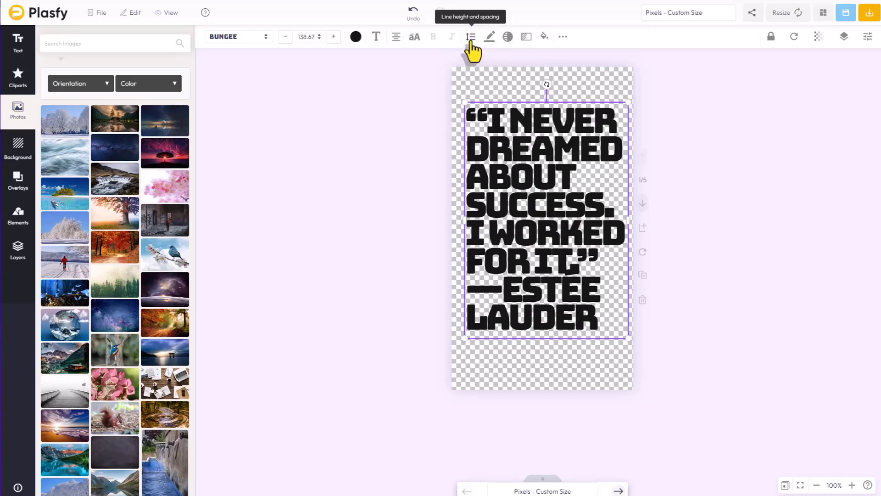
left_click(469, 37)
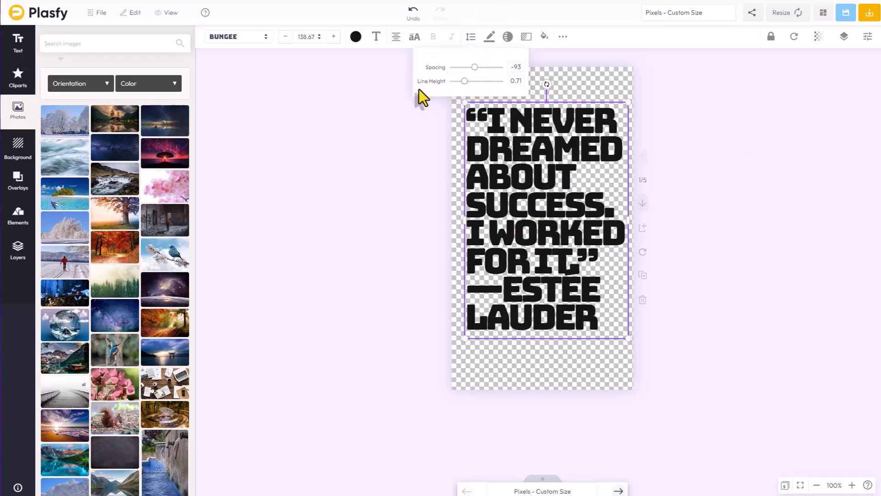
left_click(680, 143)
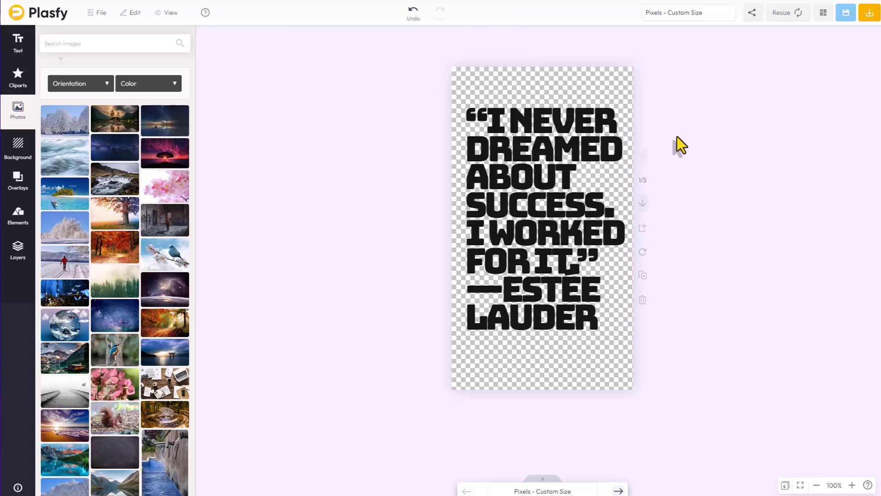
mouse_move(502, 269)
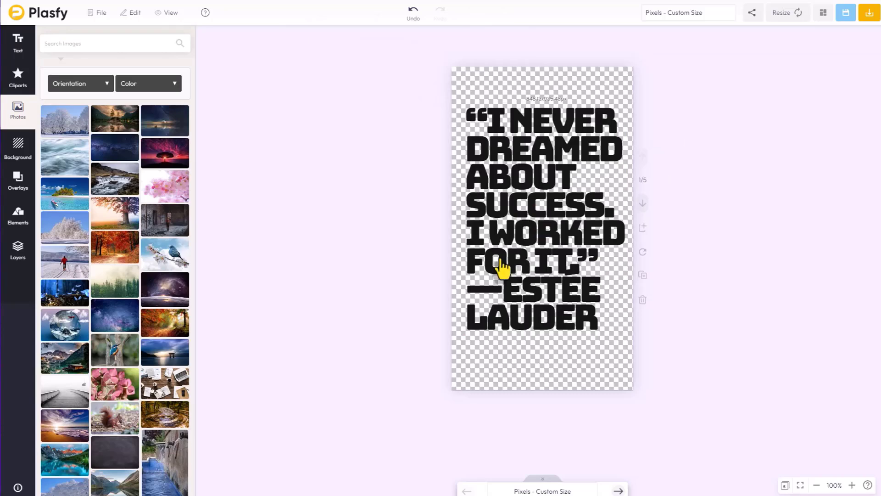
mouse_move(478, 155)
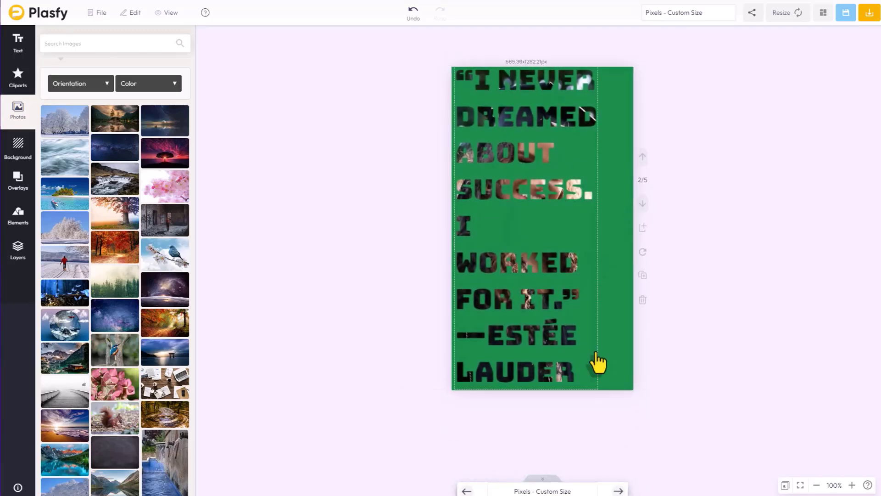
mouse_move(579, 385)
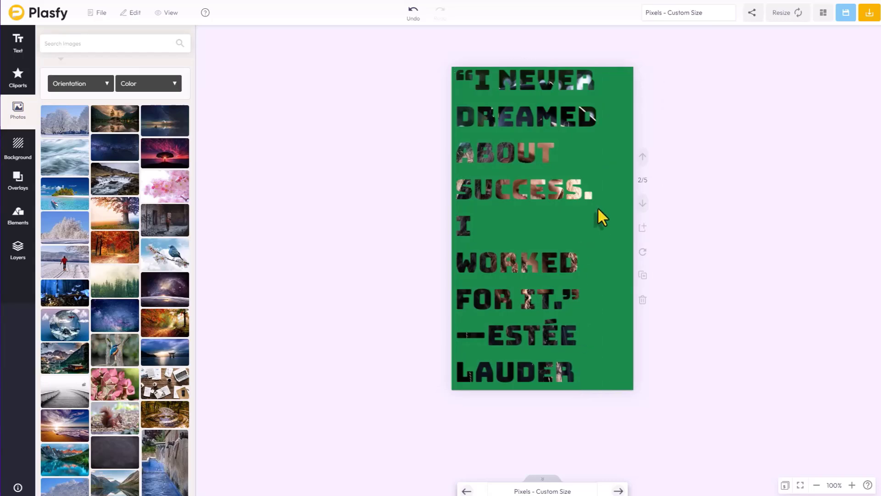
mouse_move(643, 203)
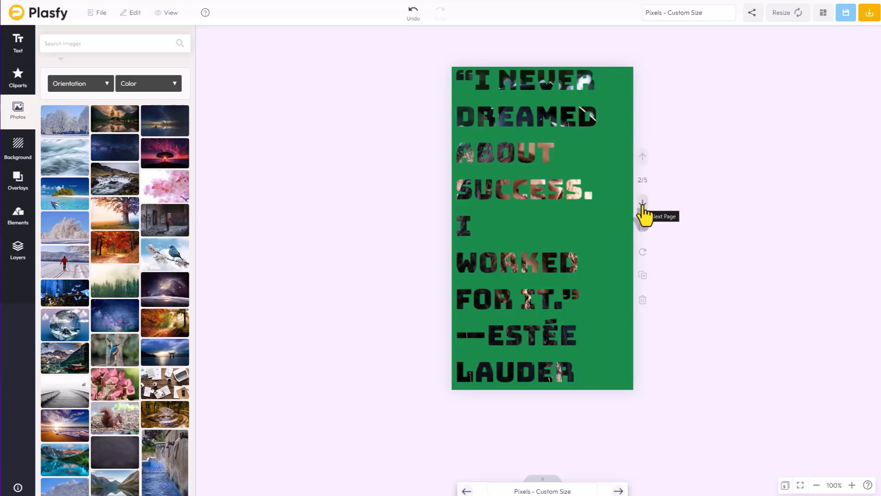
- Advance from slide two to slide three with the Next Page arrow
left_click(642, 202)
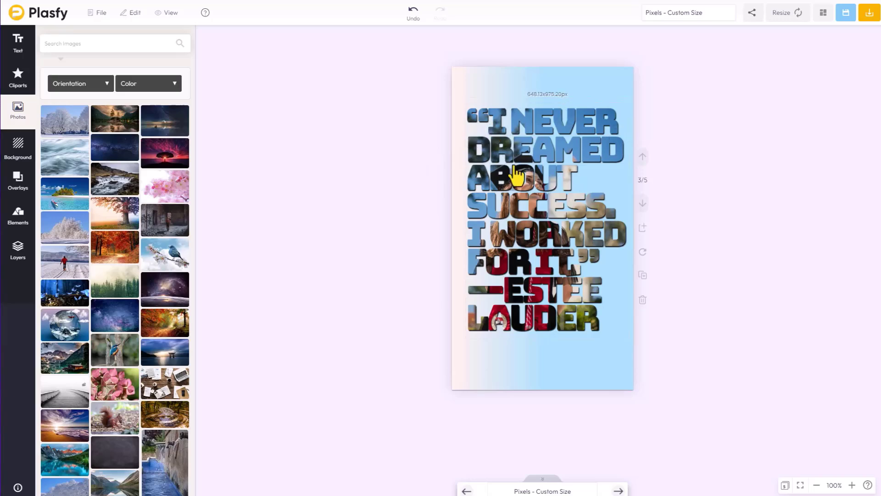
mouse_move(548, 148)
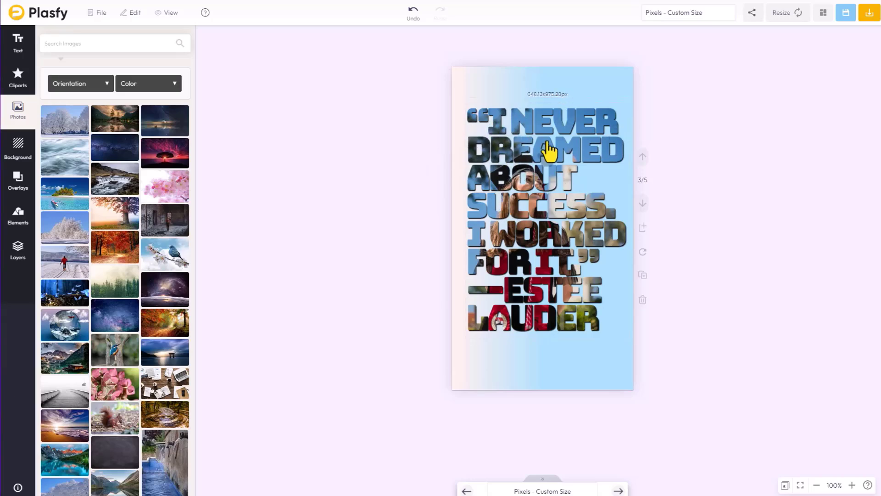
mouse_move(530, 168)
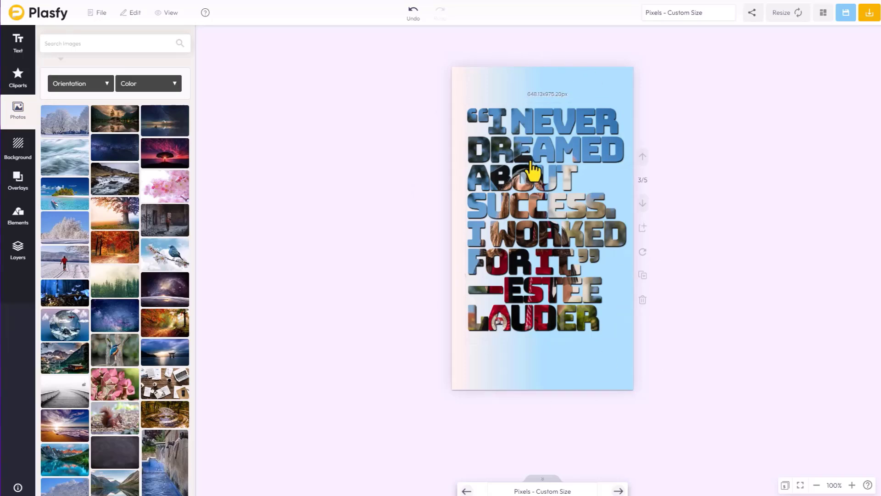
mouse_move(589, 212)
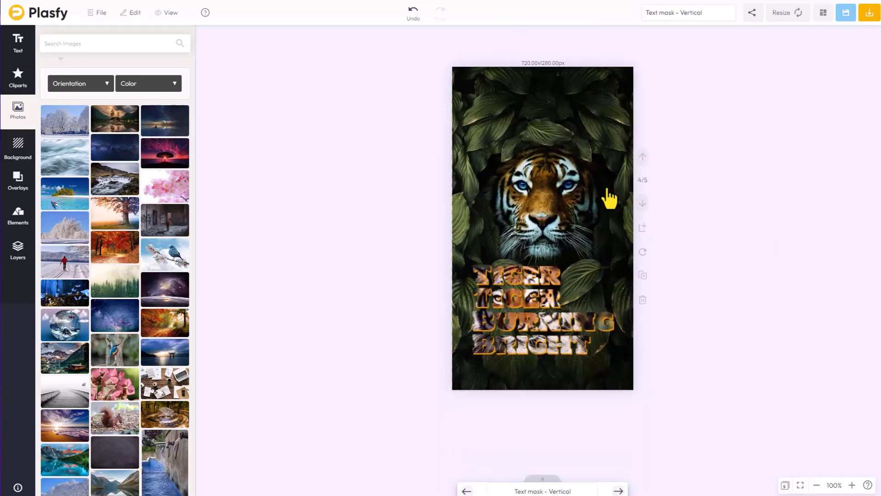
mouse_move(520, 343)
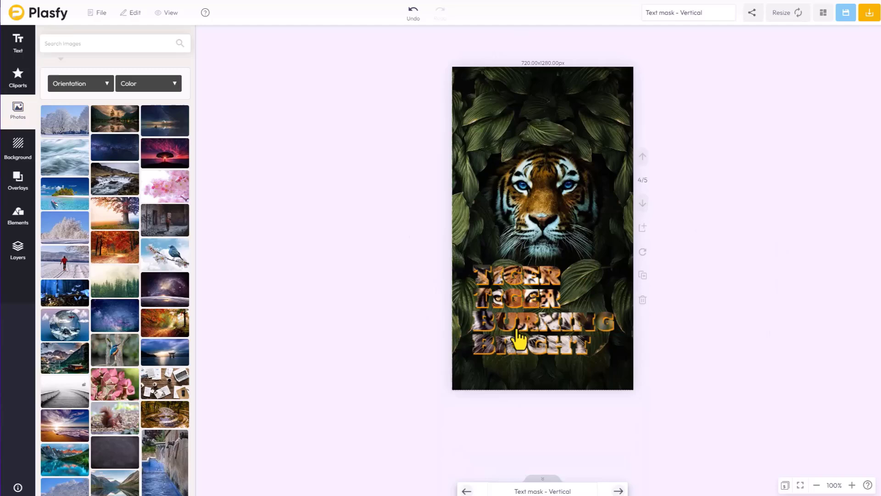
left_click(517, 334)
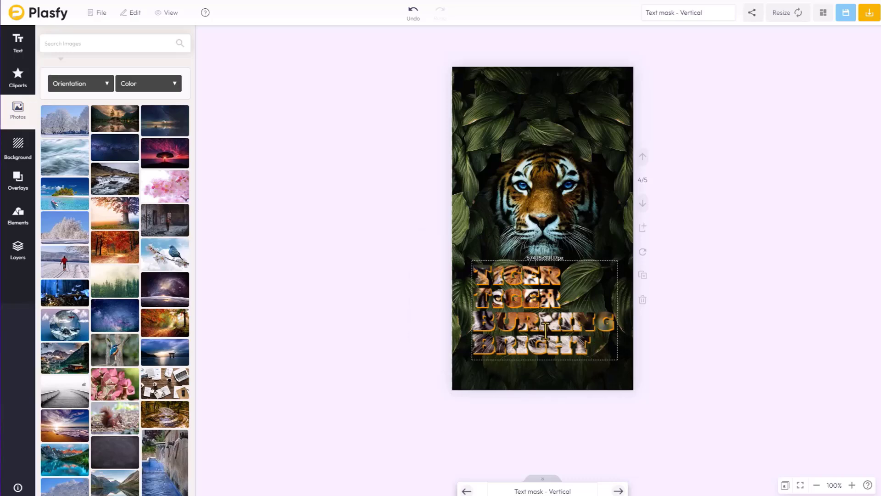
mouse_move(486, 298)
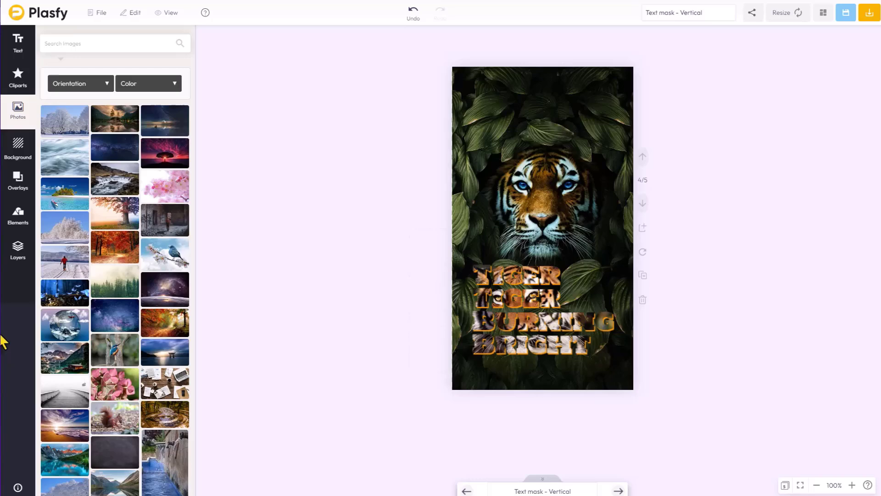
mouse_move(15, 329)
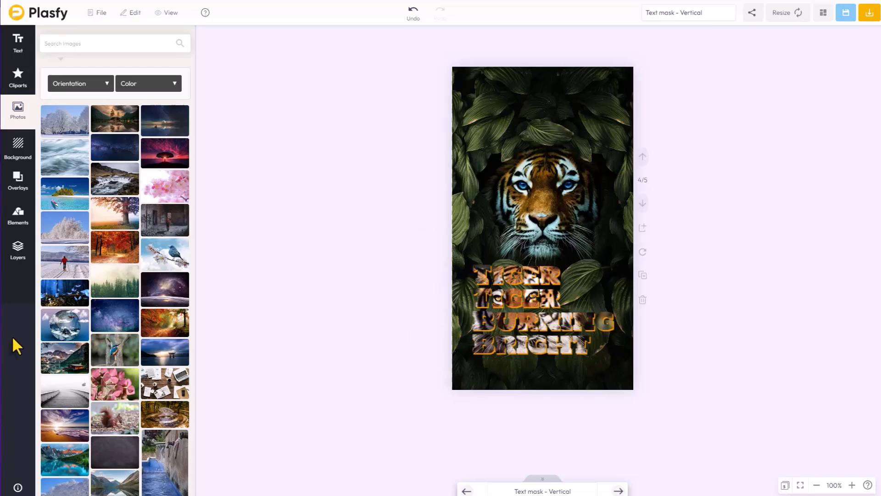
mouse_move(594, 203)
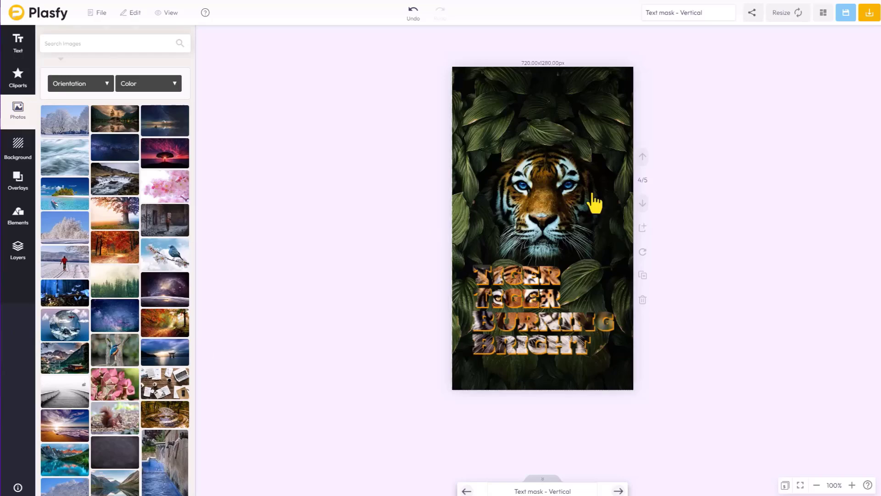
left_click(617, 490)
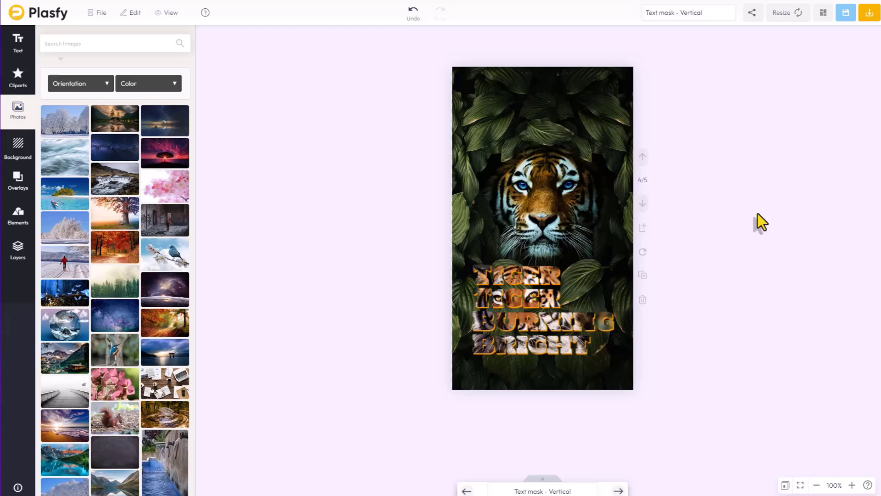
mouse_move(591, 255)
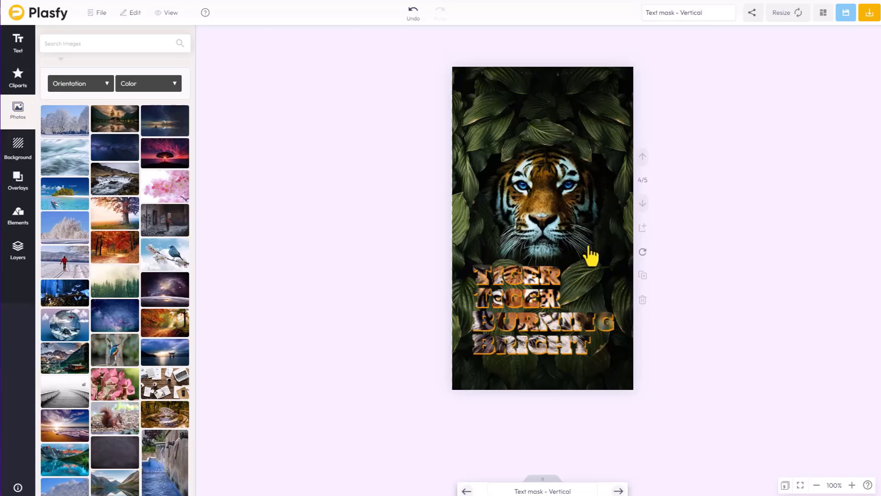
mouse_move(751, 282)
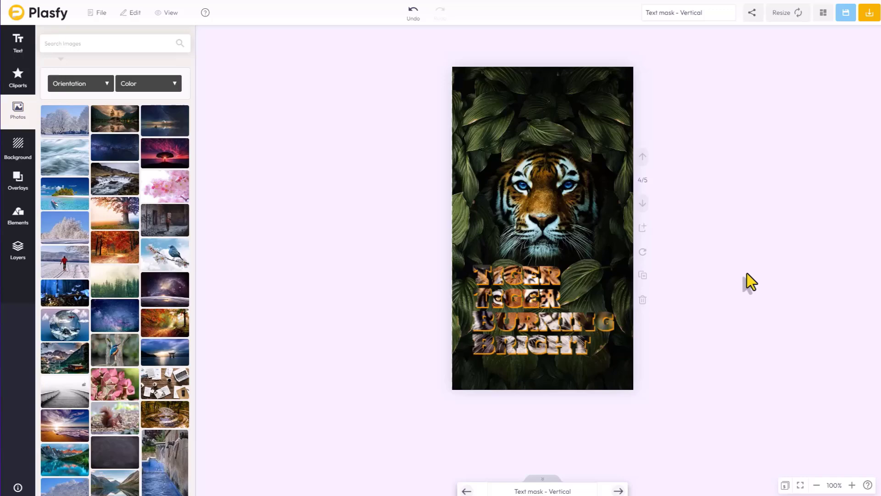
mouse_move(748, 288)
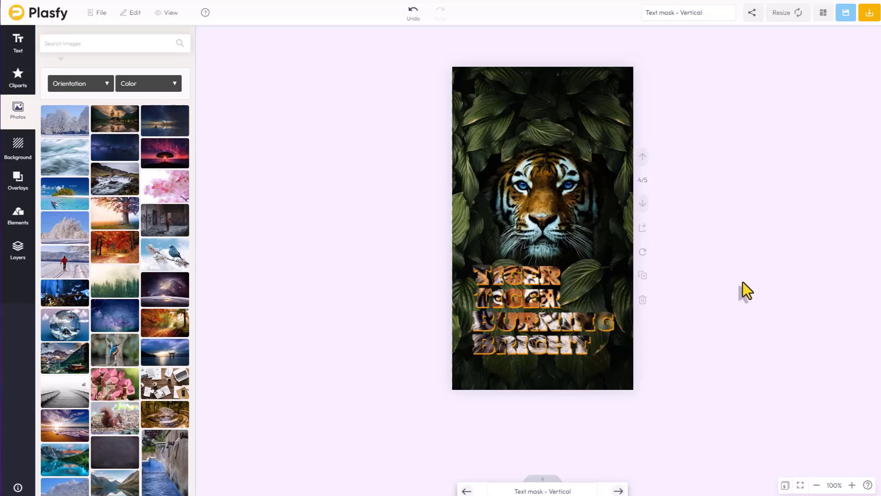